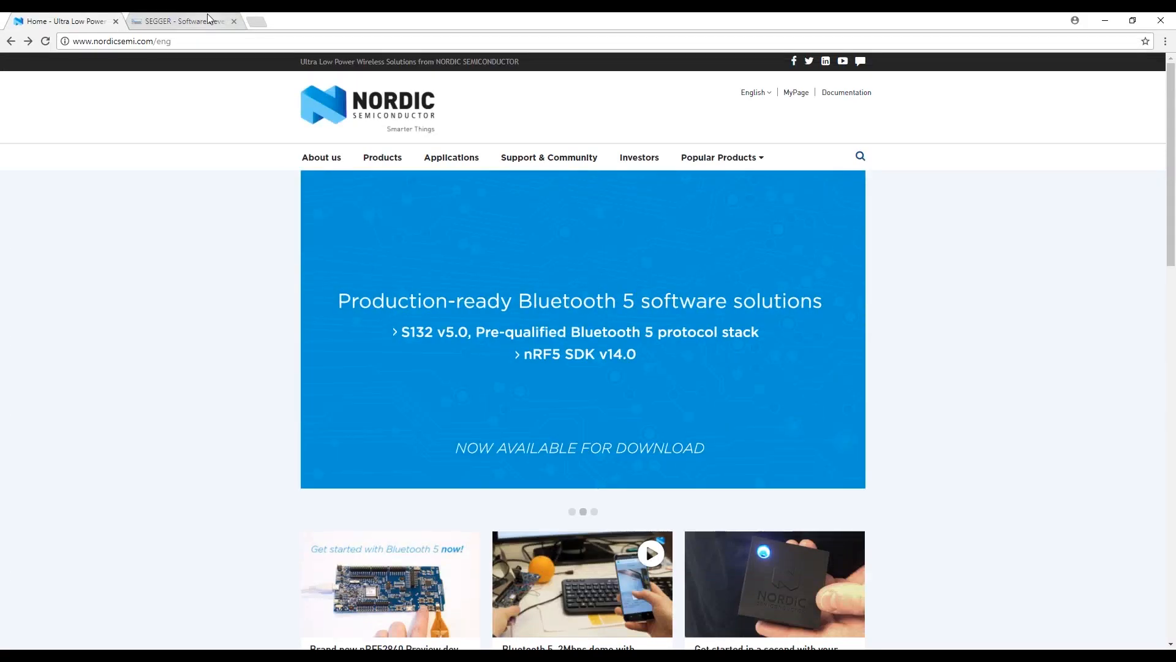
- Reach the Embedded Studio Downloads page on the SEGGER site and its Software section
left_click(178, 21)
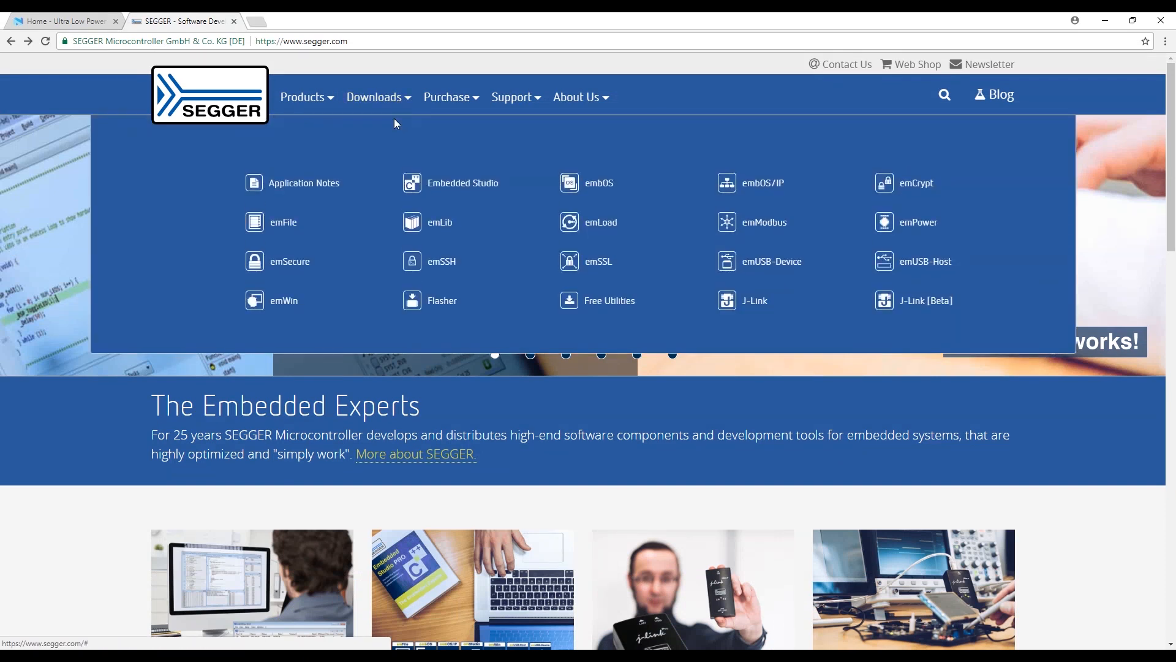
mouse_move(468, 186)
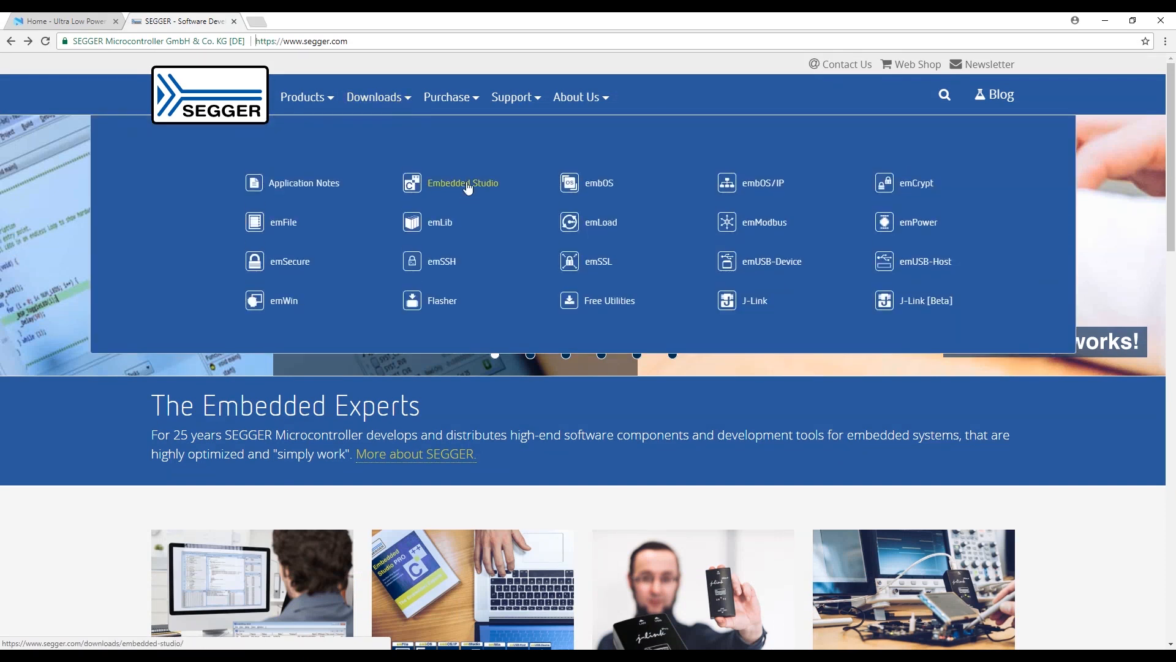
left_click(463, 182)
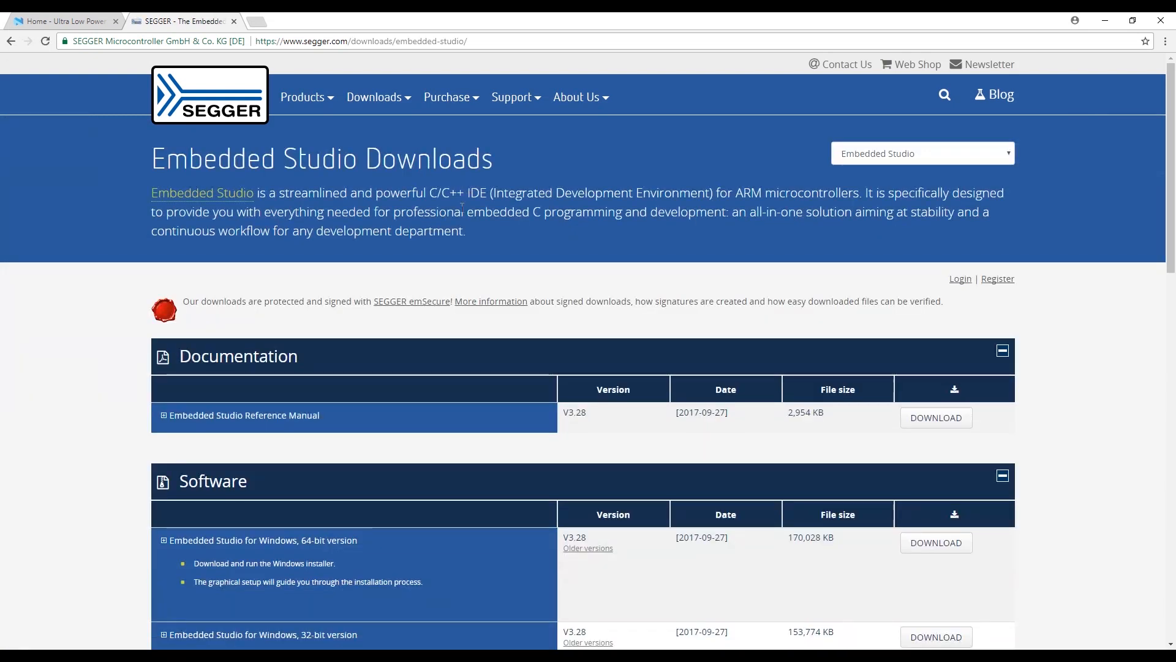
scroll("down", 3)
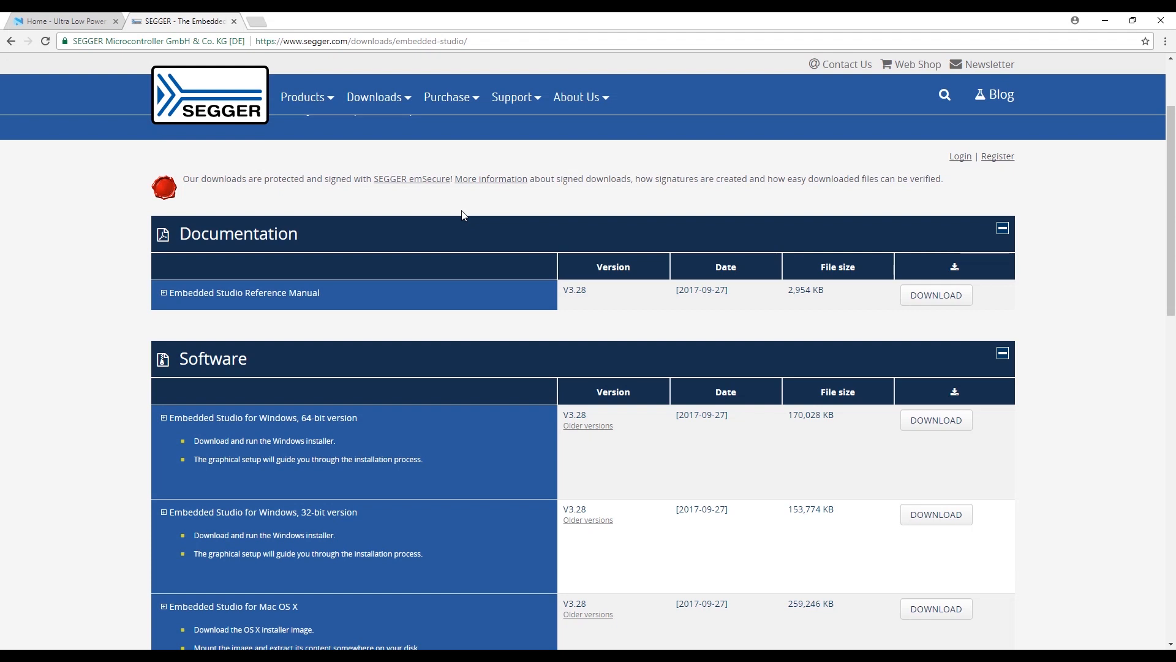
mouse_move(81, 22)
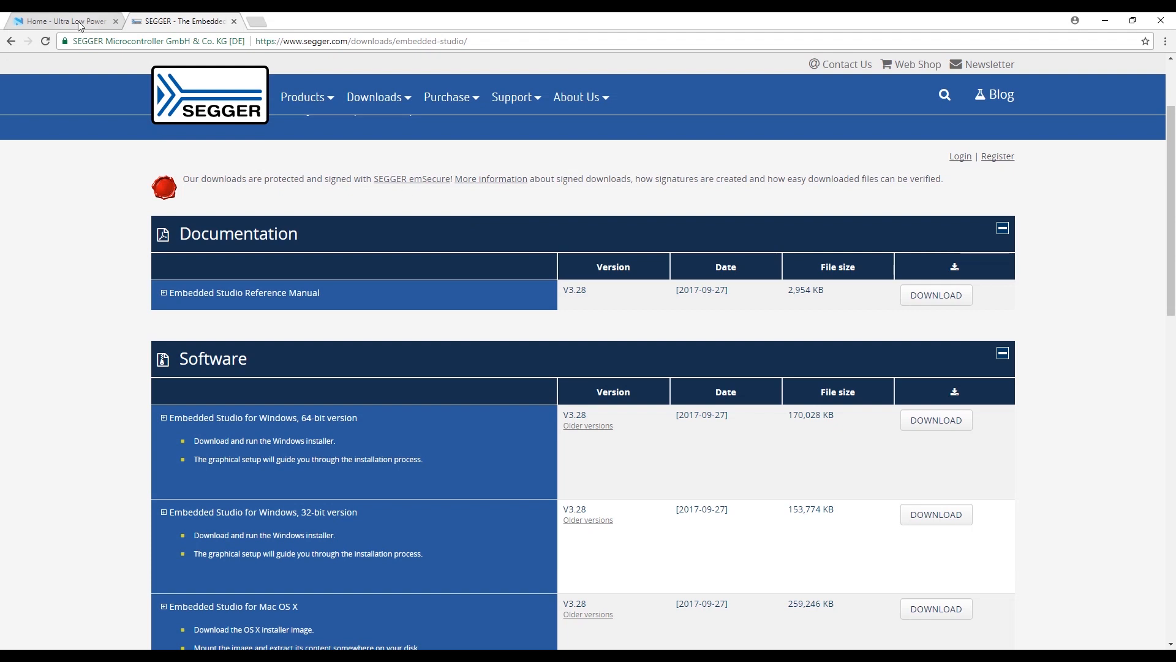
- On the Nordic site go Products > Bluetooth Low Energy and pick nRF5 SDK from nRF52 development tools
left_click(61, 20)
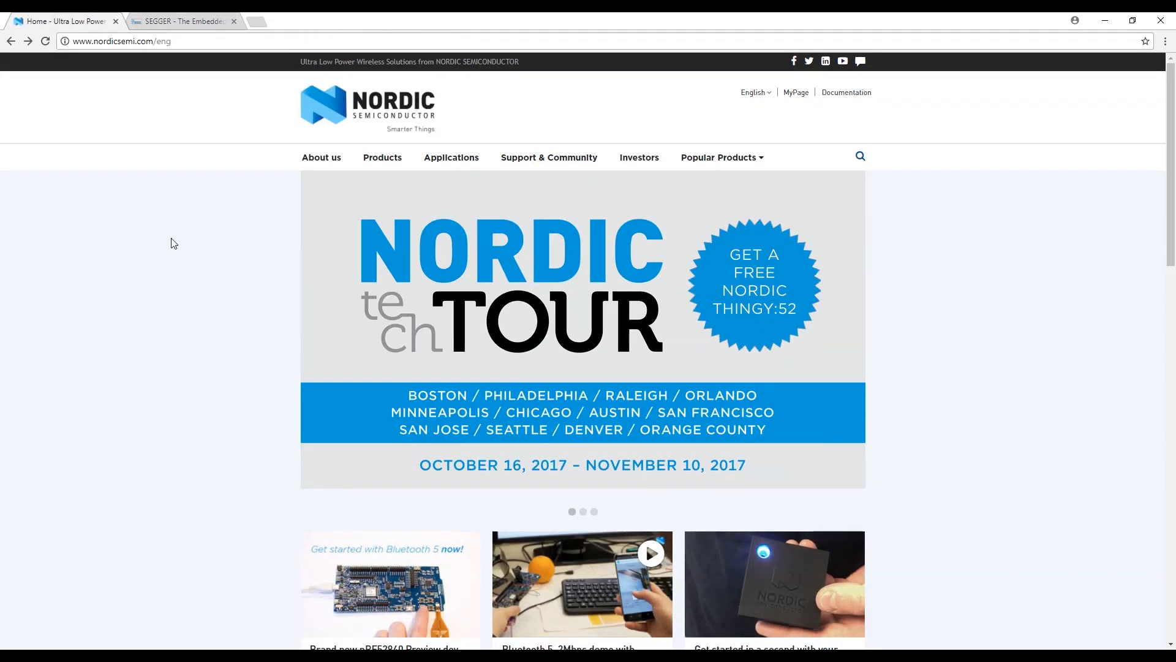
mouse_move(380, 164)
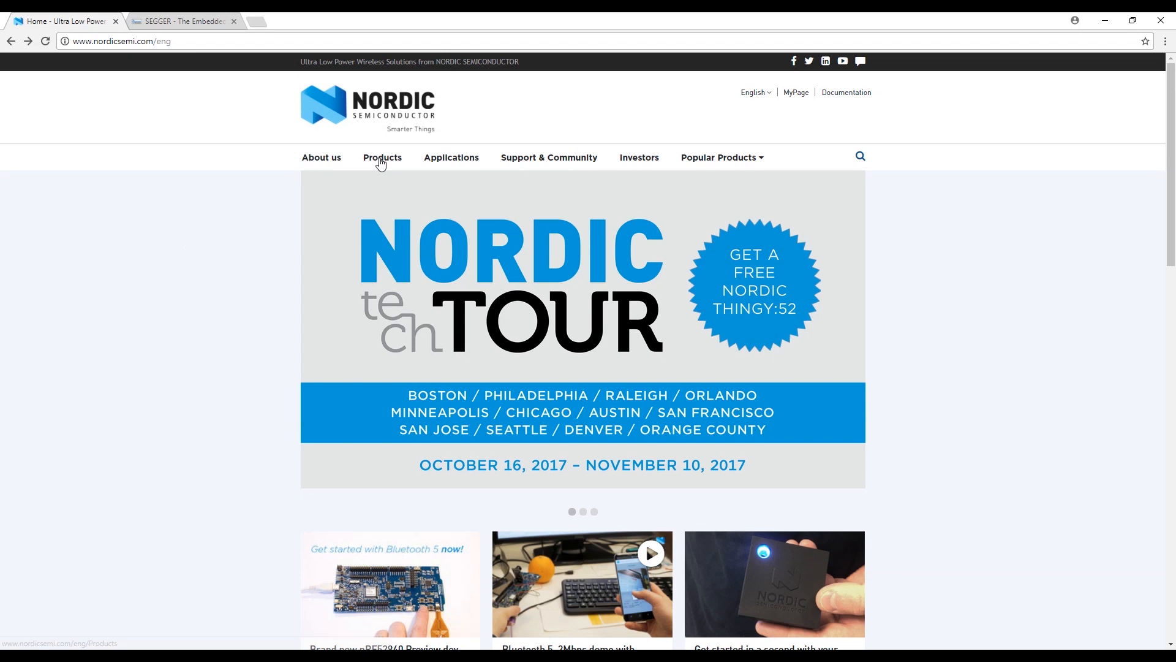
left_click(383, 157)
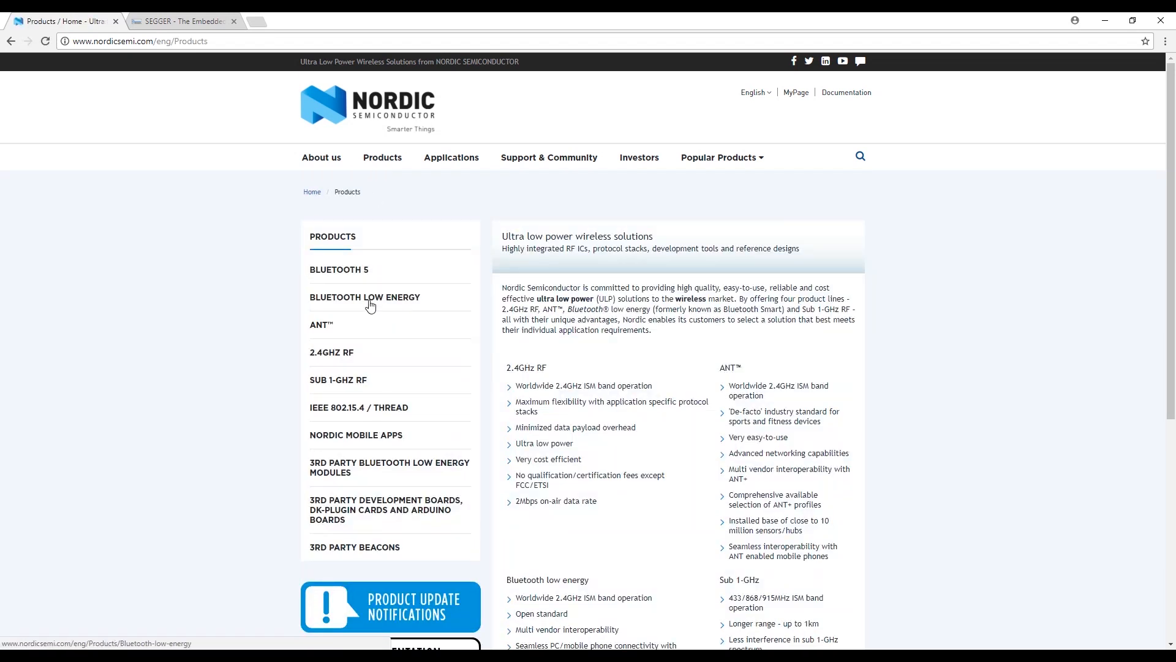
left_click(365, 297)
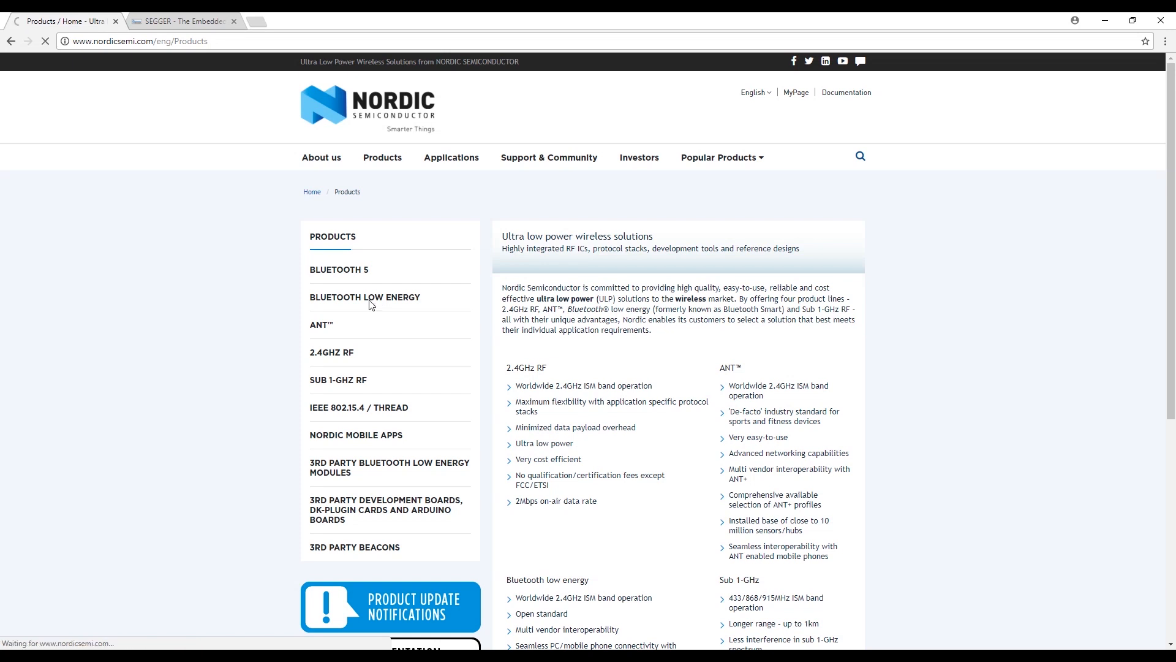
left_click(365, 296)
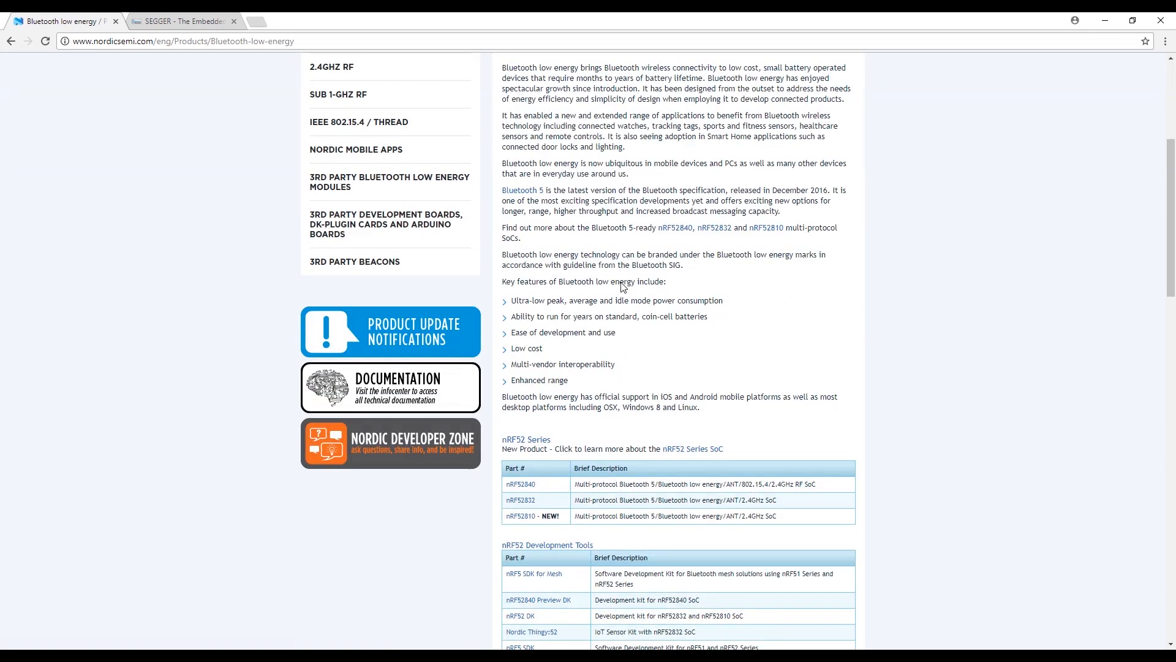
scroll("down", 3)
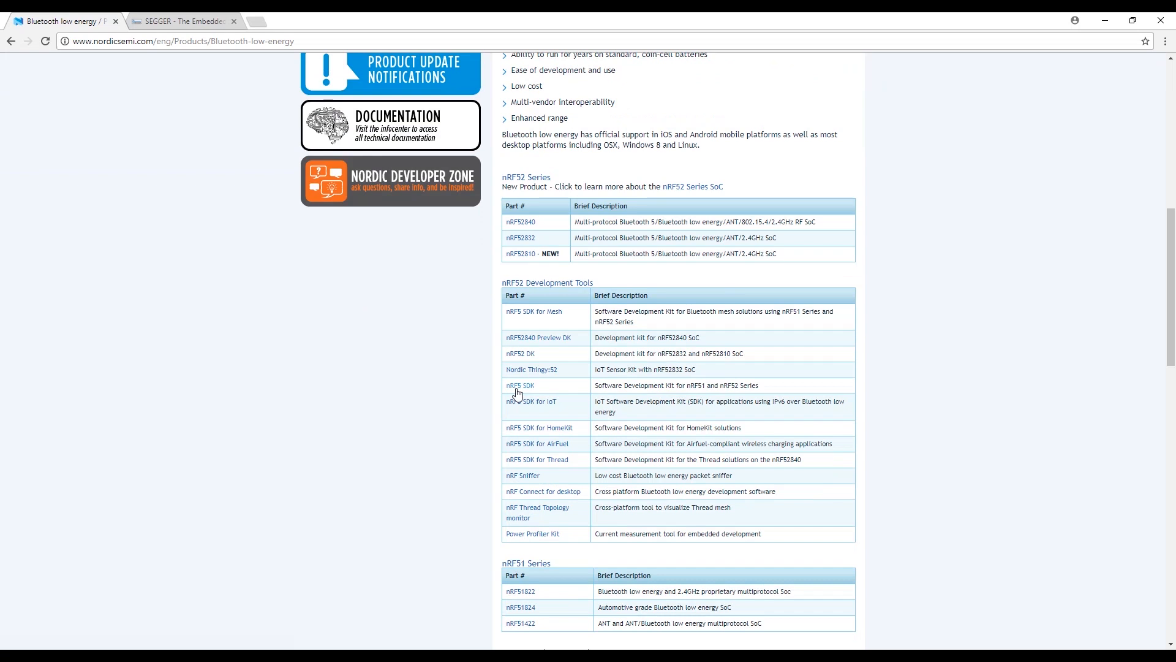
left_click(519, 385)
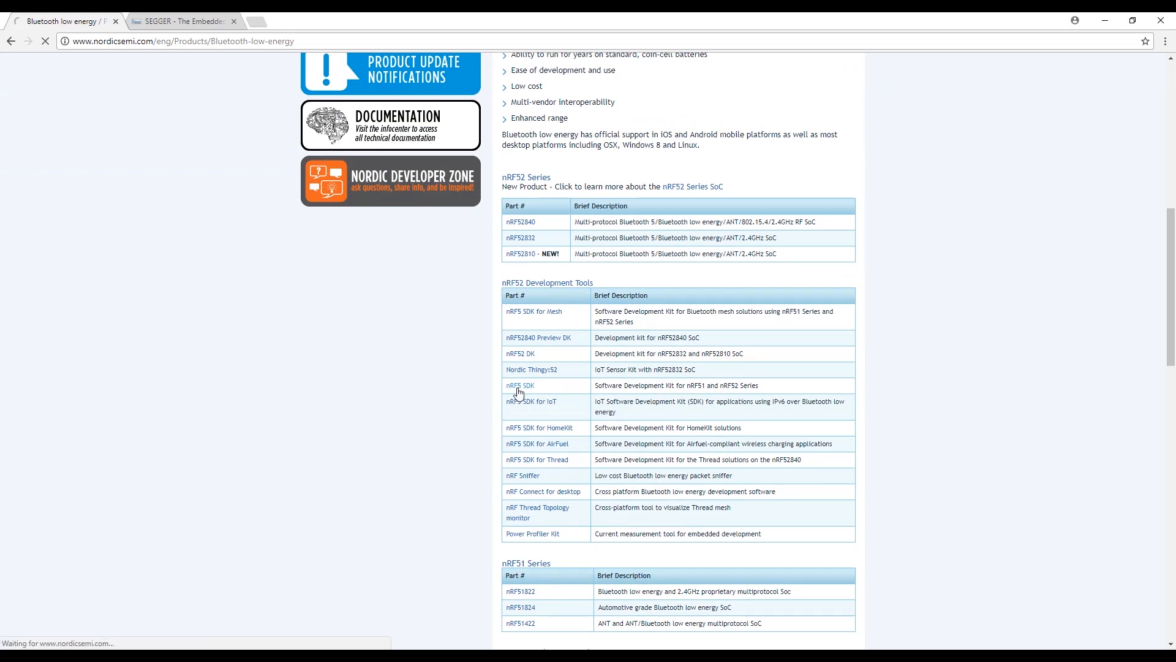
- Show the nRF5 SDK Downloads list with the 12.3.0 and 14.0.0 zip files
left_click(520, 385)
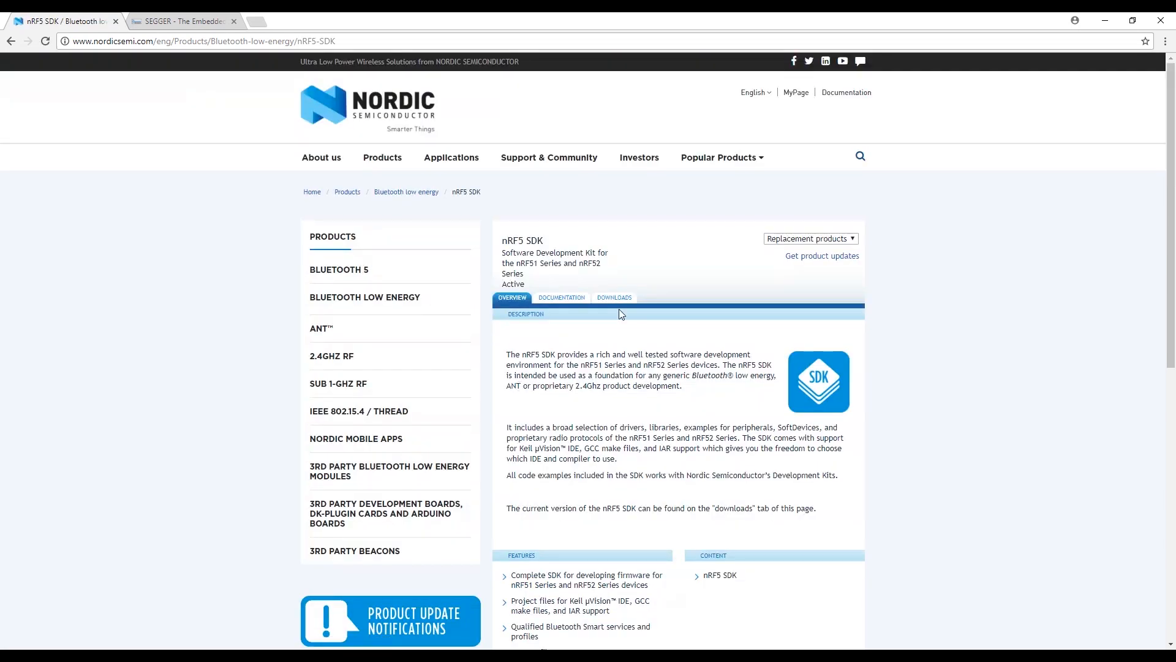
left_click(614, 296)
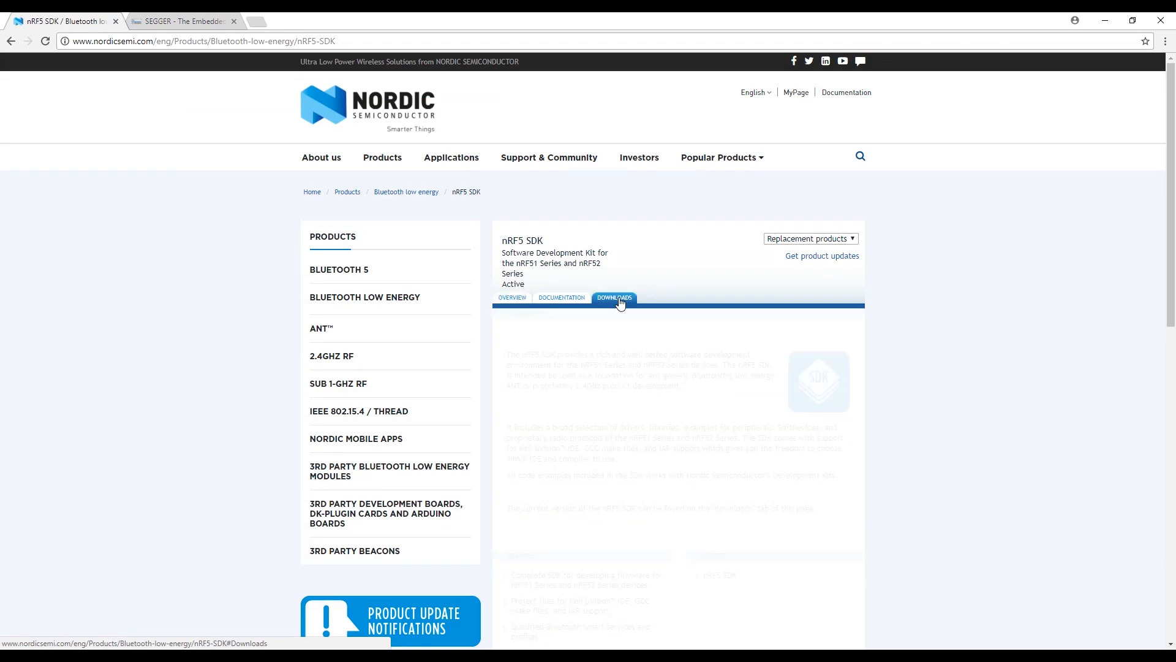
left_click(614, 297)
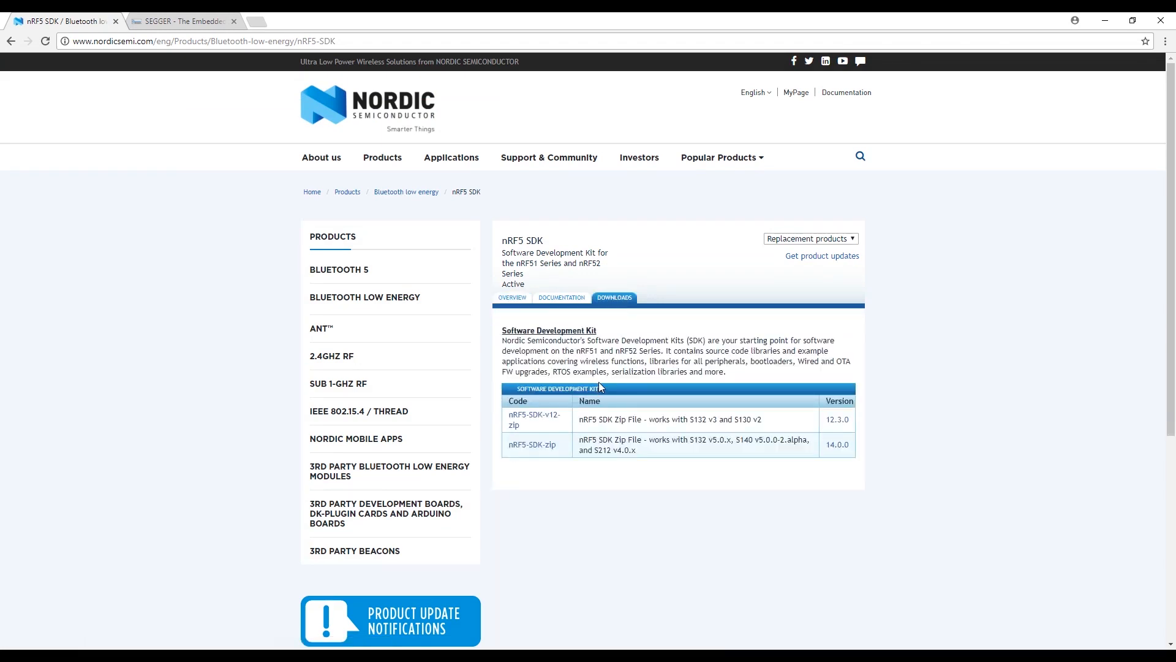
mouse_move(606, 382)
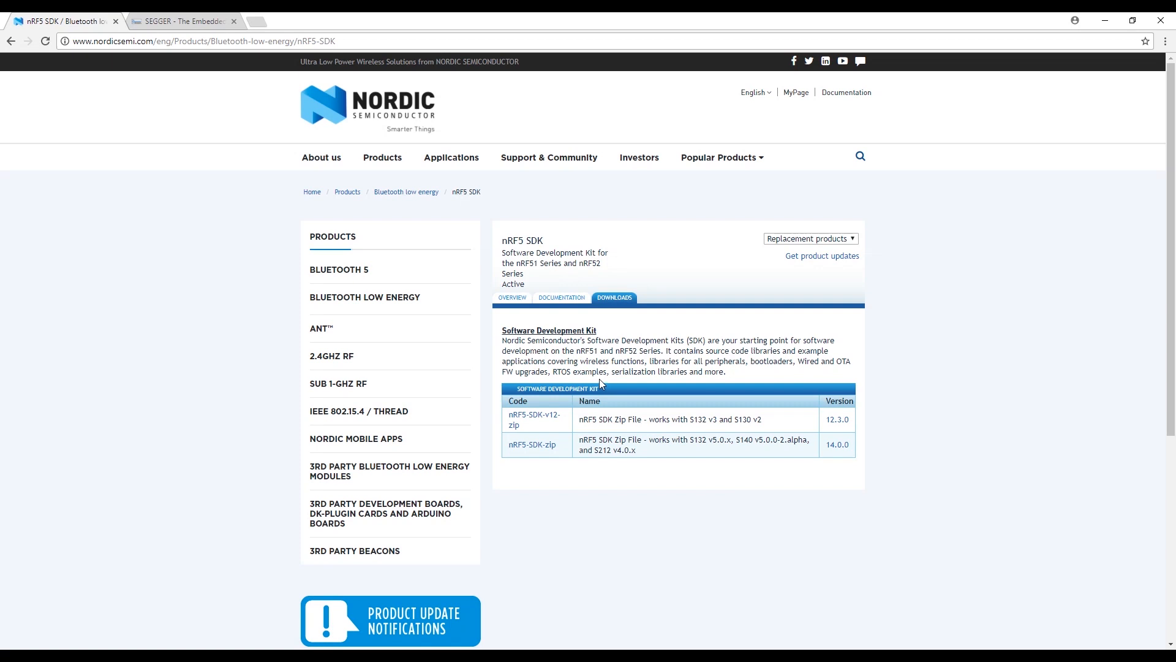
mouse_move(1014, 211)
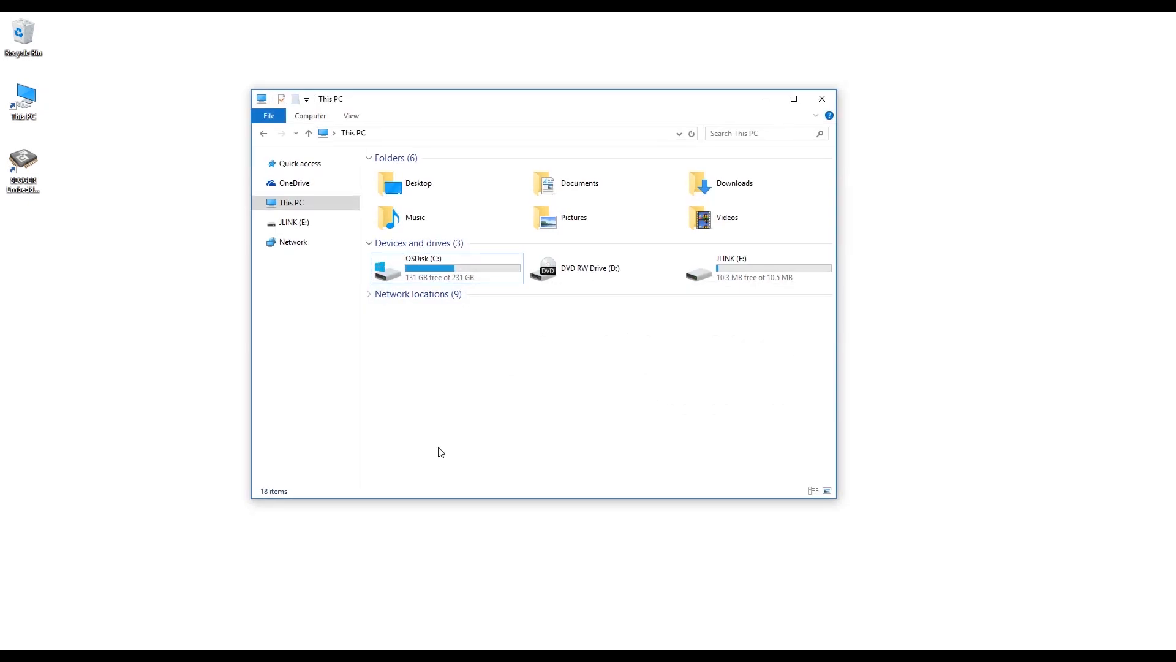
mouse_move(448, 416)
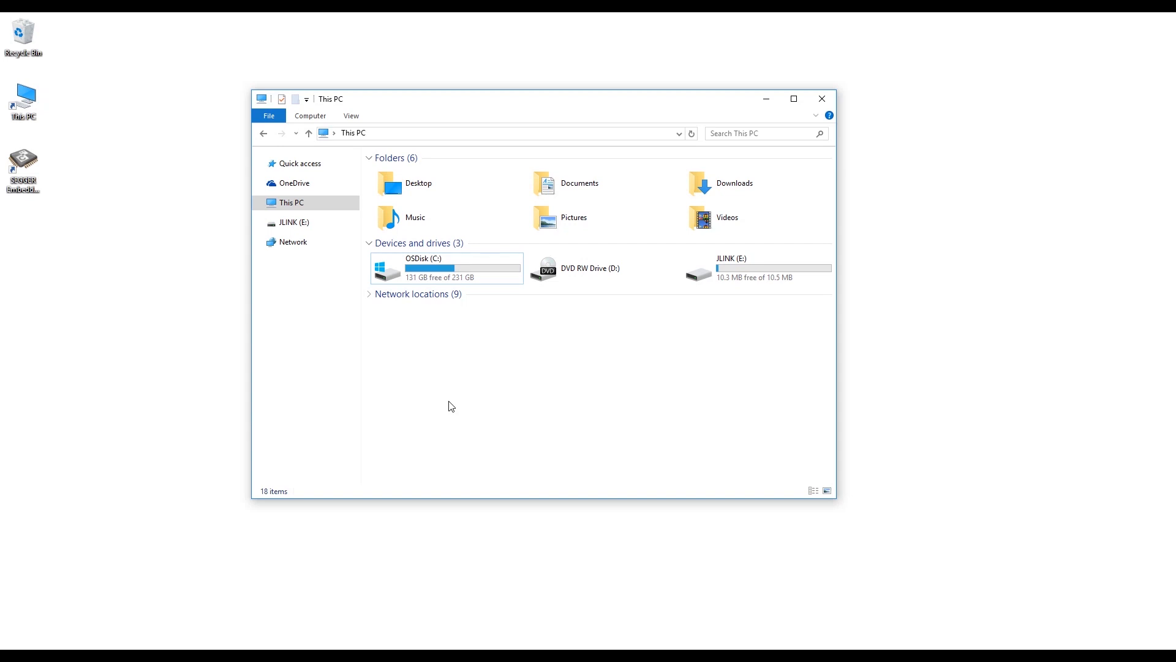
- Browse File Explorer to OSDisk (C:) > Nordic_Semi with the two SDK folders
left_click(409, 268)
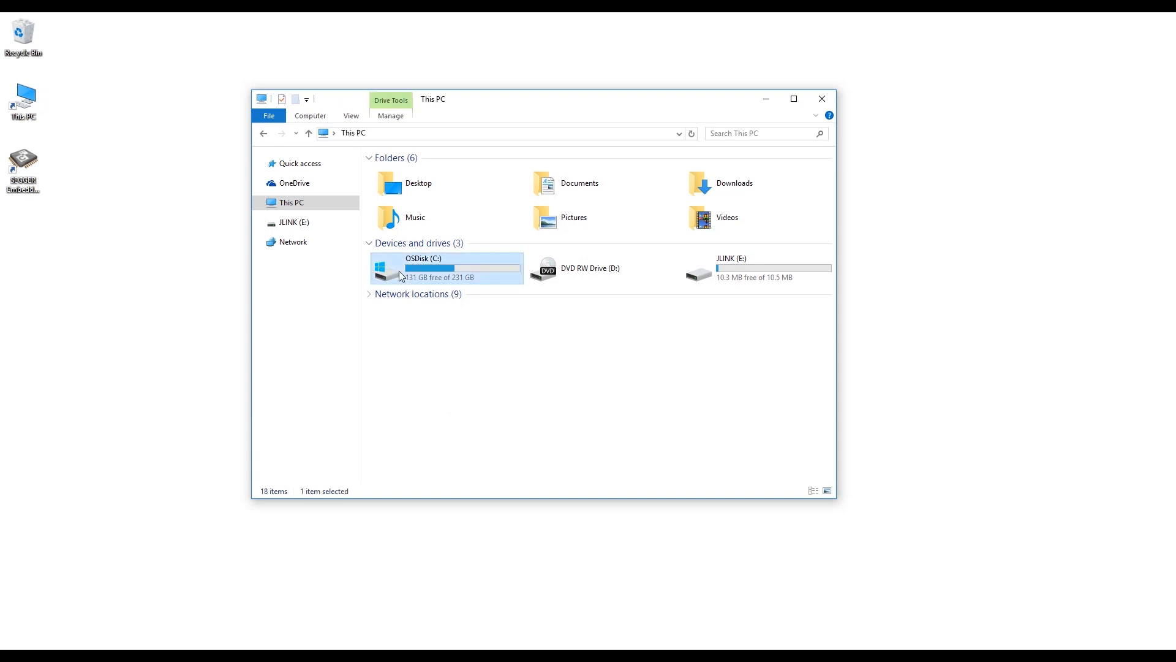
double_click(424, 267)
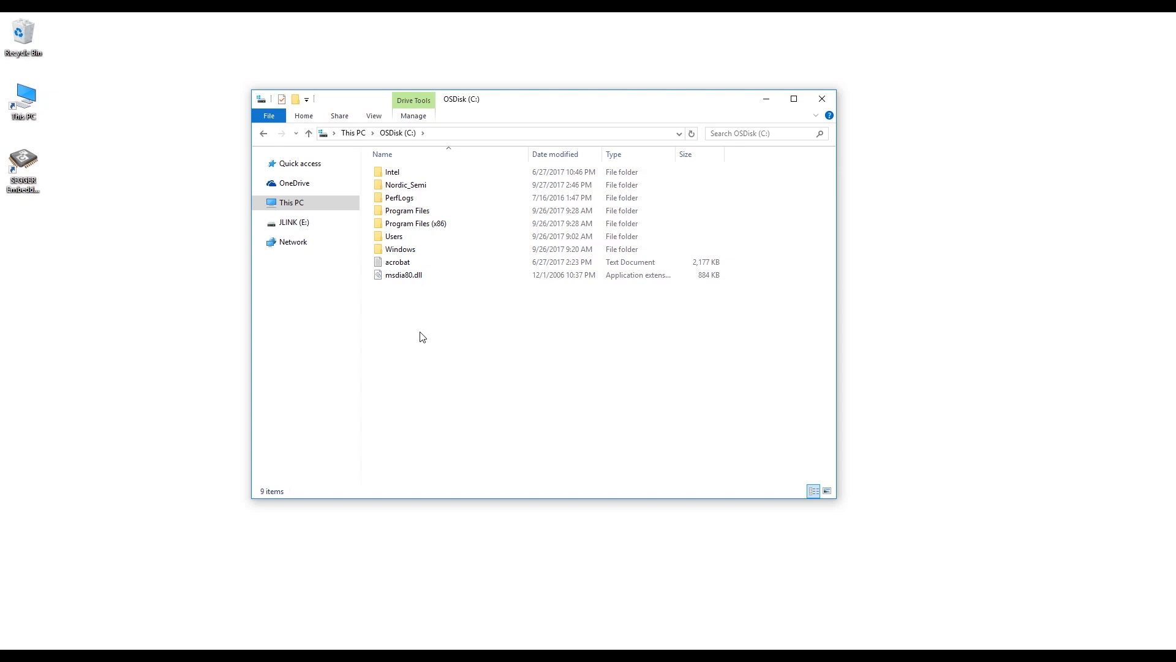
mouse_move(430, 316)
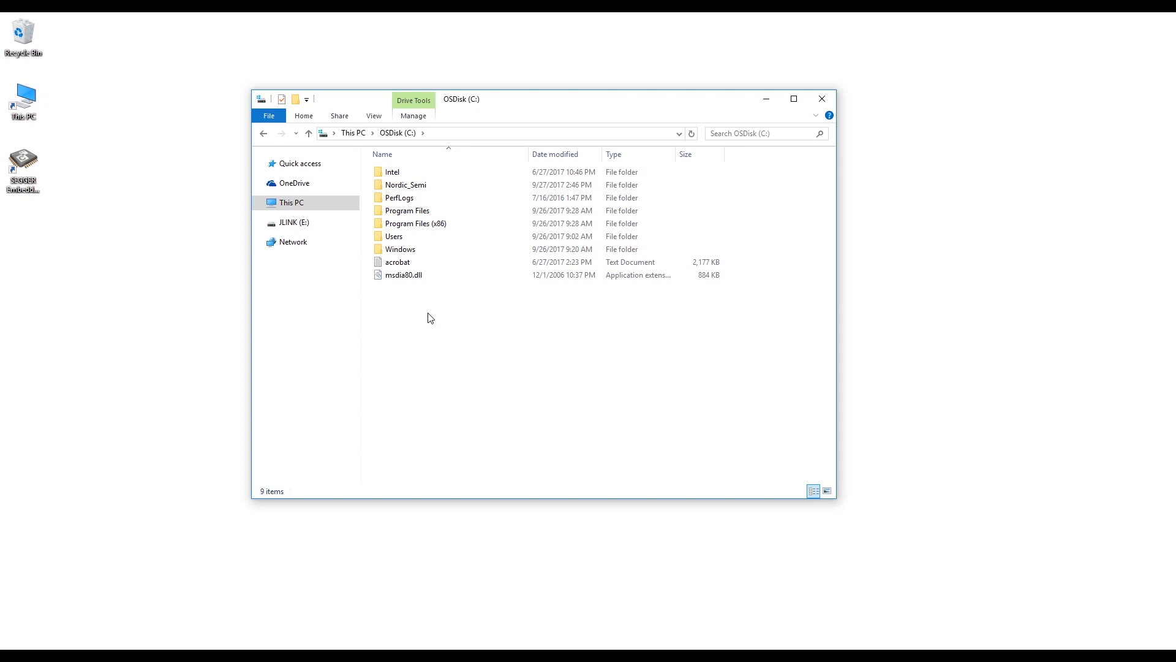
mouse_move(431, 308)
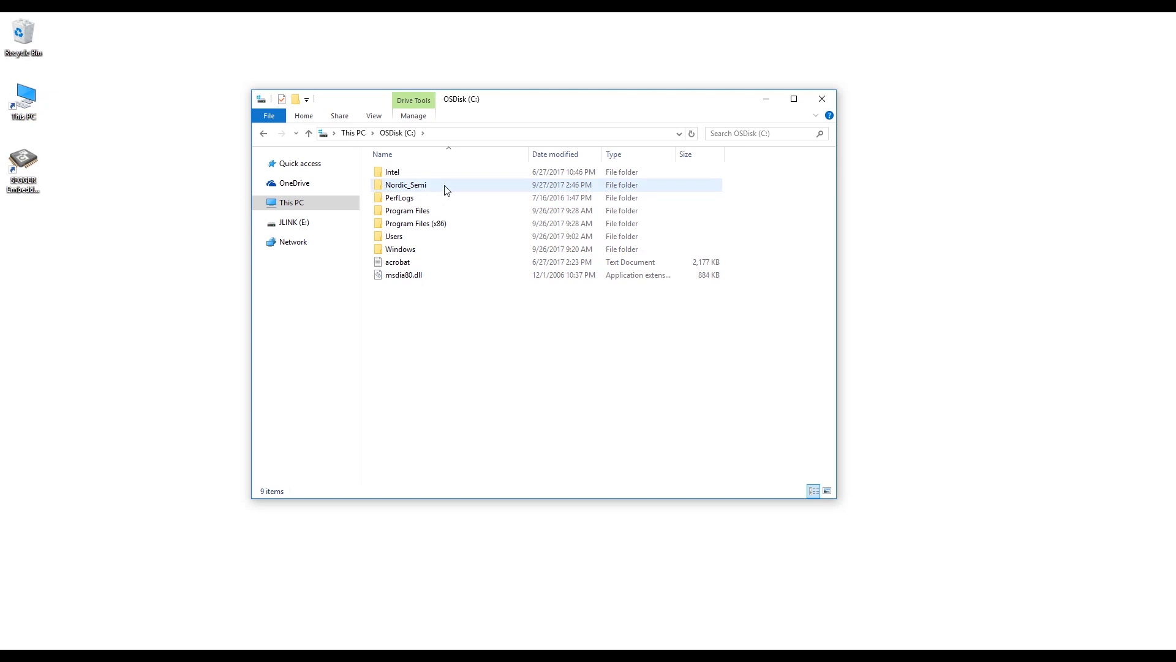
mouse_move(446, 189)
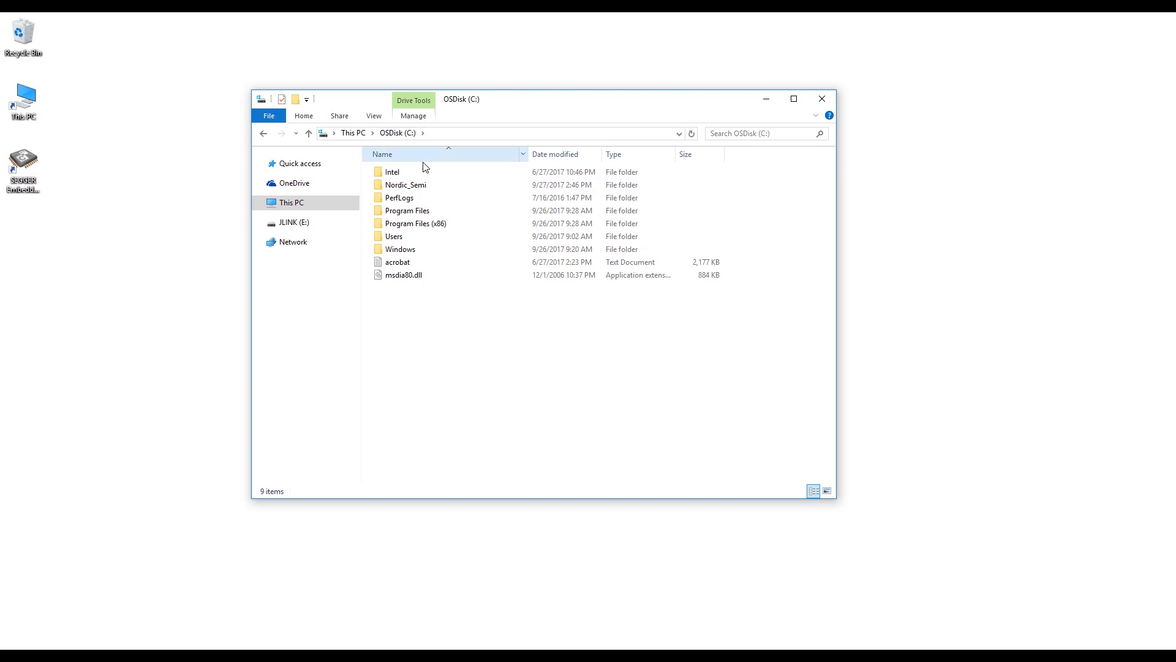
left_click(406, 184)
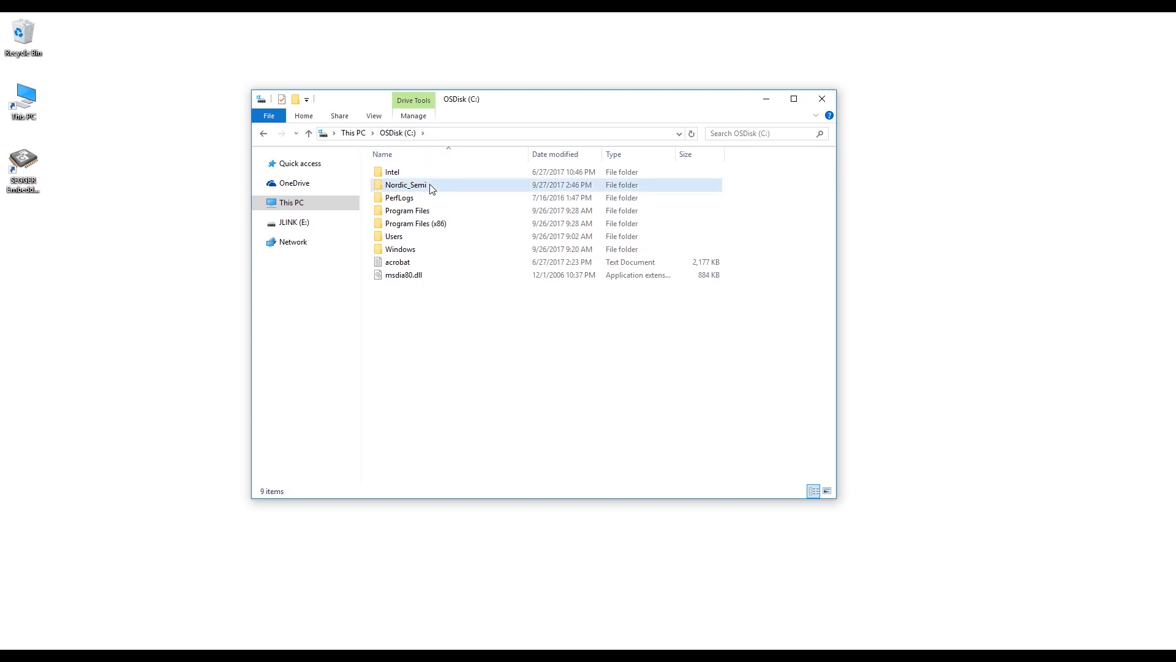
double_click(404, 185)
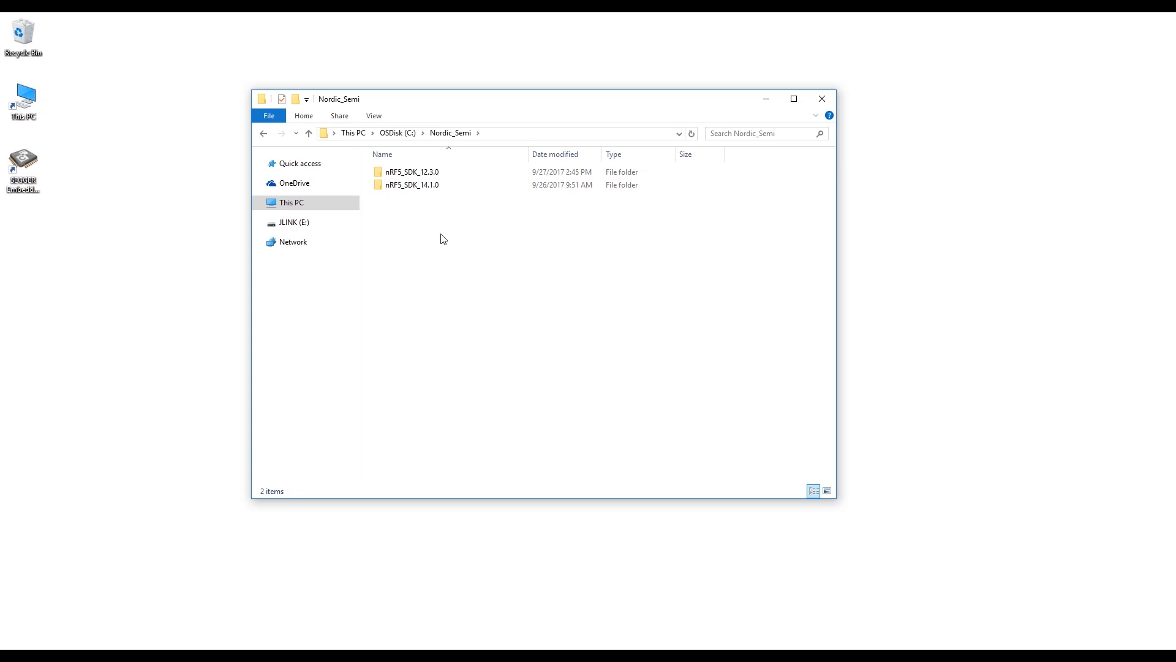
mouse_move(437, 232)
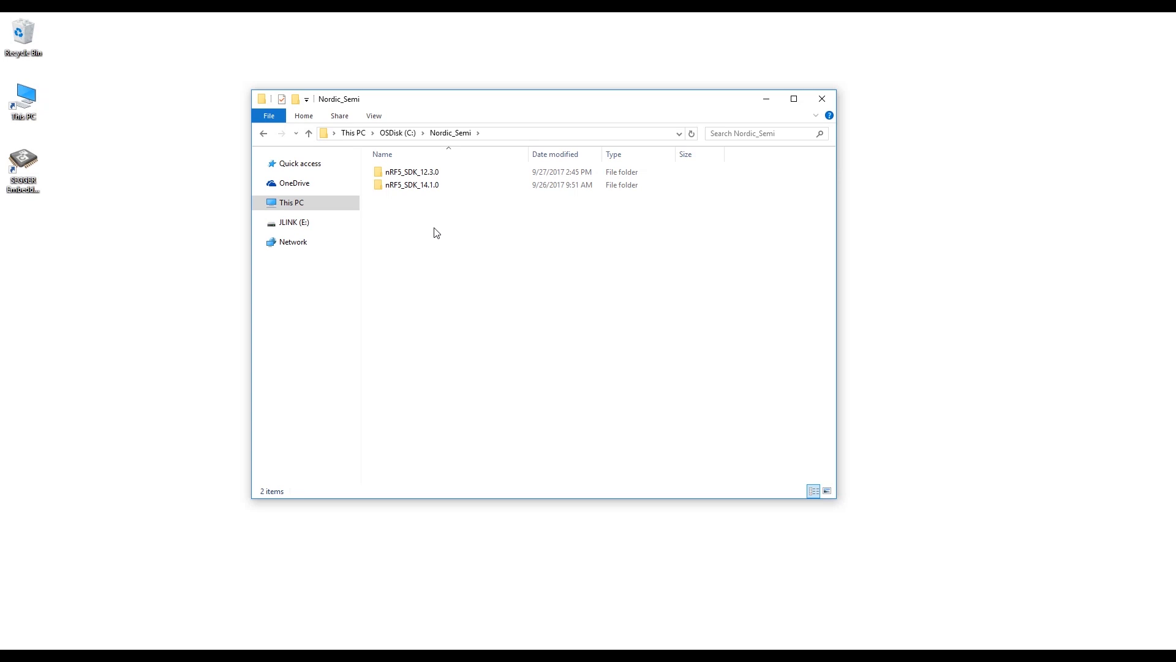
mouse_move(424, 230)
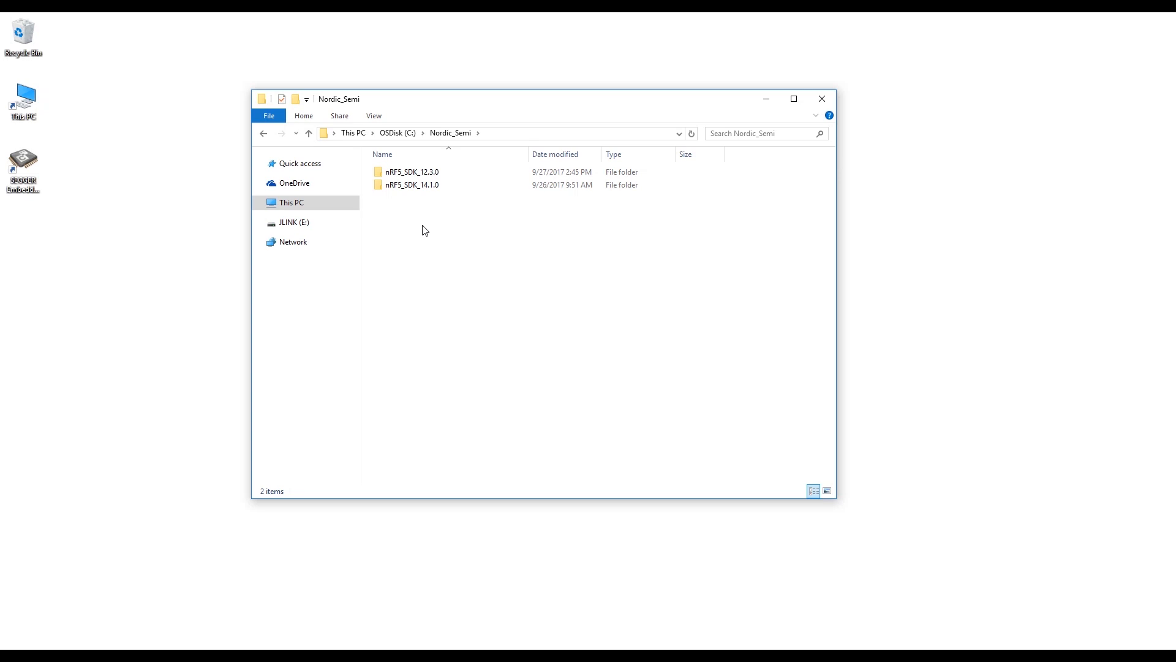
mouse_move(418, 198)
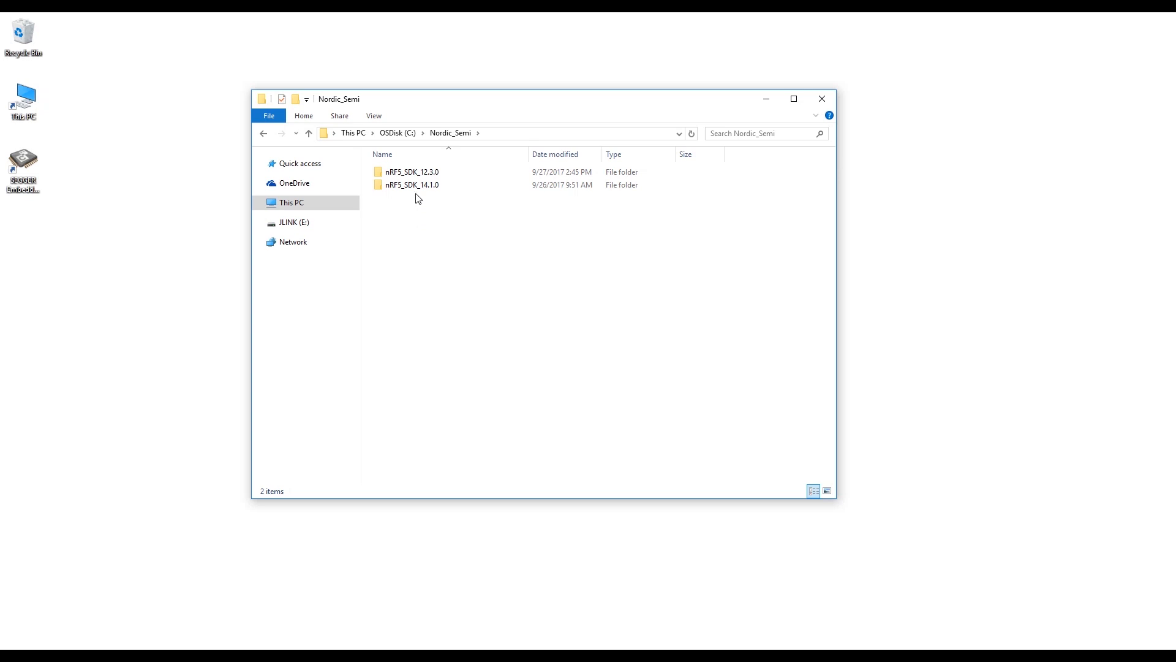
- Drill into nRF5_SDK_14.1.0 > examples > ble_peripheral > ble_app_hrs
left_click(414, 184)
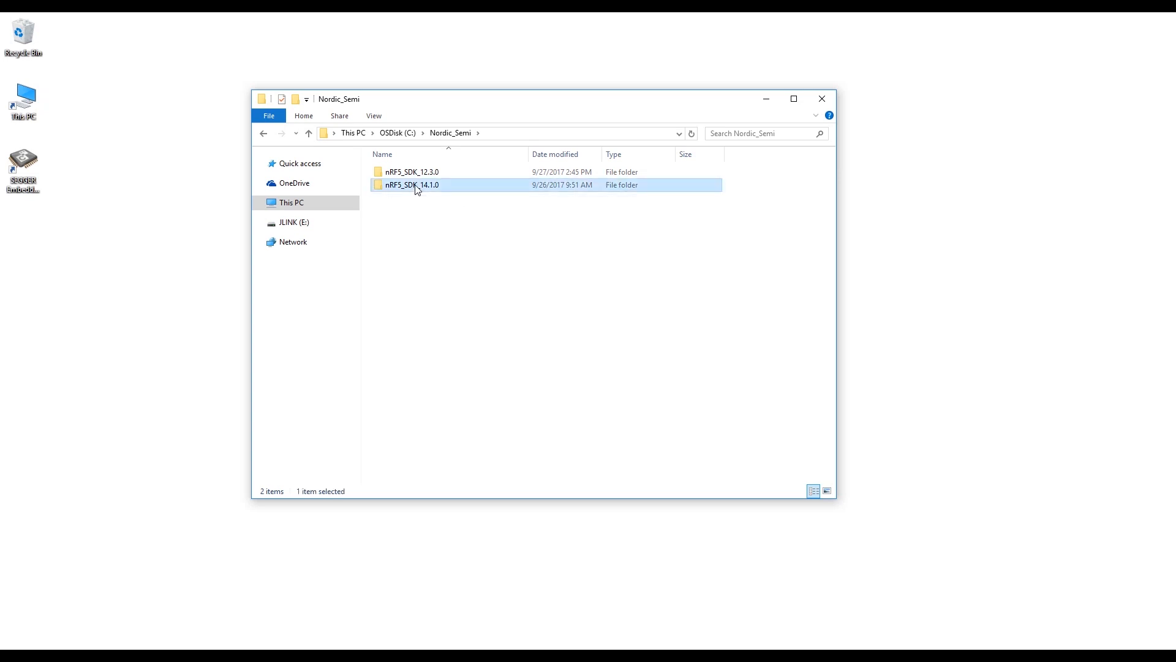
double_click(413, 183)
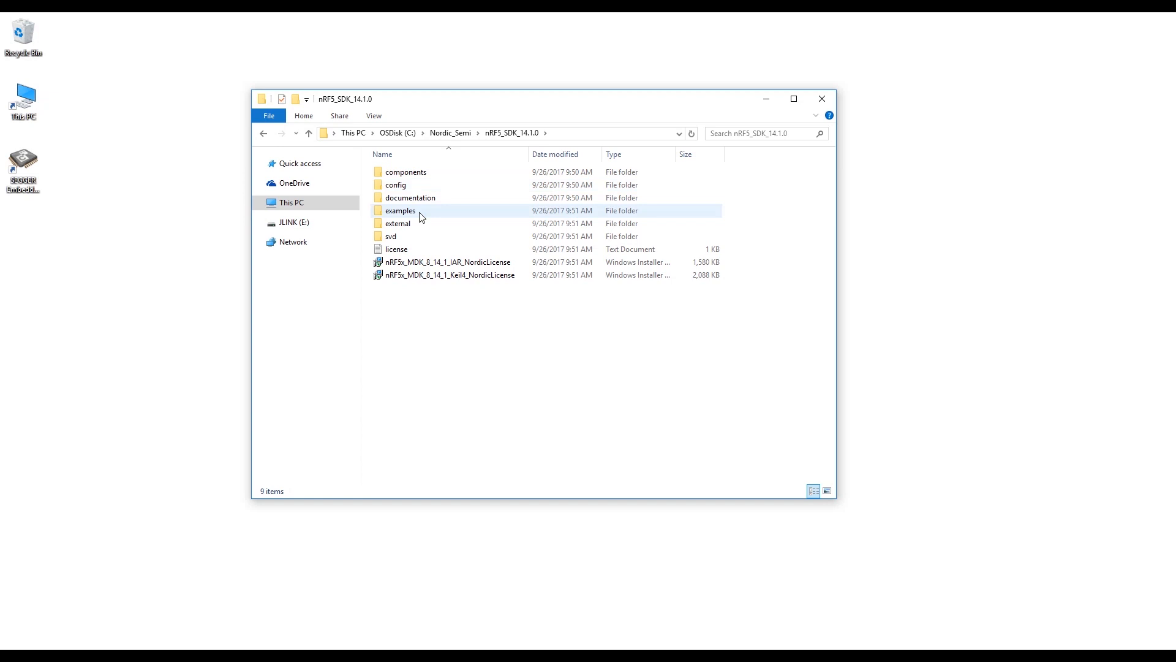
double_click(401, 210)
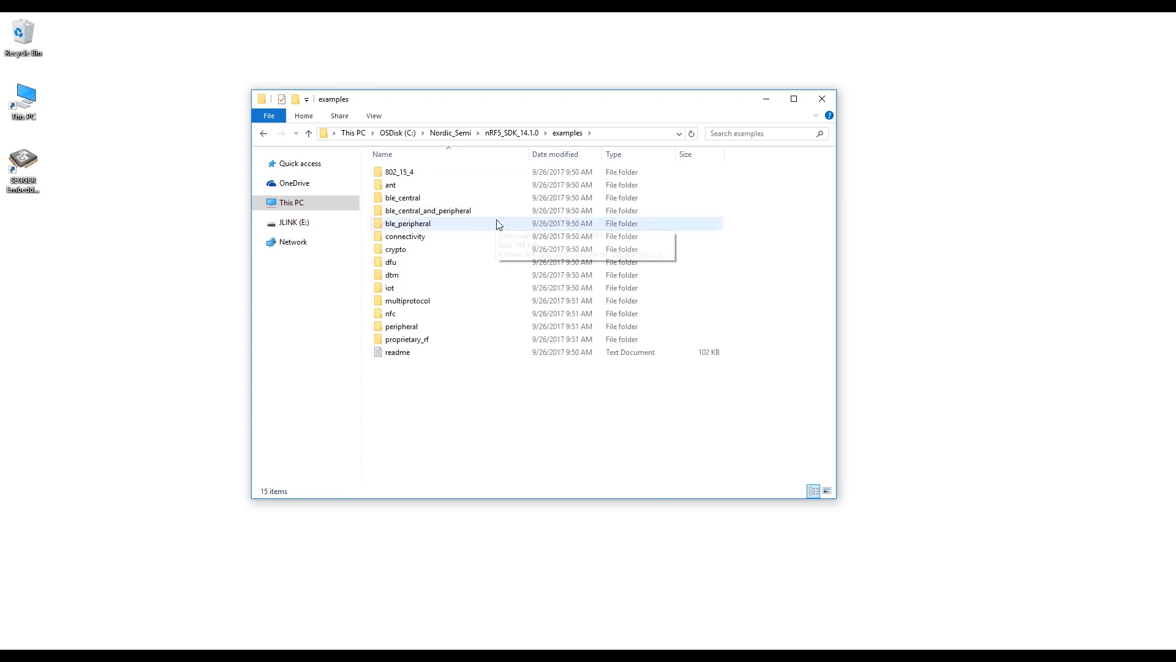
mouse_move(435, 228)
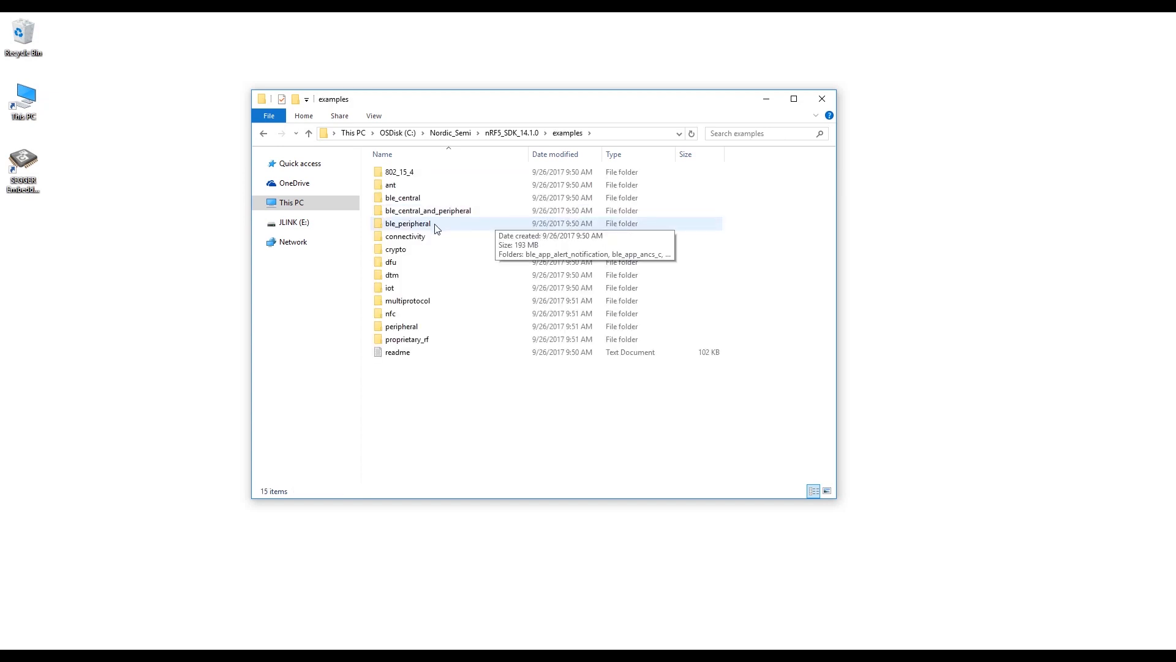
double_click(407, 223)
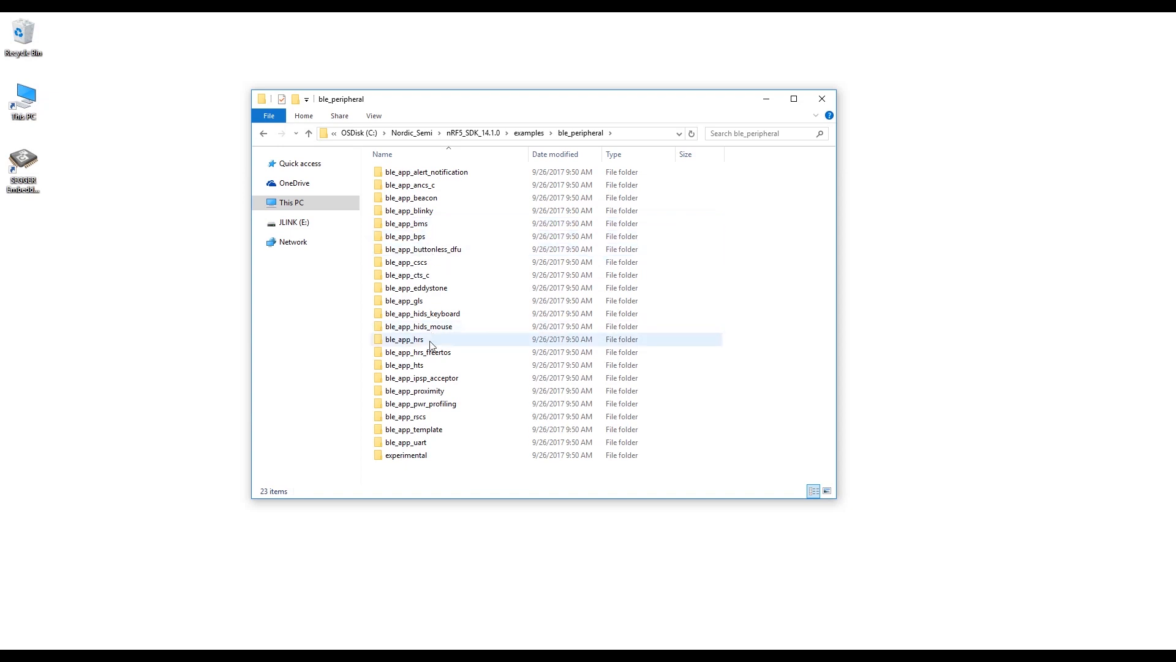
mouse_move(431, 343)
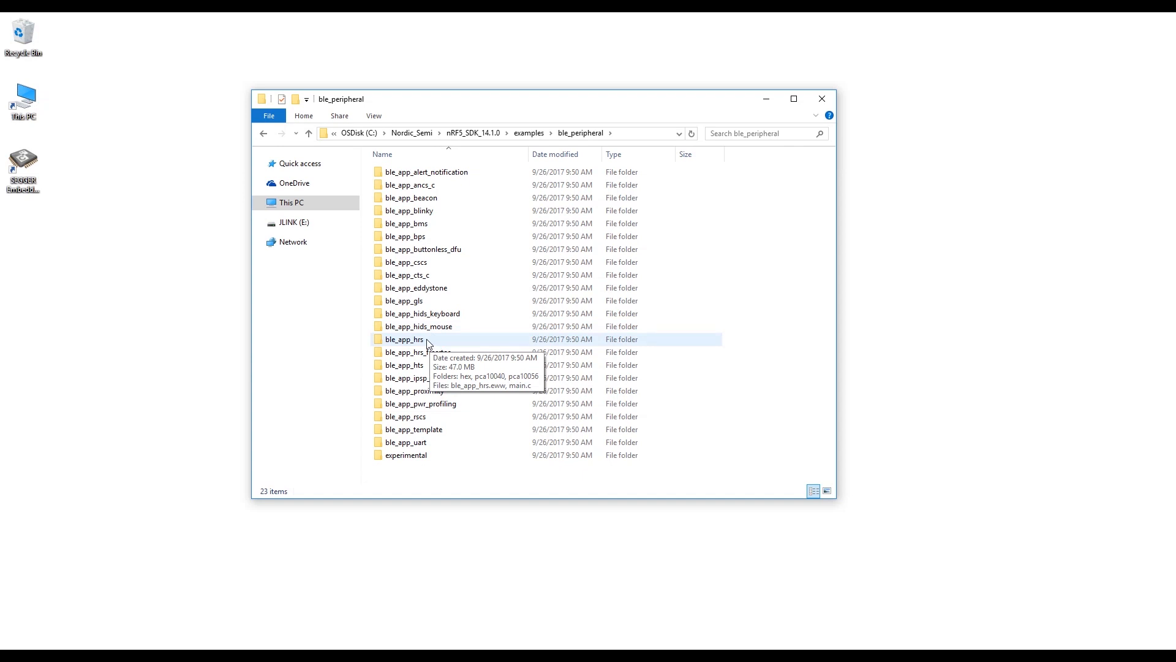
double_click(405, 338)
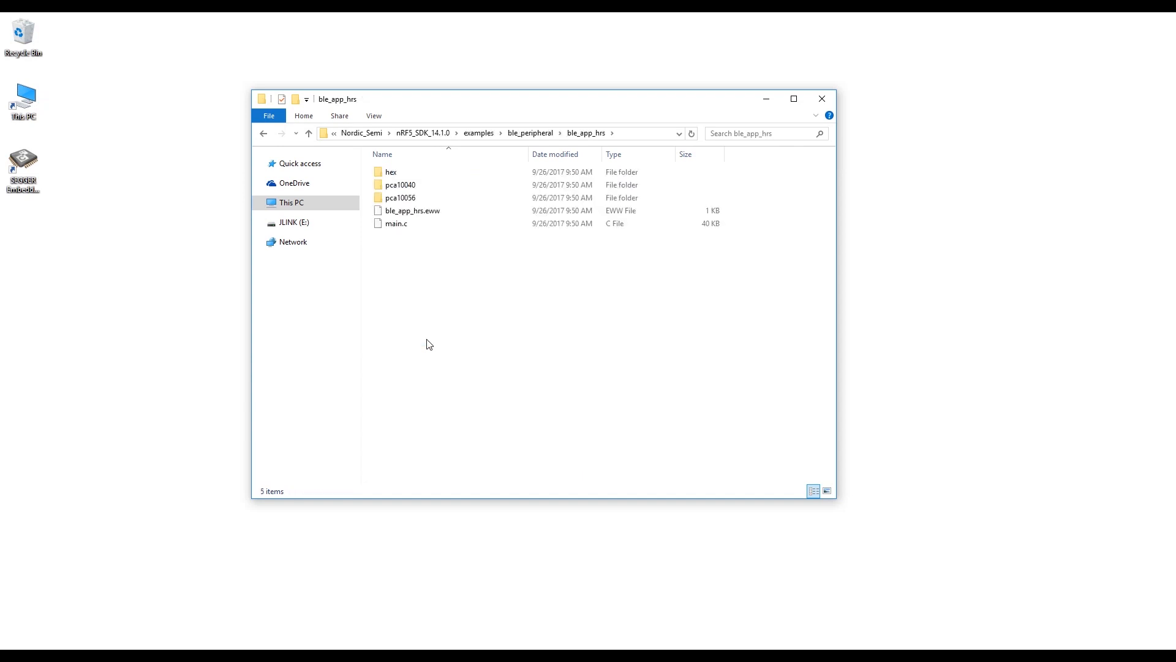
mouse_move(433, 341)
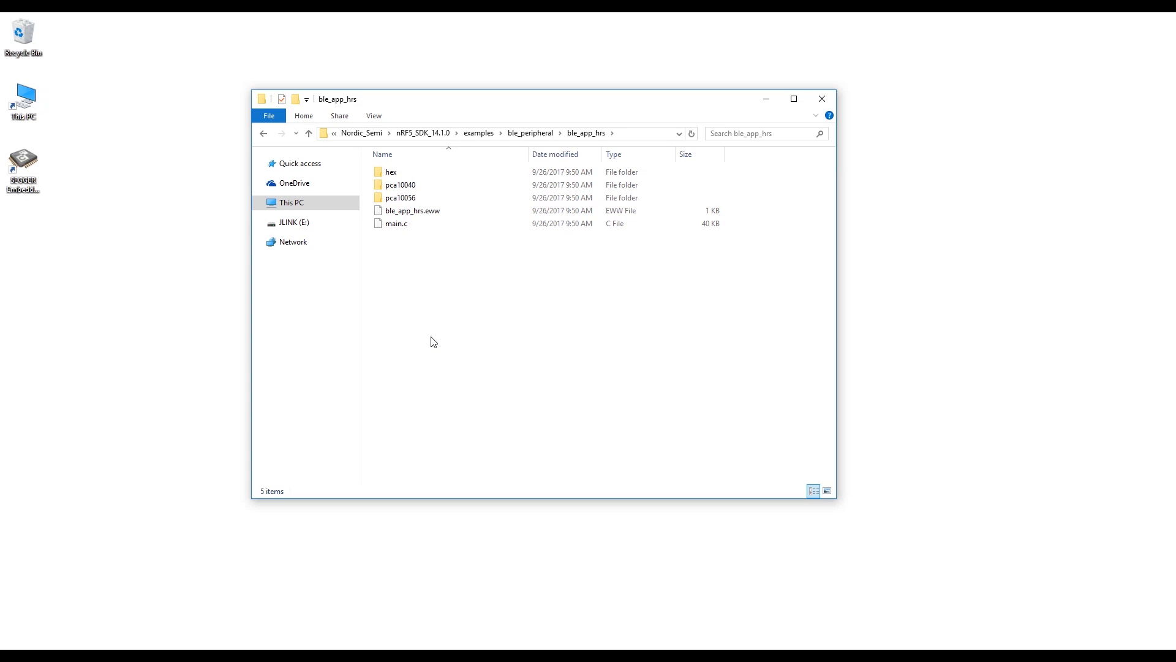
mouse_move(439, 328)
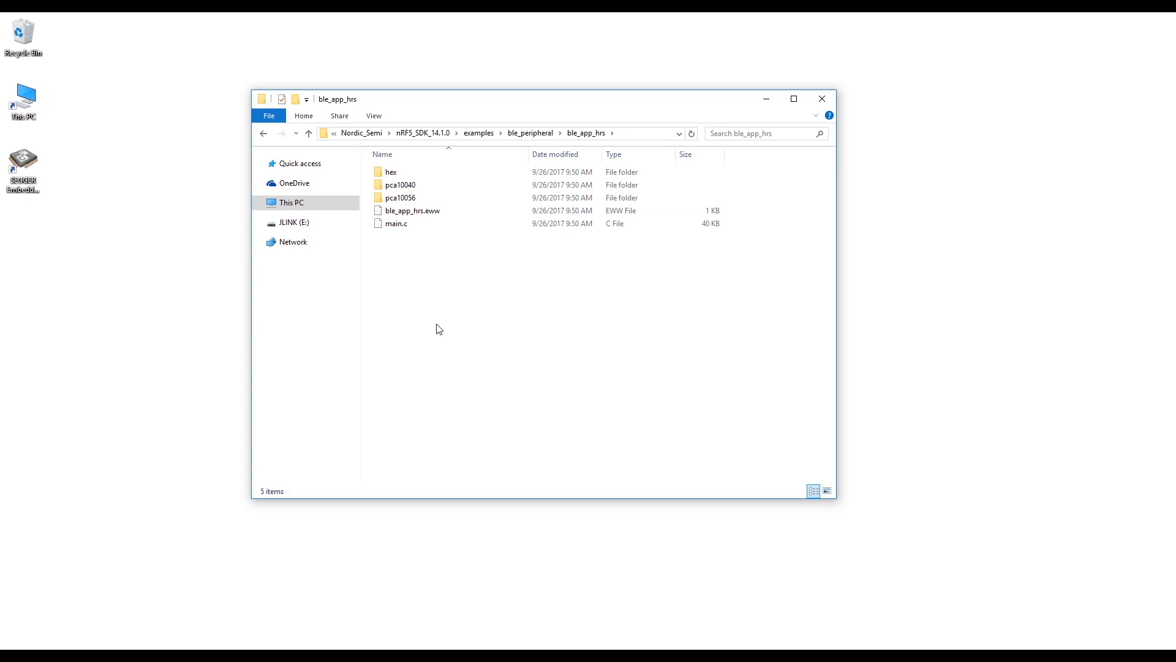
mouse_move(409, 174)
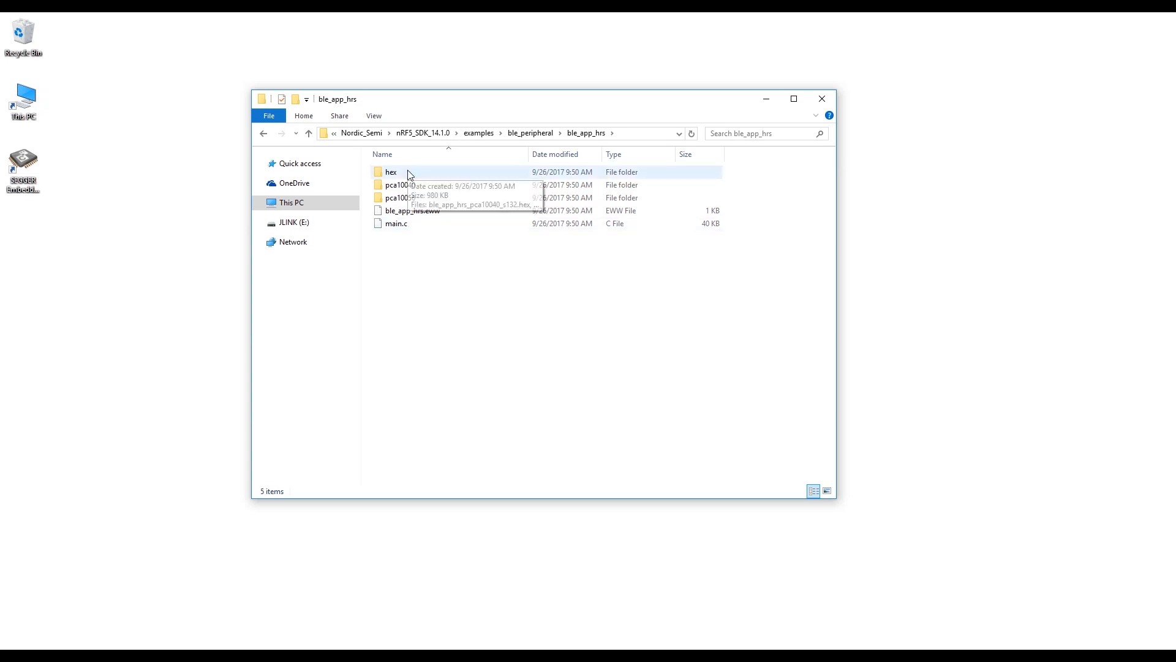
mouse_move(456, 321)
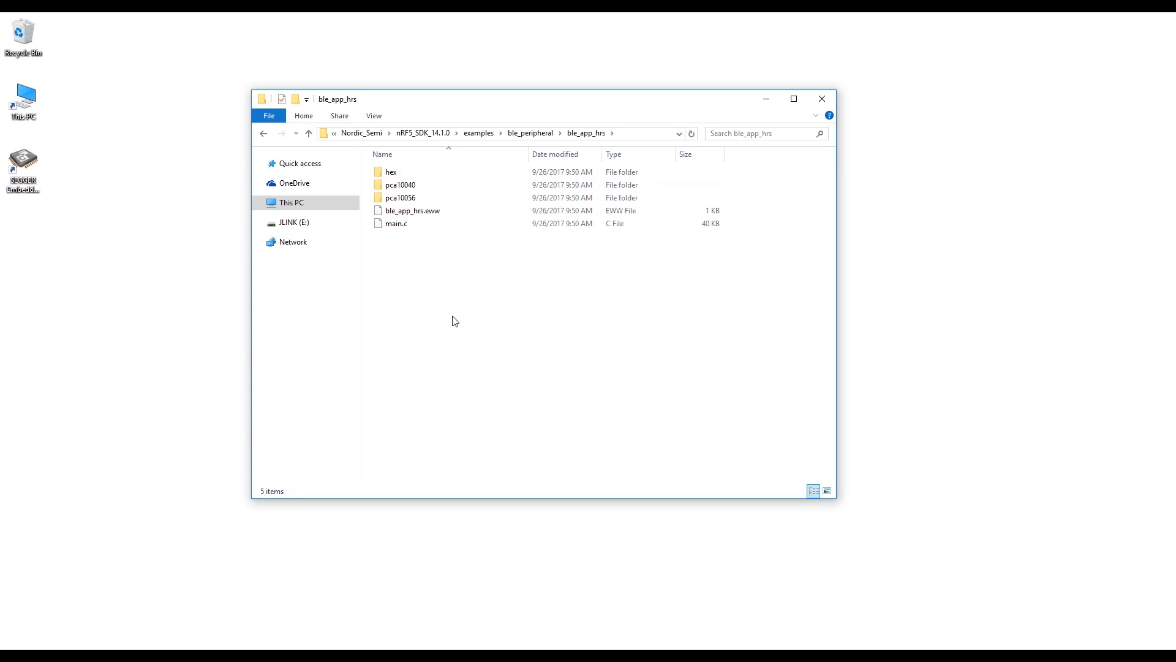
mouse_move(454, 318)
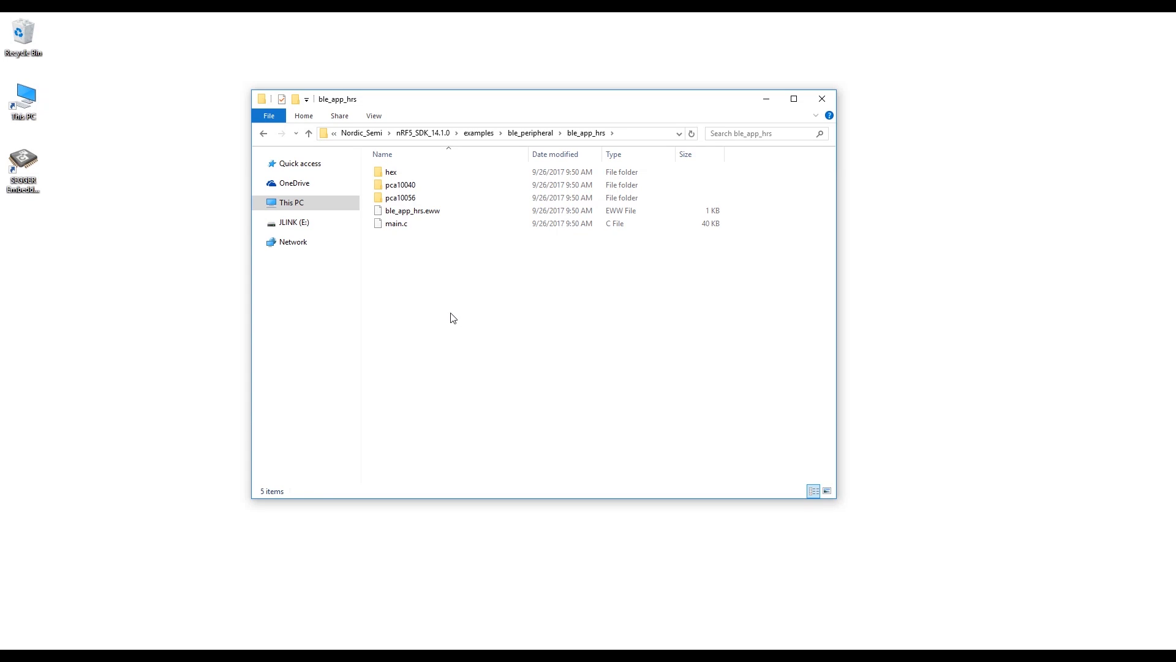
mouse_move(417, 244)
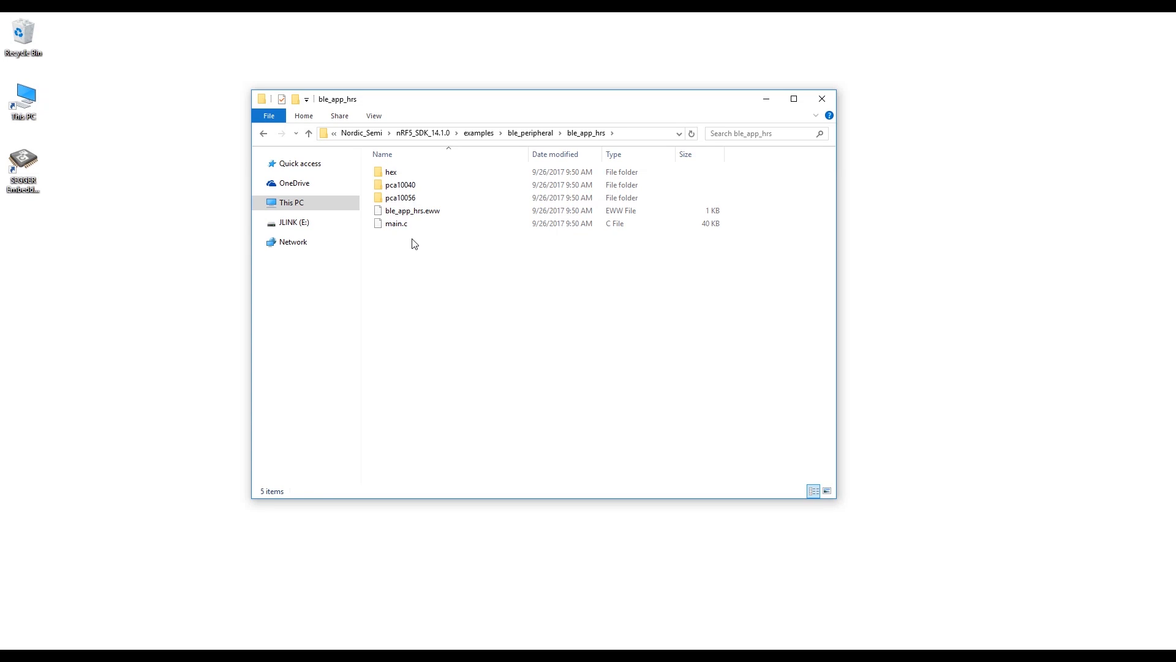
mouse_move(419, 241)
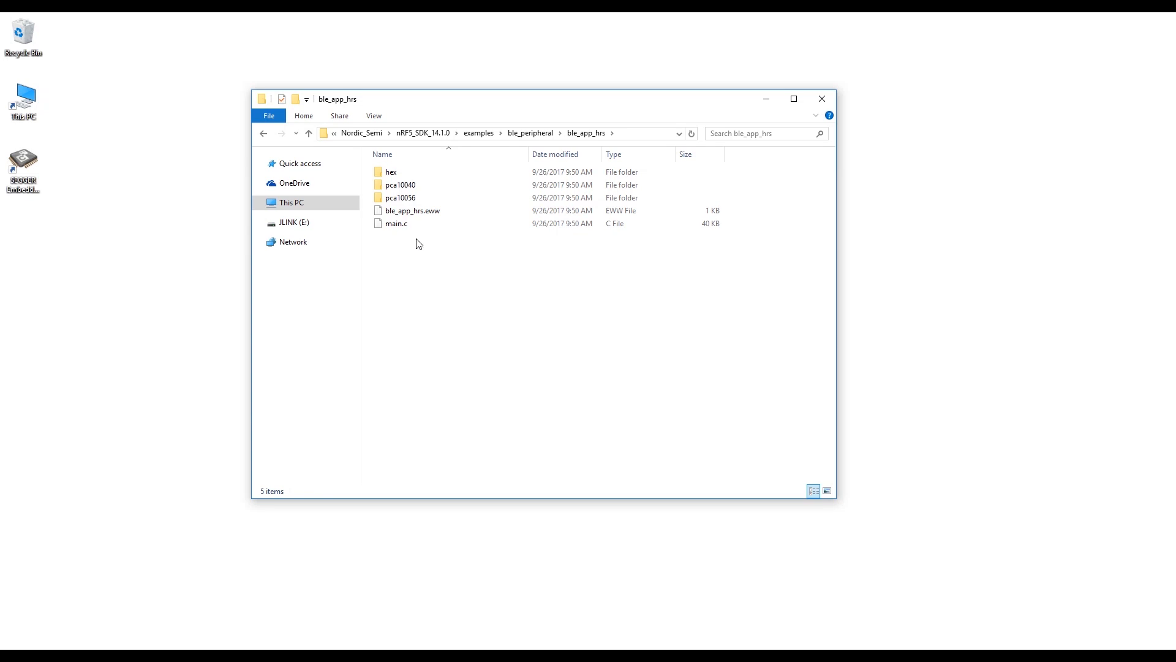
mouse_move(390, 203)
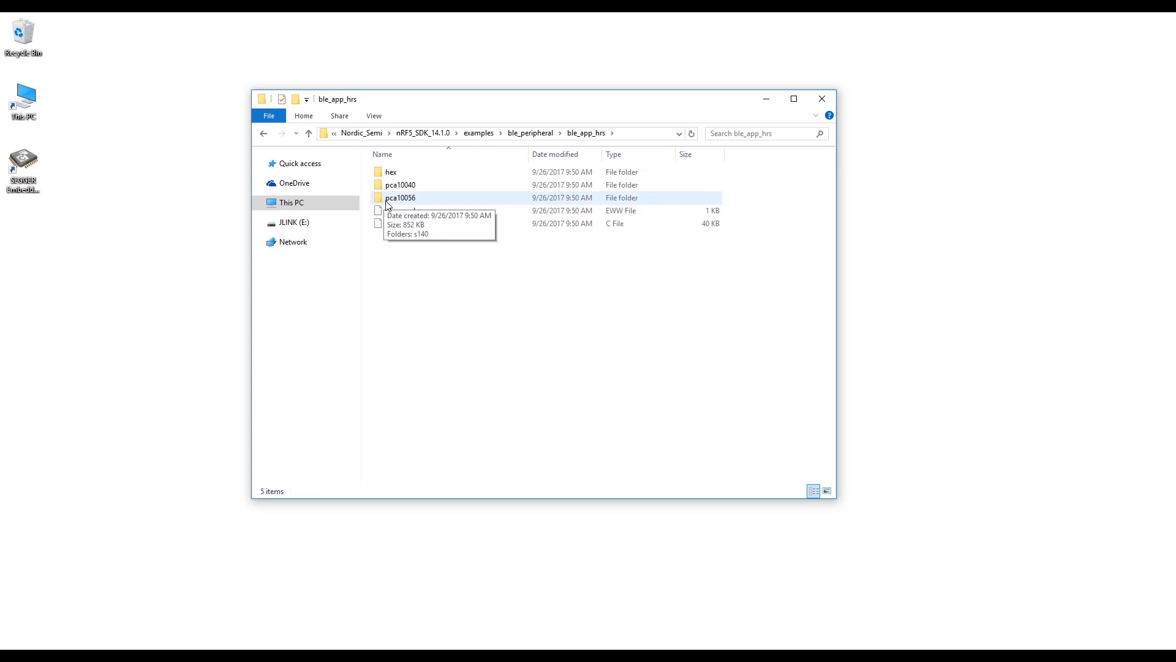
mouse_move(415, 202)
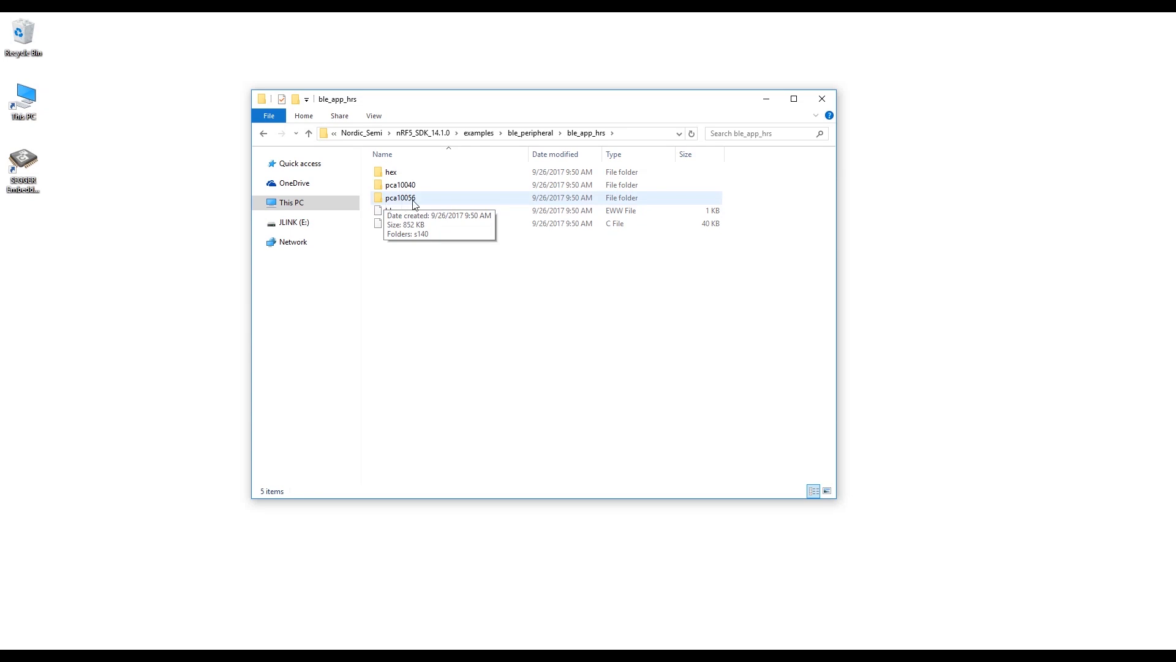
mouse_move(433, 268)
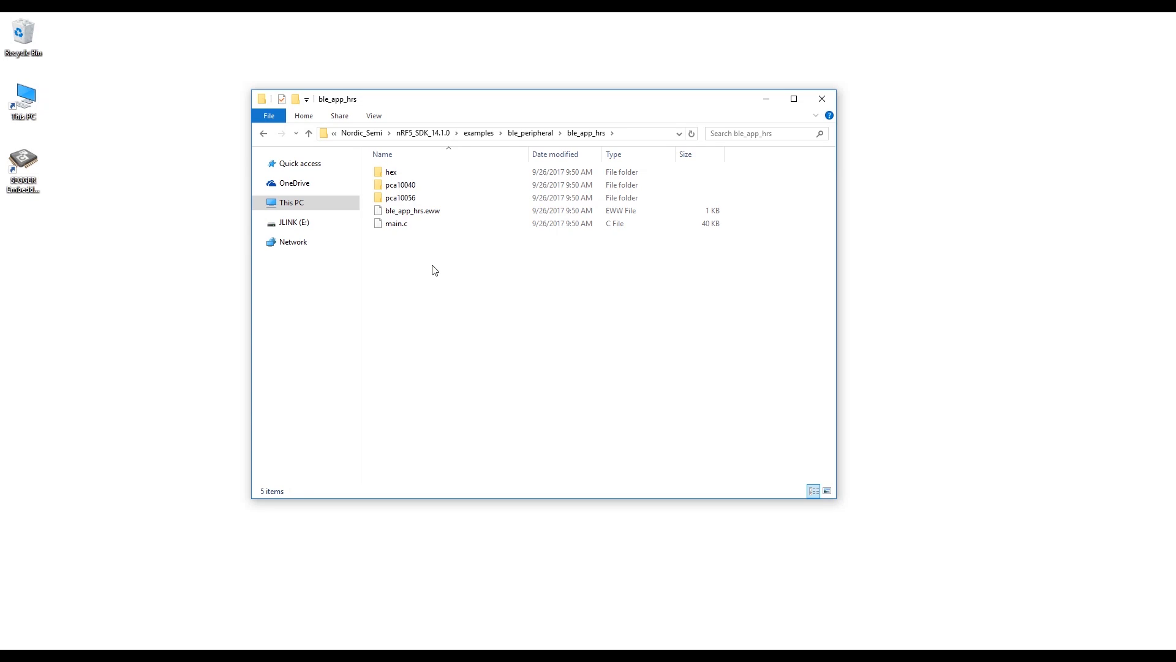
mouse_move(428, 248)
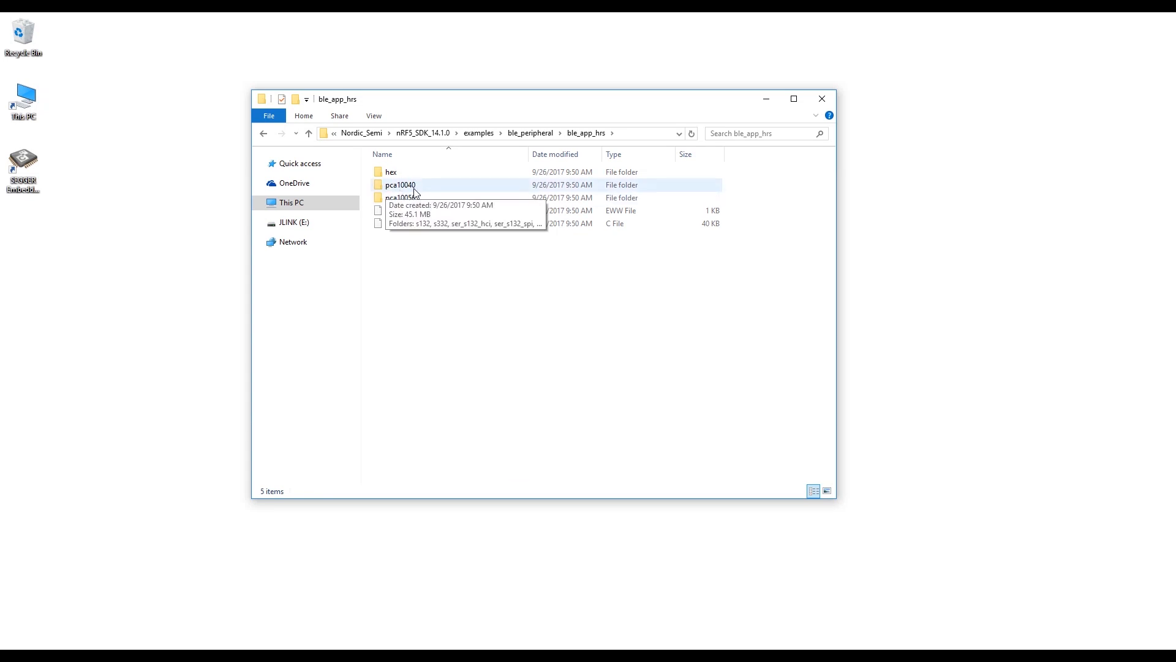
- Go into pca10040 > s132 > ses to reach the ble_app_hrs_pca10040_s132 project file
double_click(401, 184)
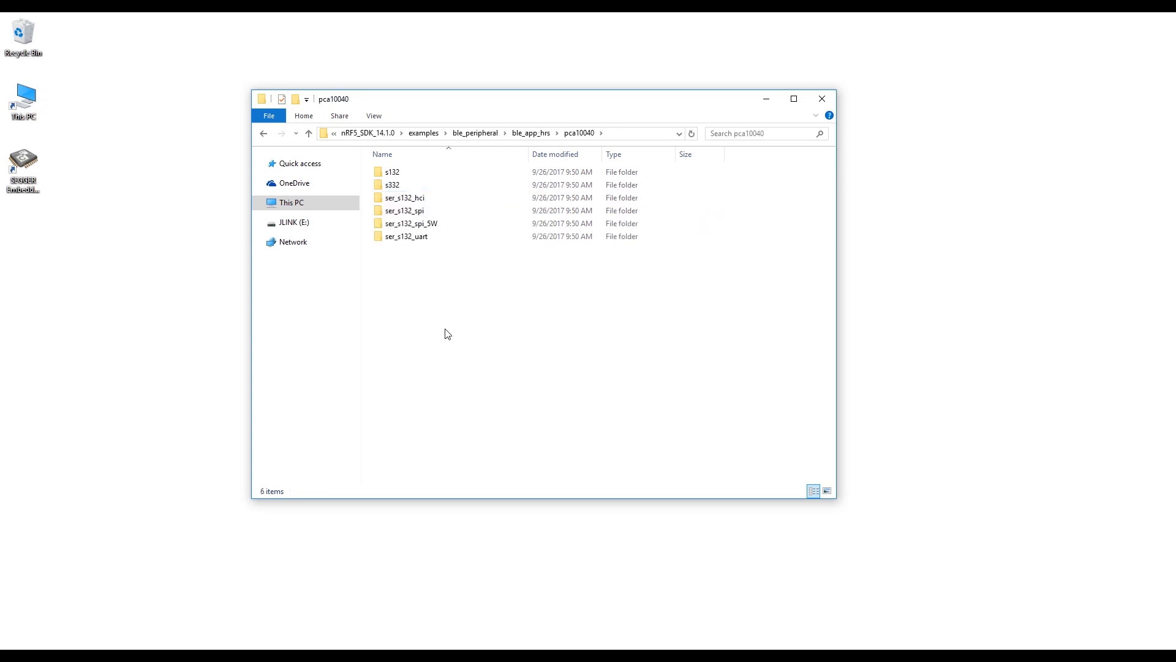
mouse_move(439, 311)
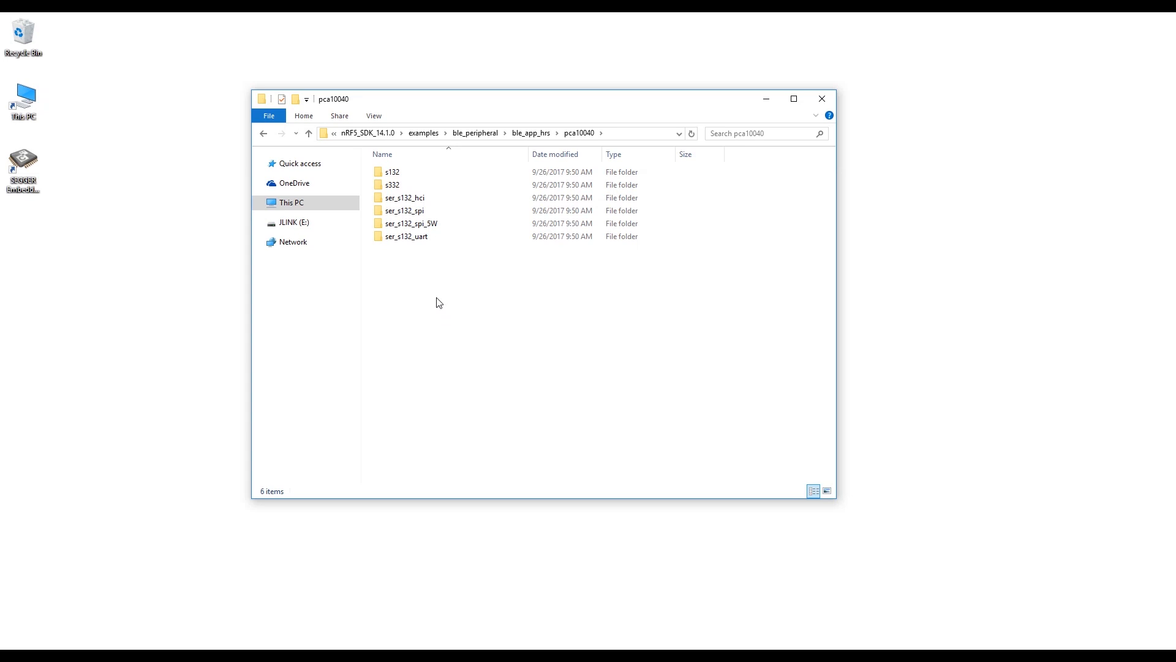
mouse_move(446, 299)
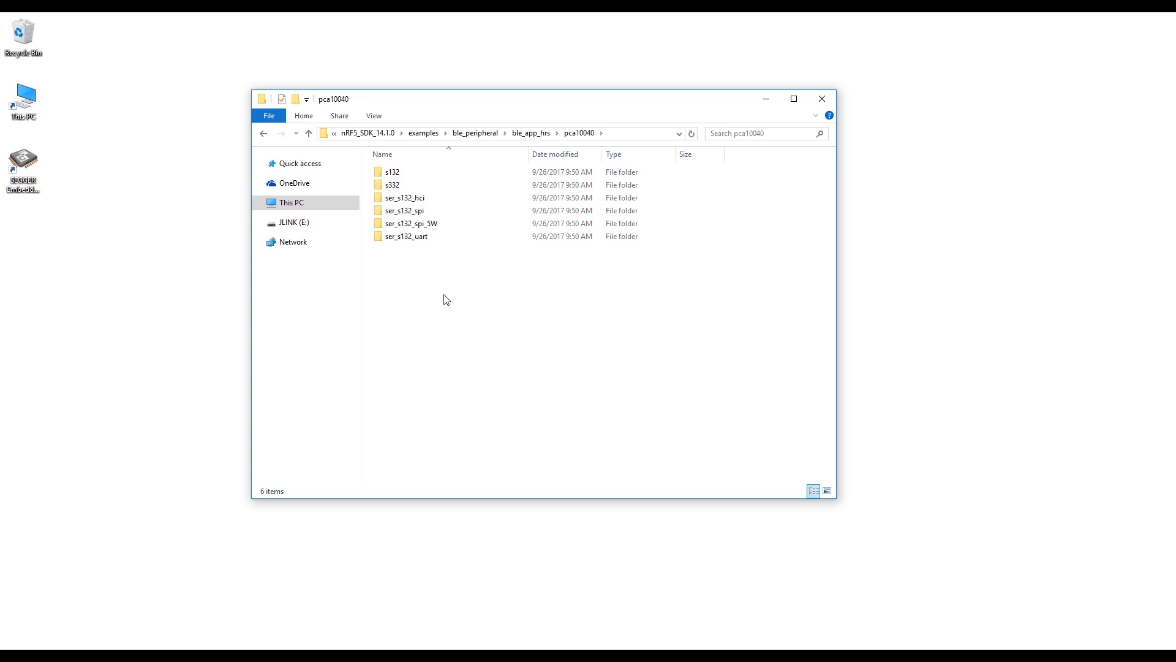
mouse_move(456, 292)
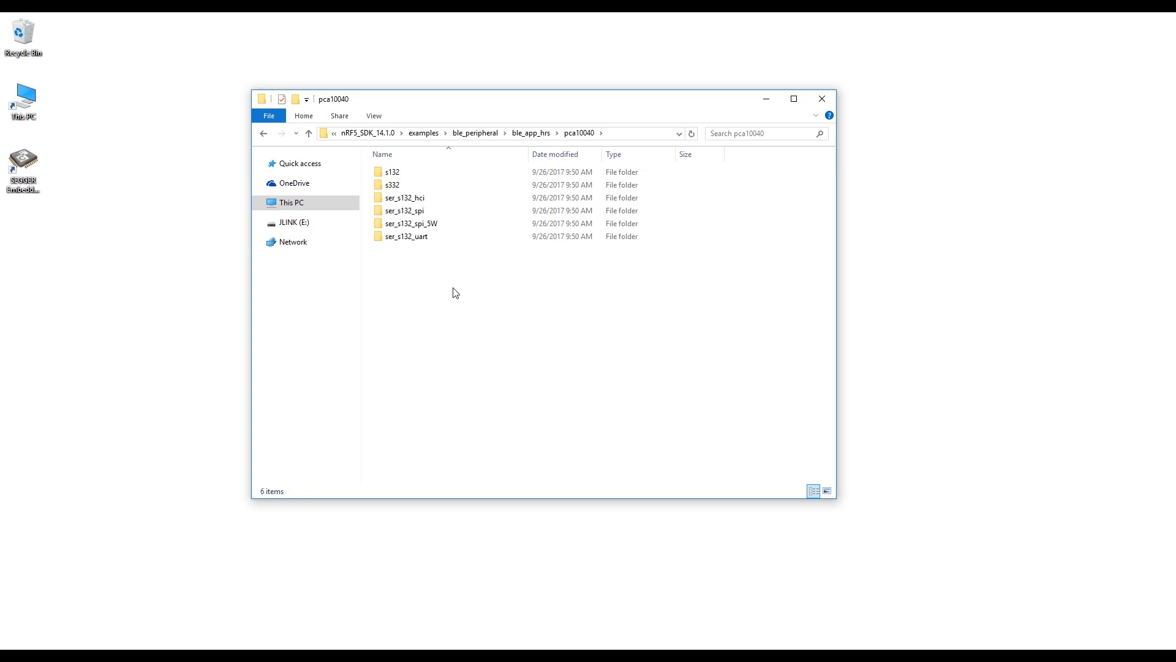
mouse_move(458, 296)
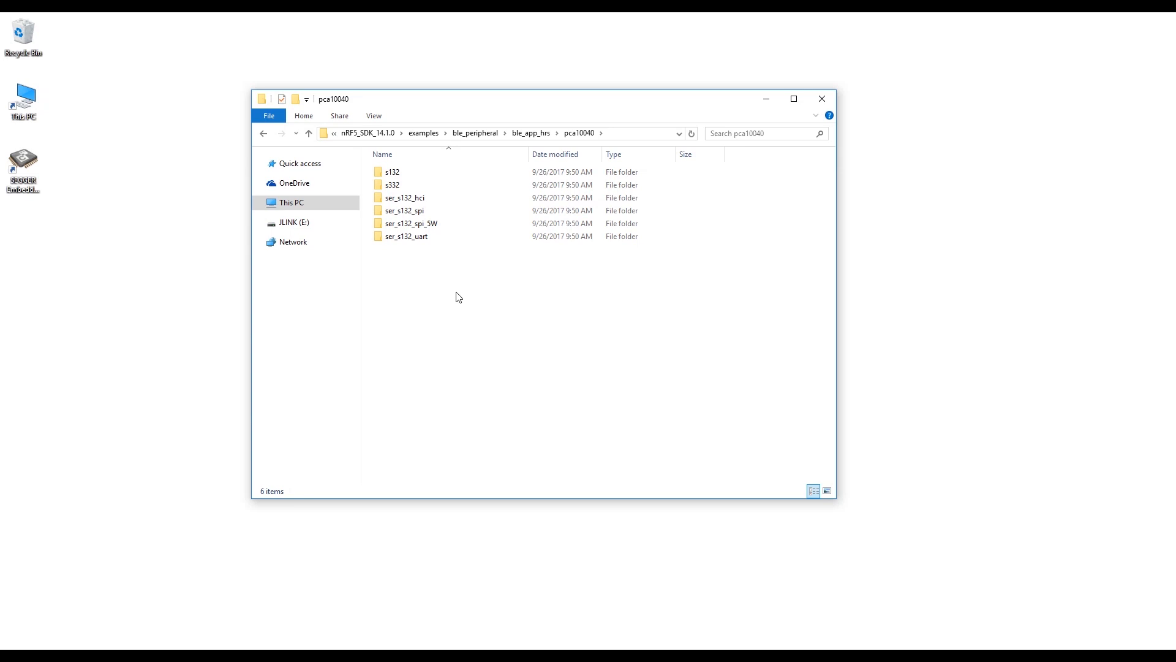
left_click(392, 172)
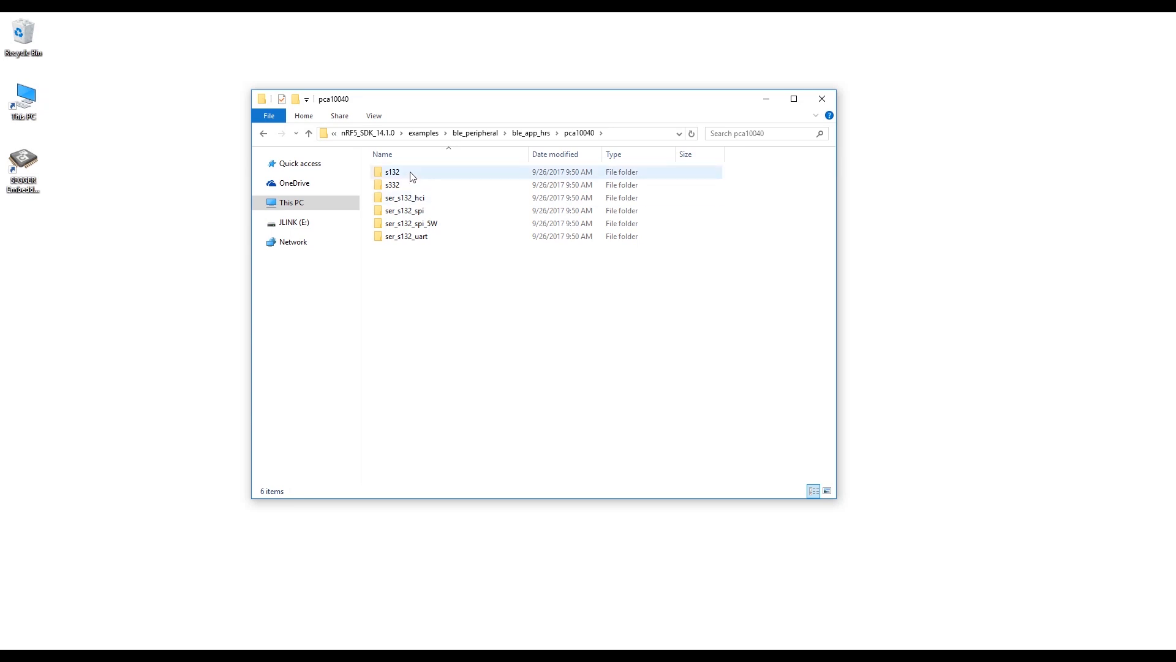
double_click(390, 171)
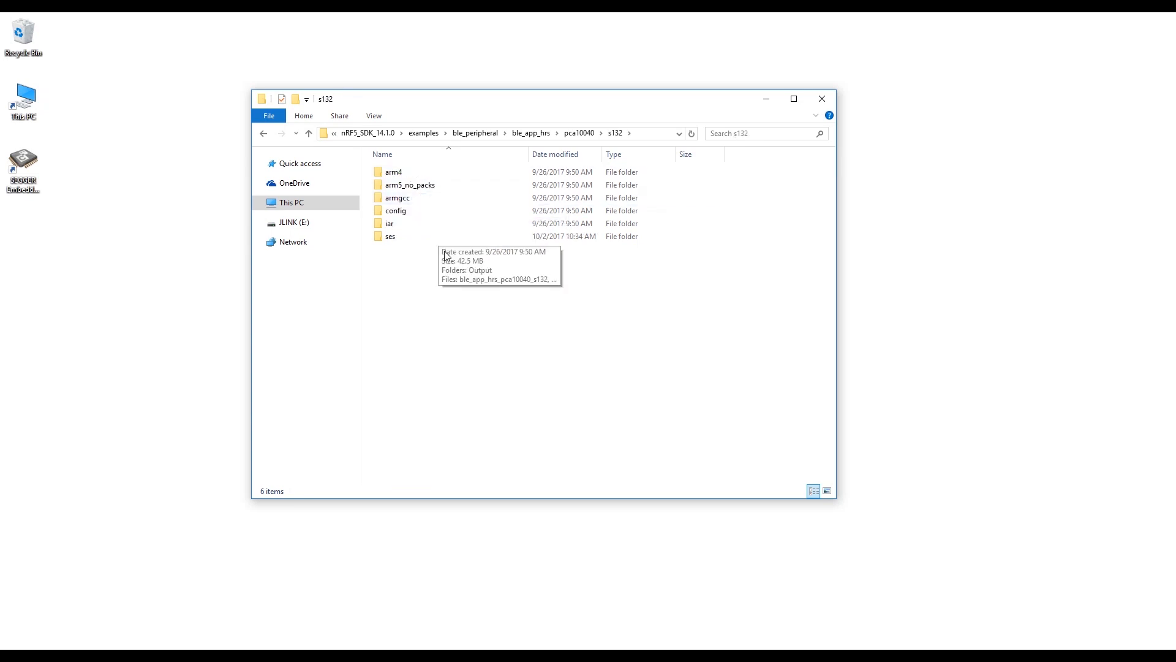
mouse_move(446, 255)
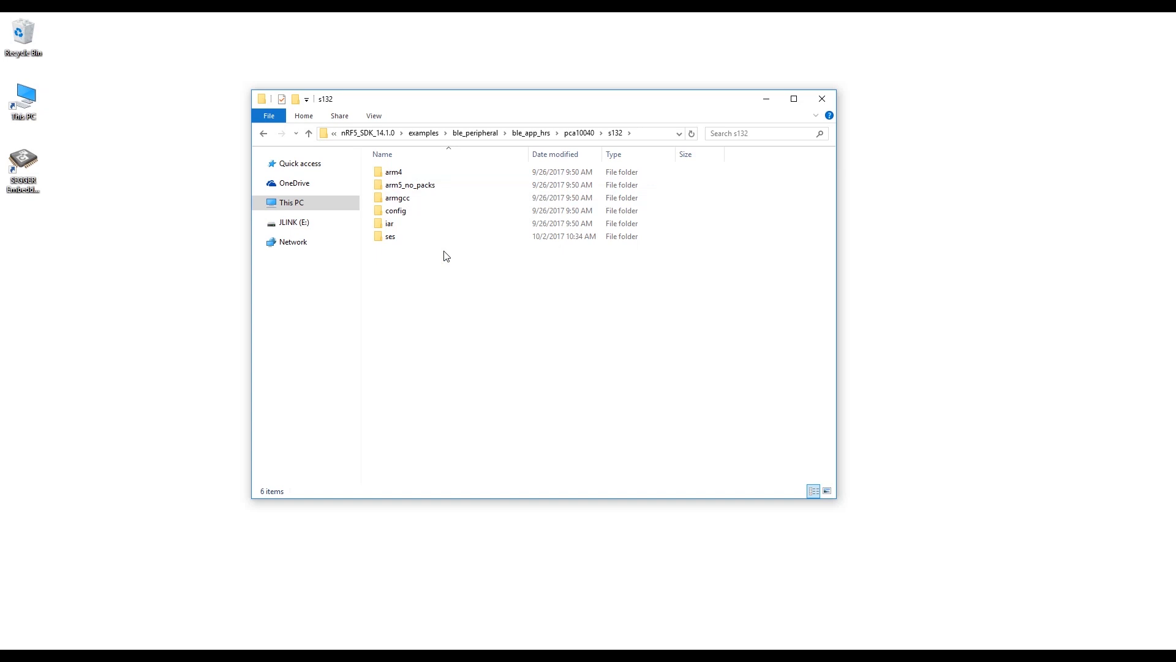
left_click(389, 237)
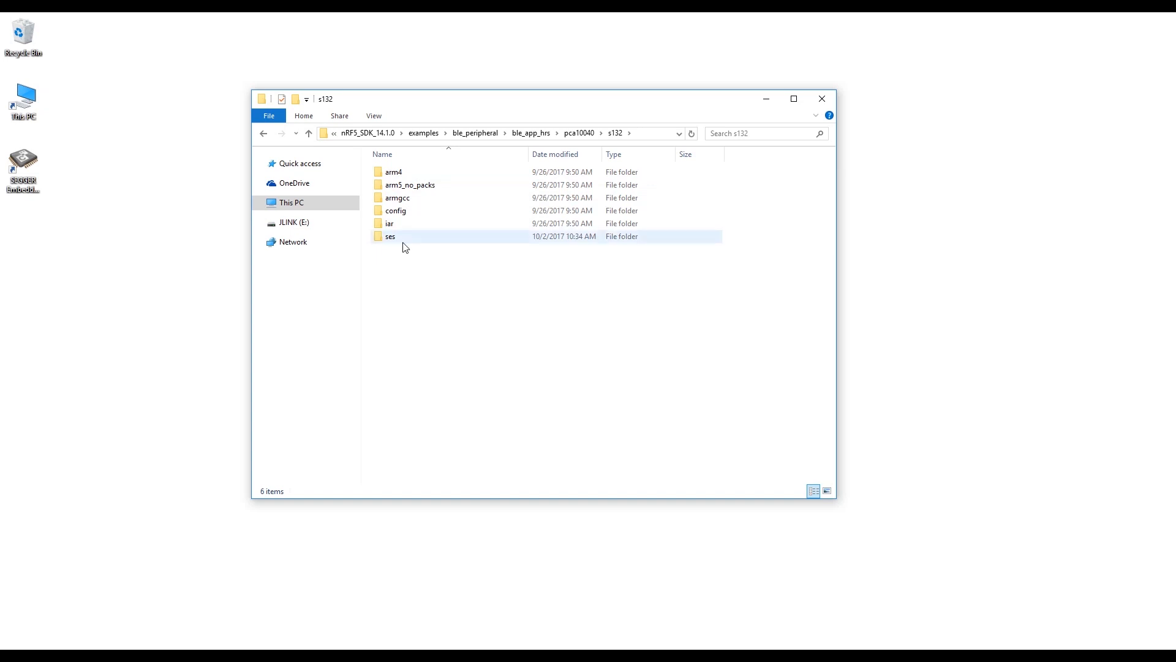
double_click(389, 236)
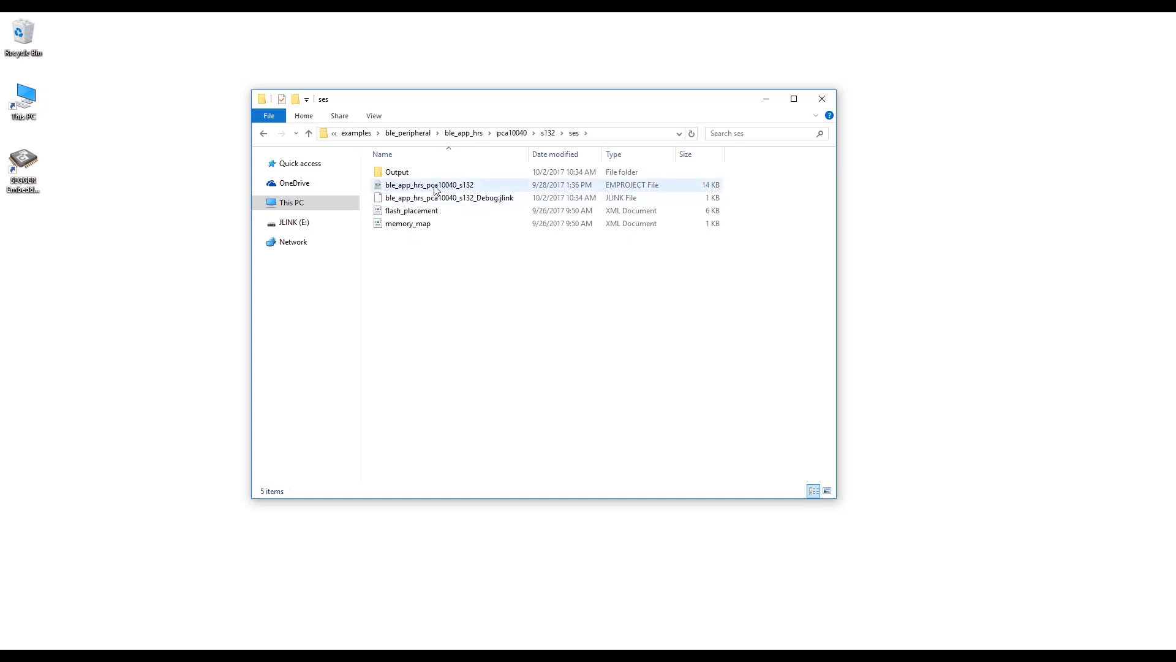
mouse_move(421, 194)
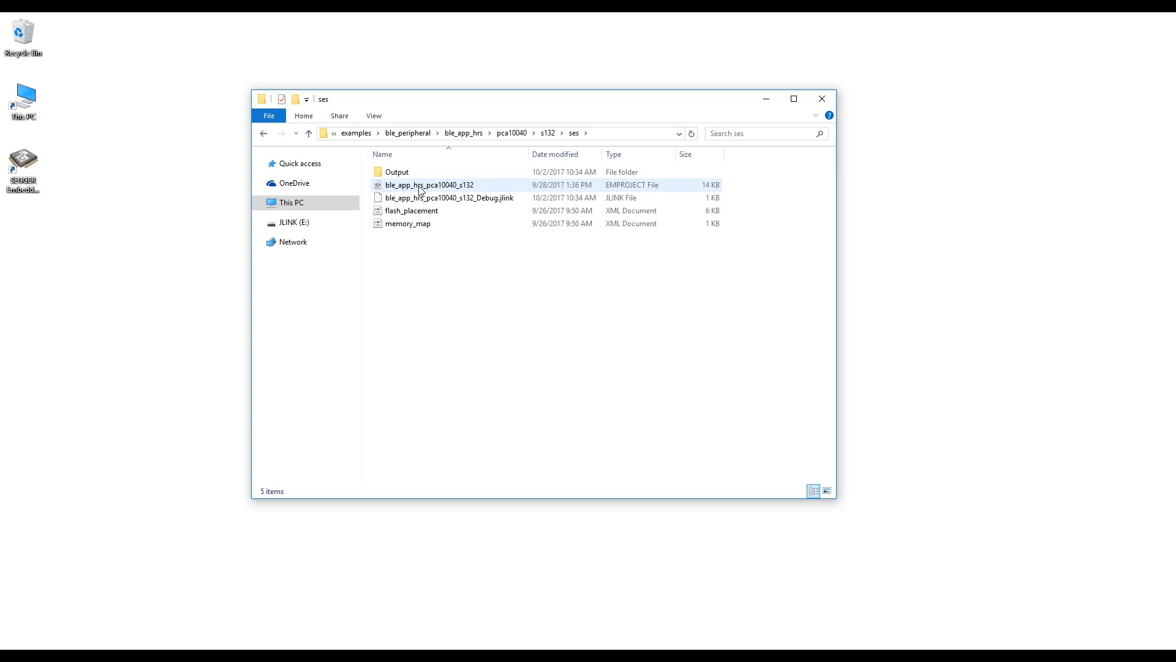
- Load ble_app_hrs_pca10040_s132.emProject in Embedded Studio and peek at the Application group
double_click(429, 183)
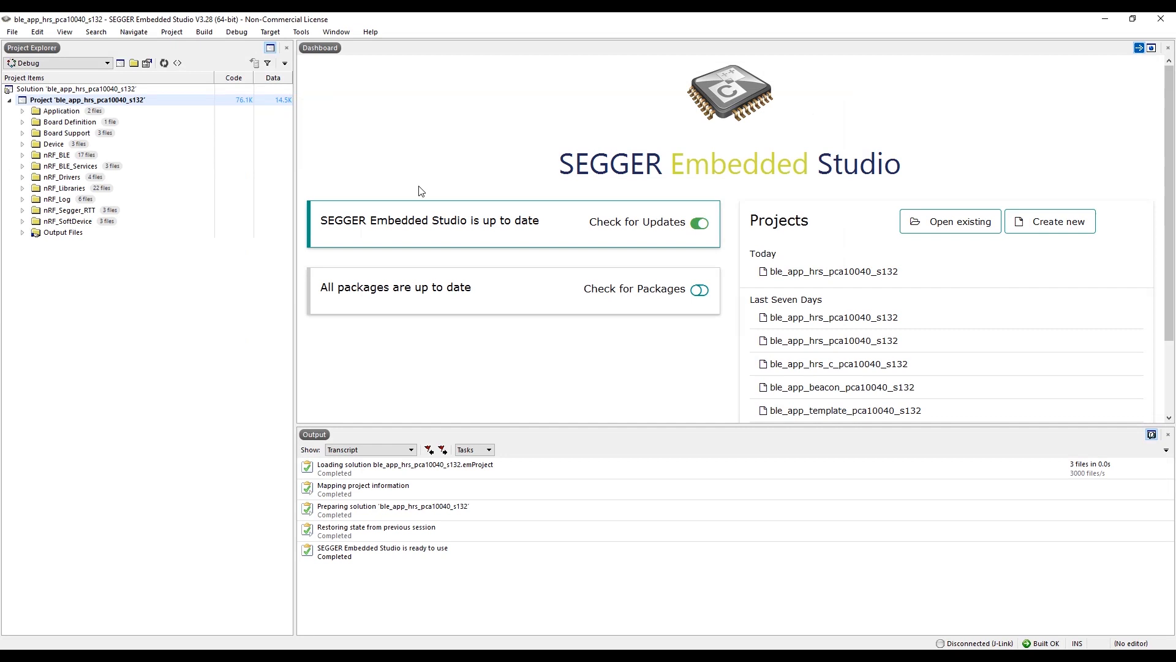
mouse_move(451, 338)
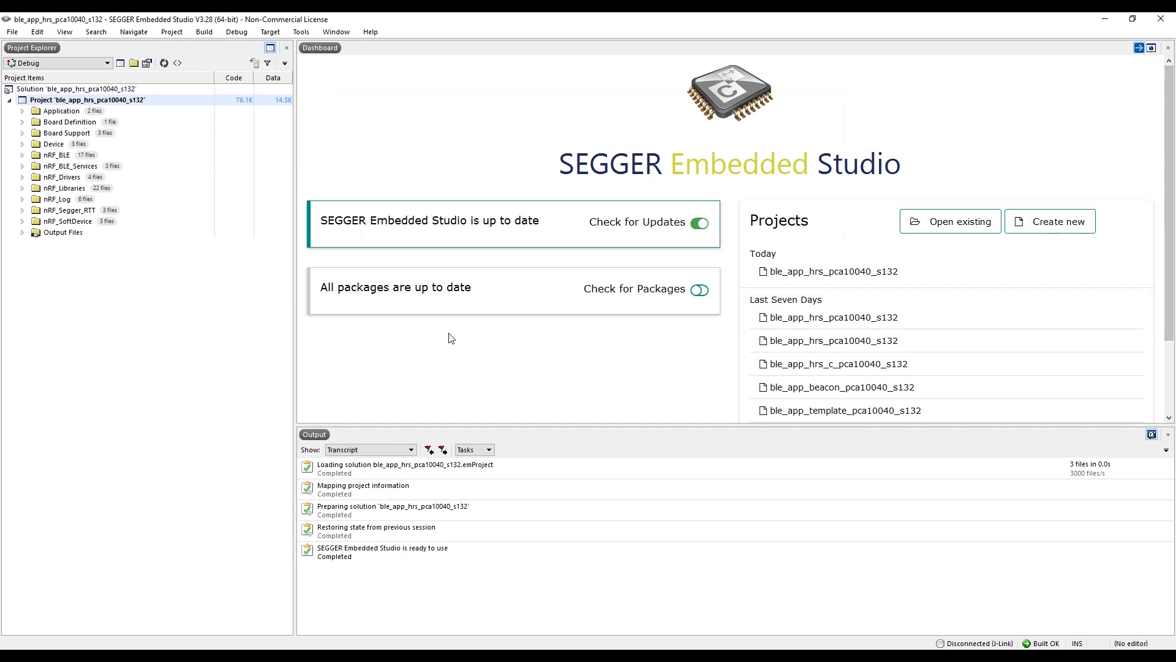
mouse_move(458, 343)
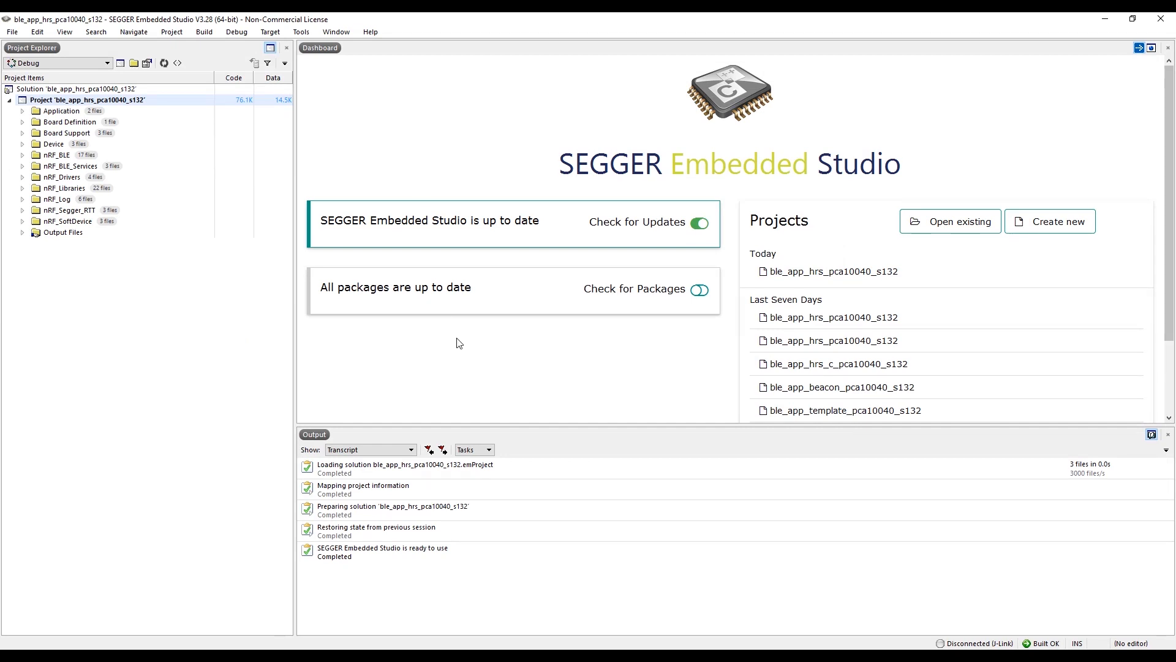
mouse_move(465, 348)
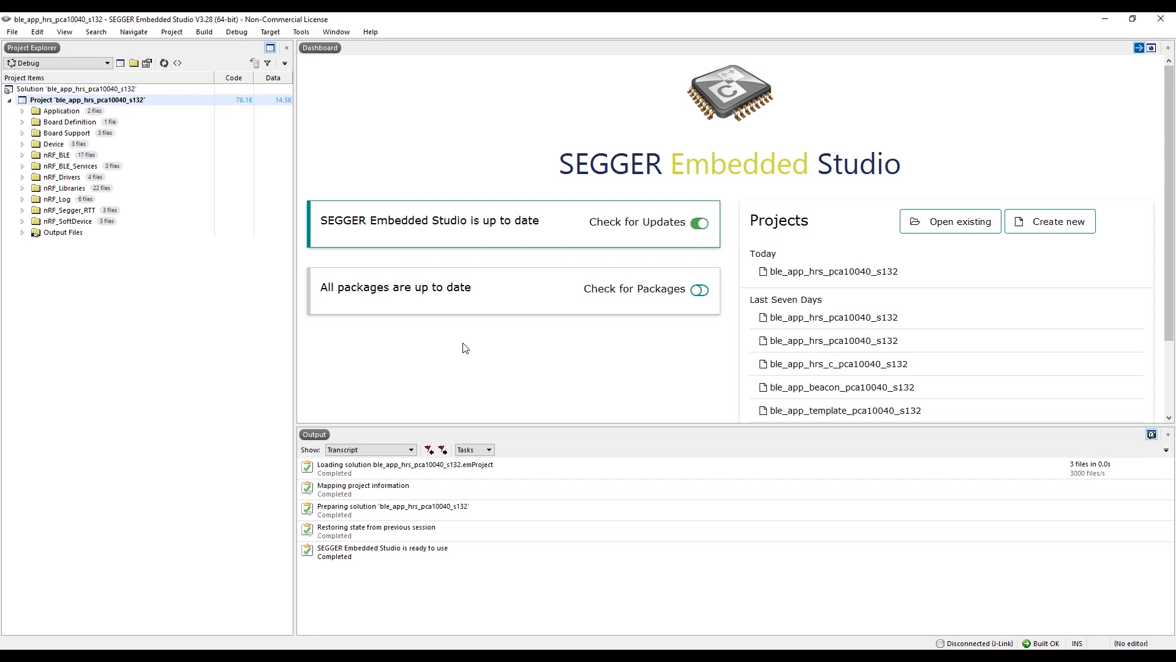
mouse_move(112, 277)
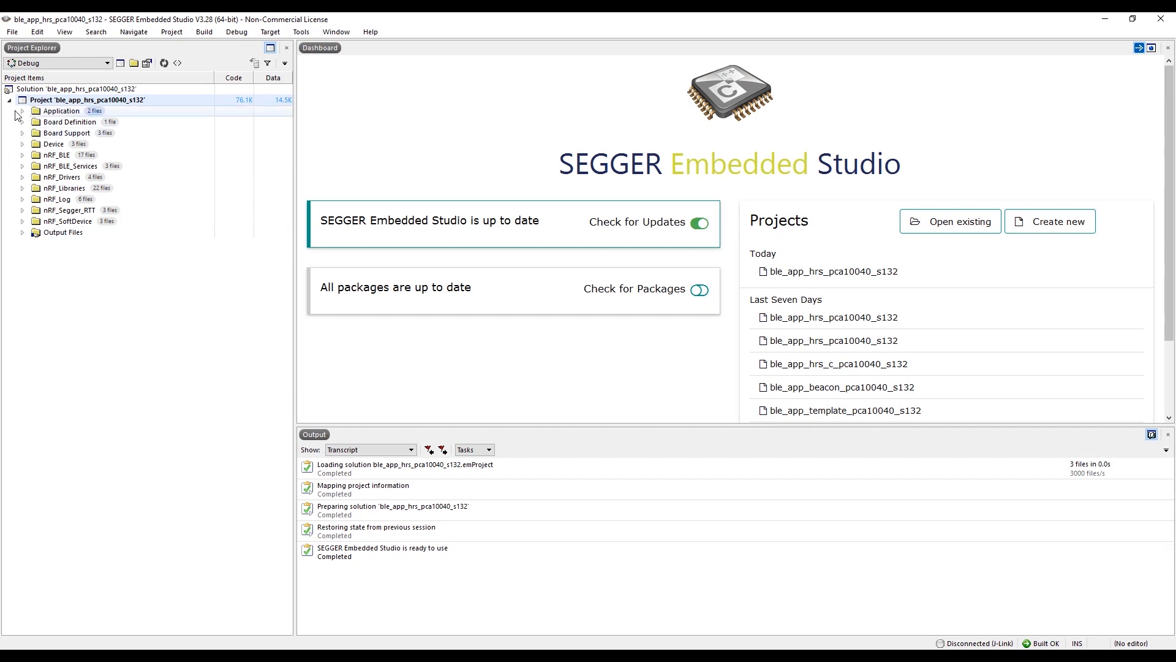
left_click(20, 110)
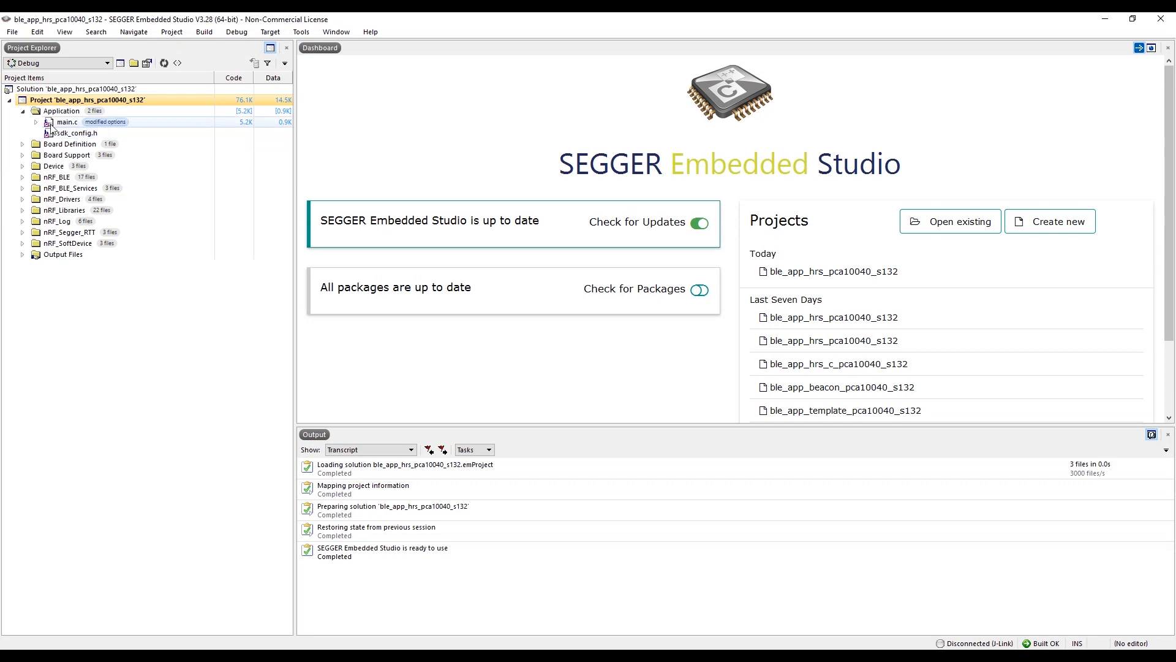
left_click(29, 110)
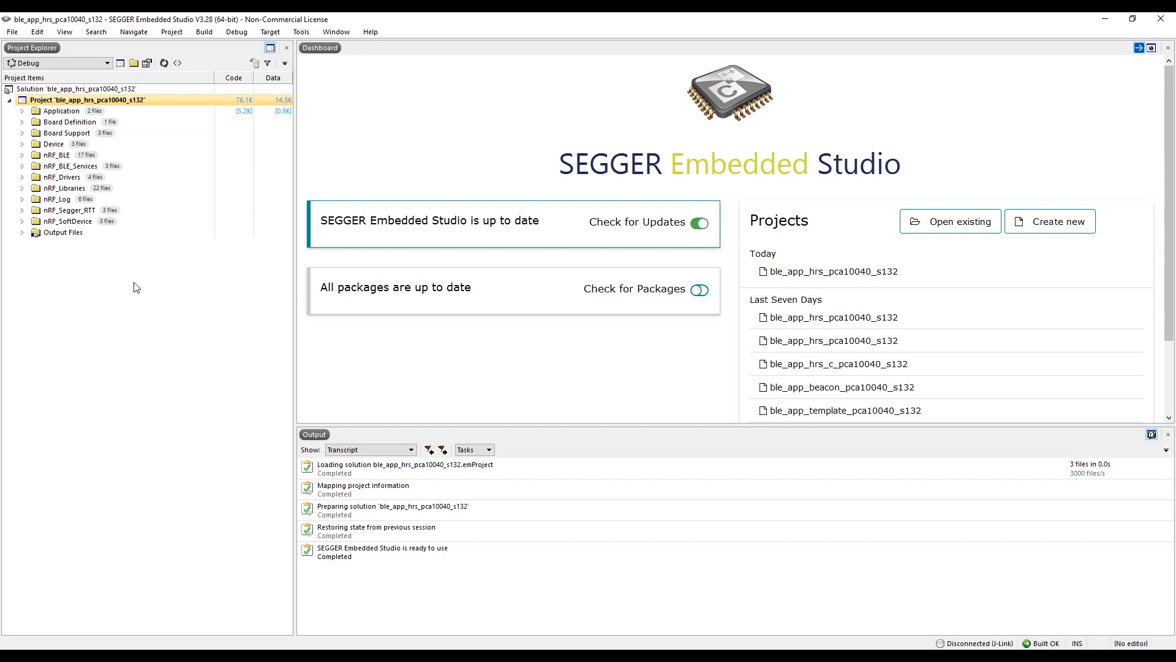
mouse_move(142, 285)
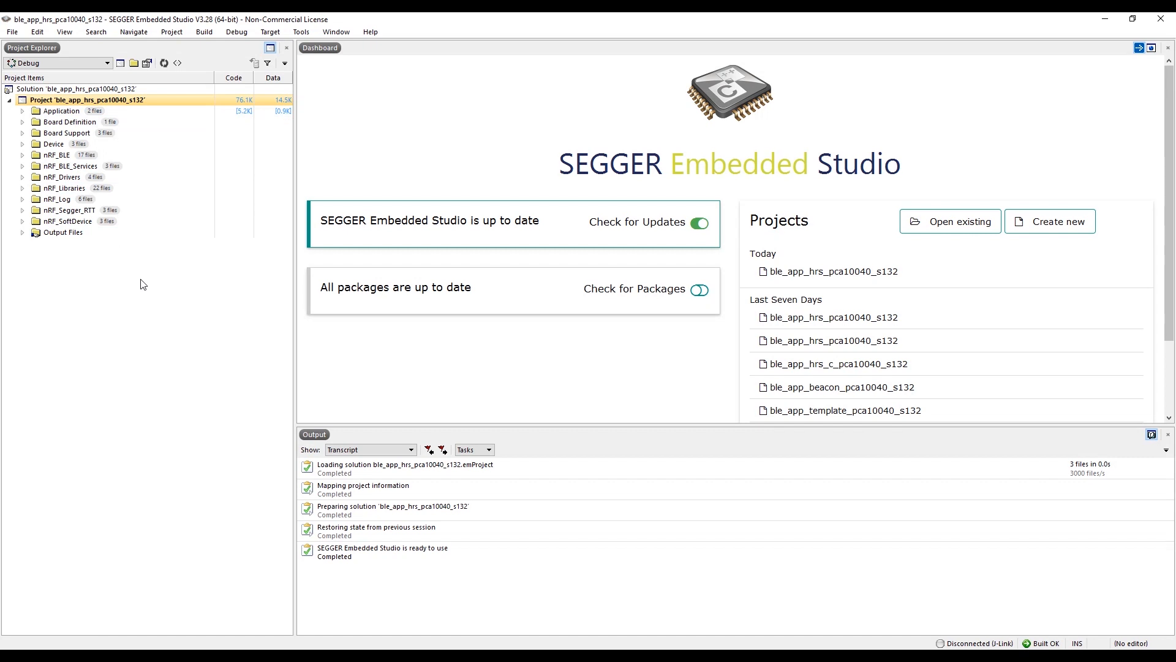
mouse_move(153, 285)
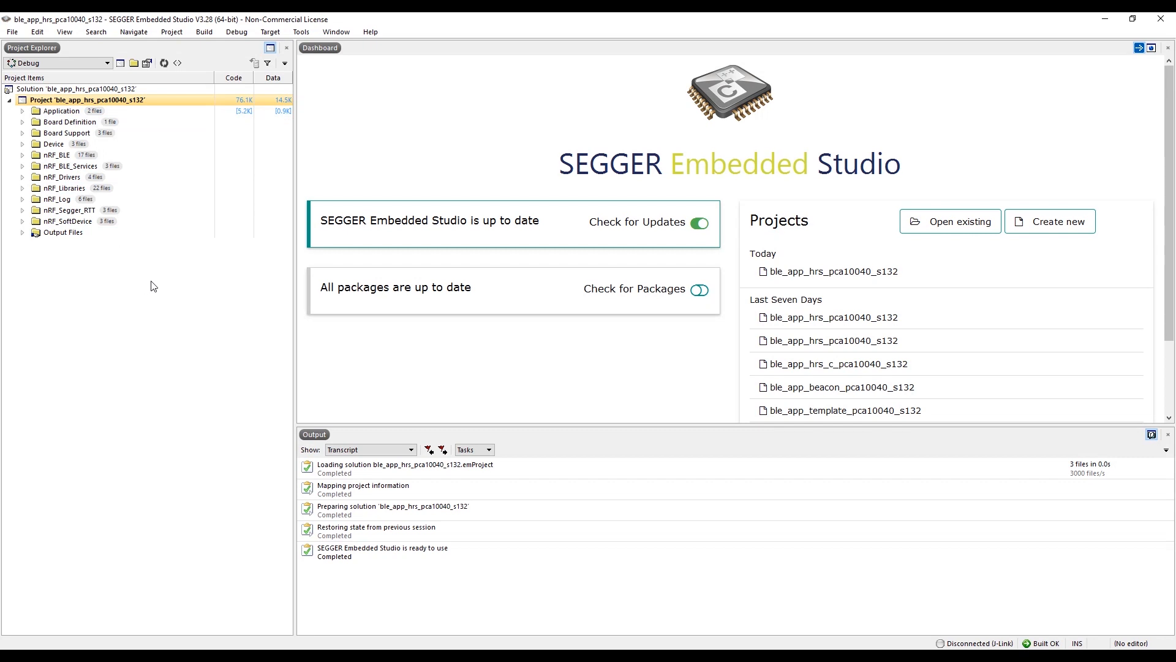
mouse_move(154, 284)
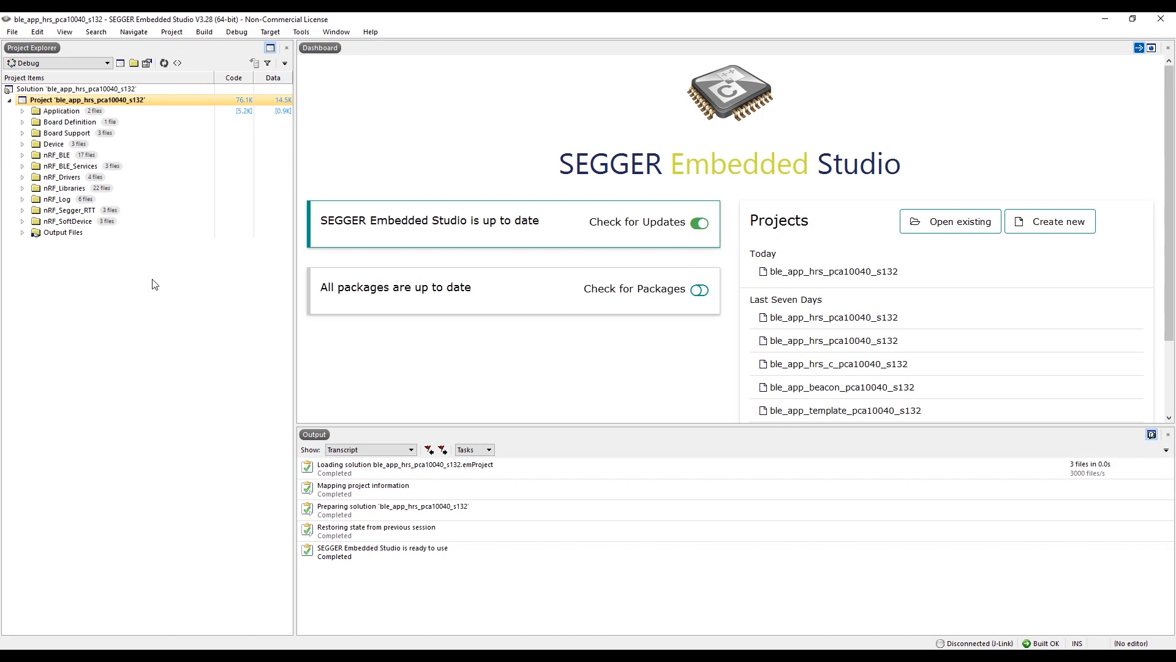
mouse_move(207, 184)
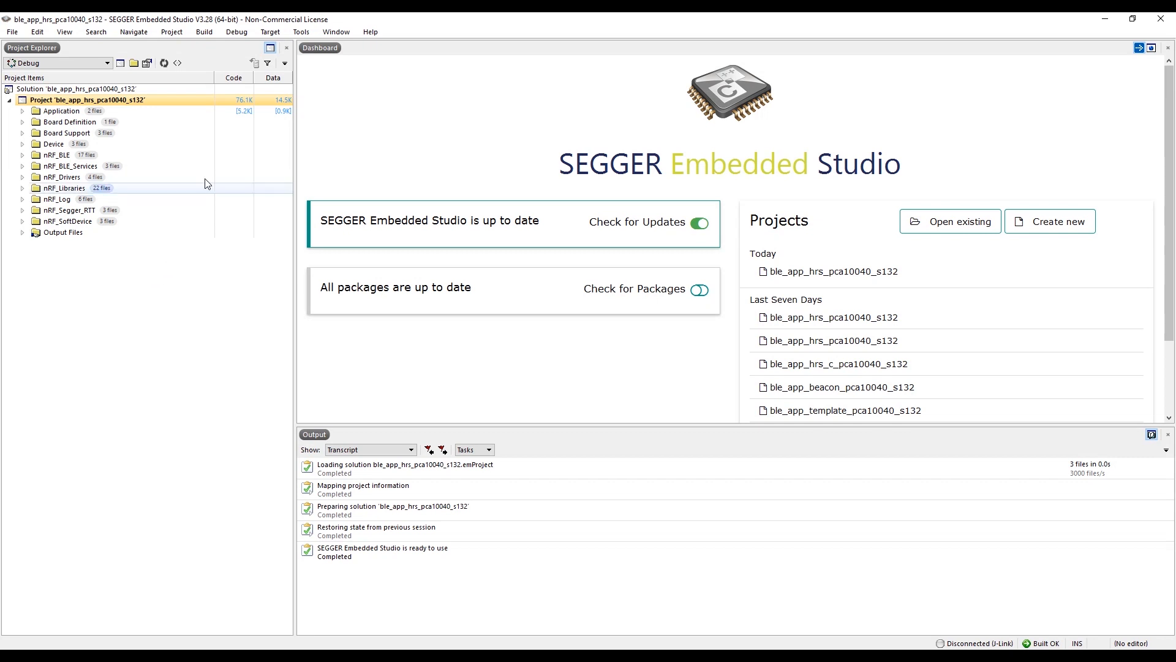
- Launch Build and Run for ble_app_hrs_pca10040_s132
left_click(203, 32)
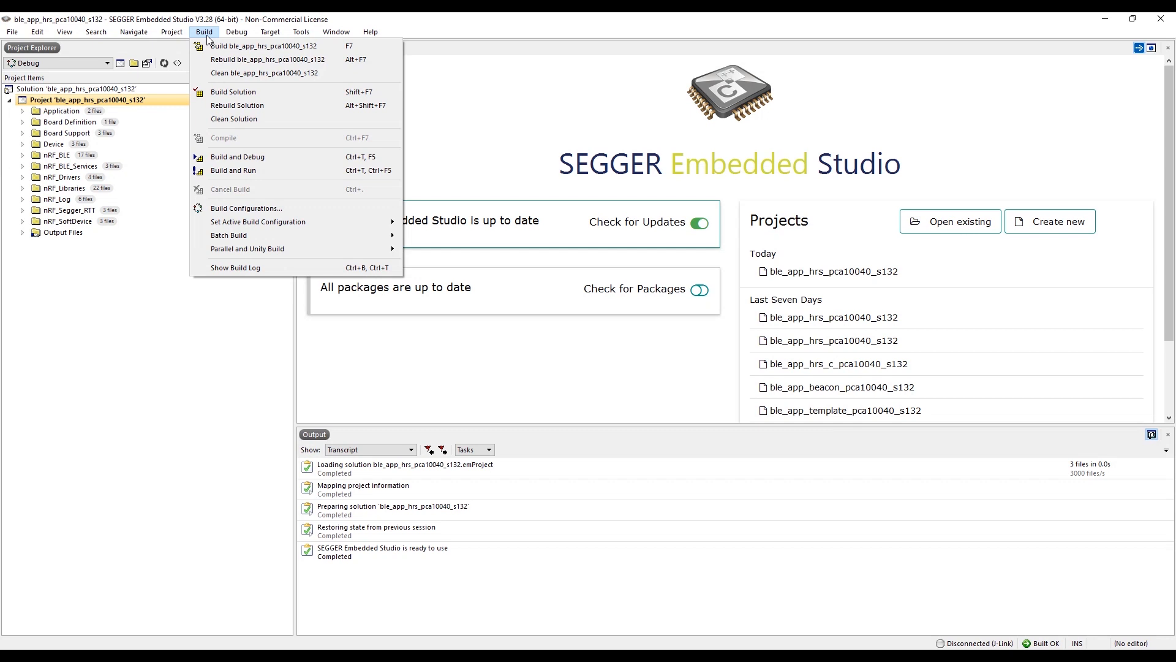
mouse_move(272, 173)
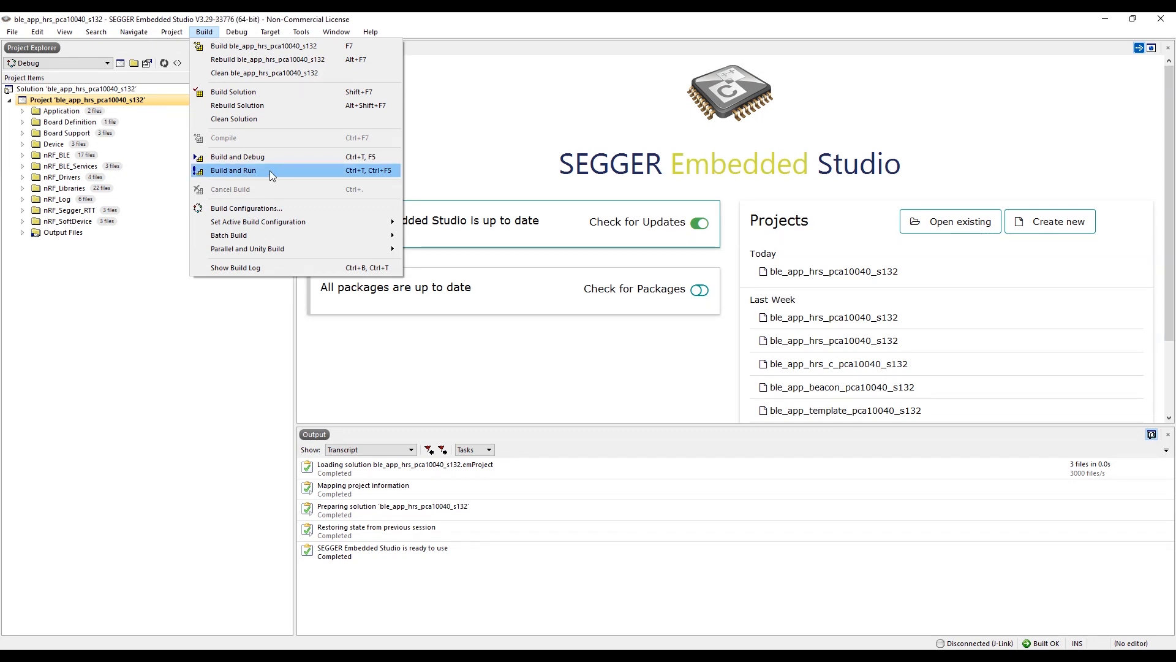
left_click(233, 171)
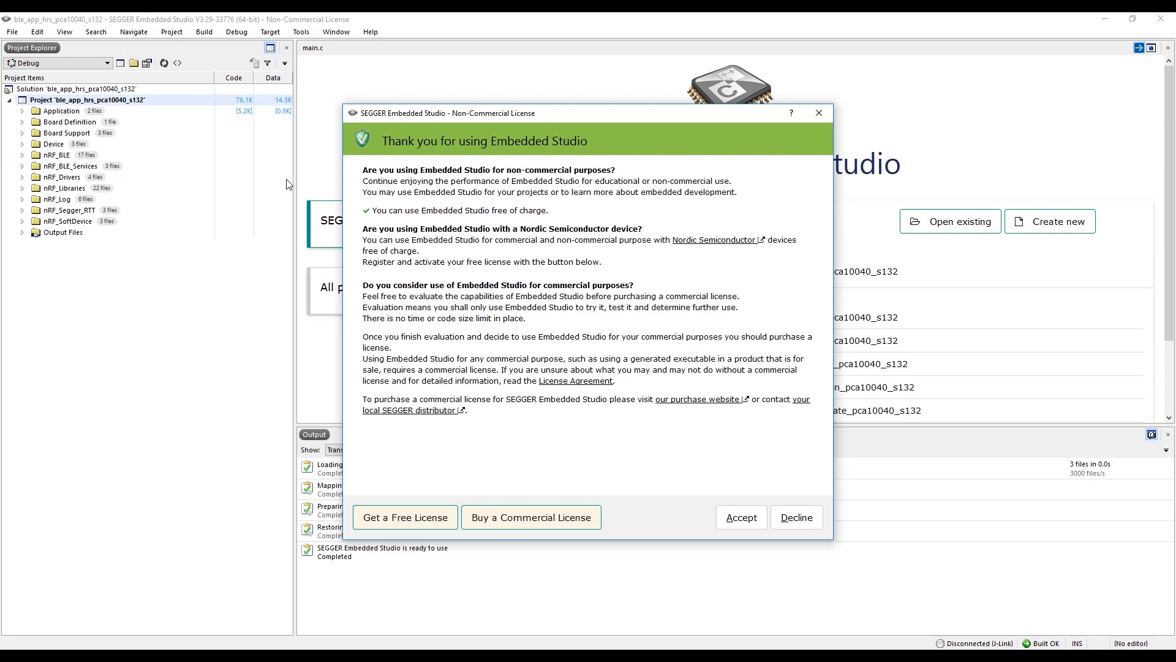
mouse_move(360, 255)
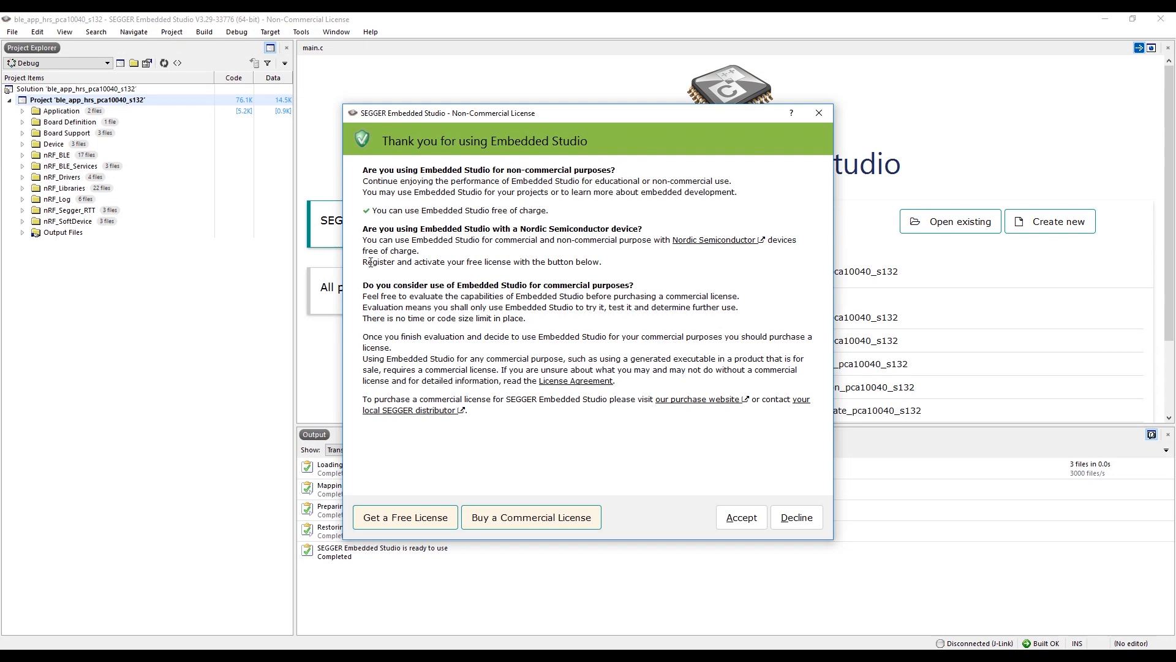
mouse_move(374, 255)
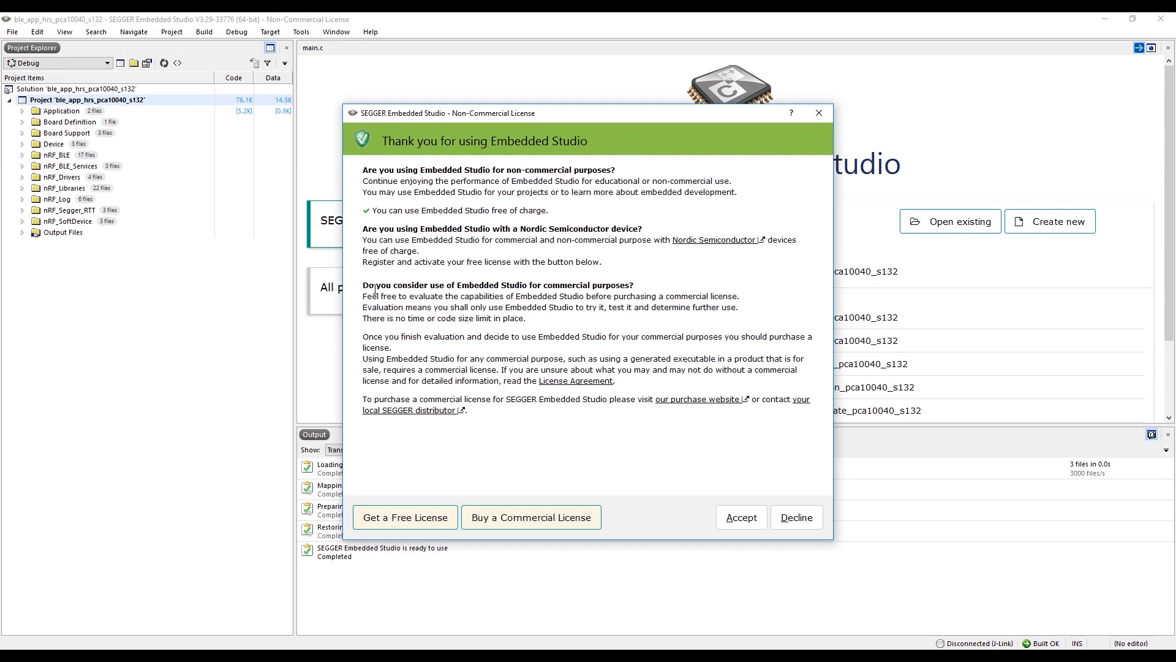
mouse_move(389, 366)
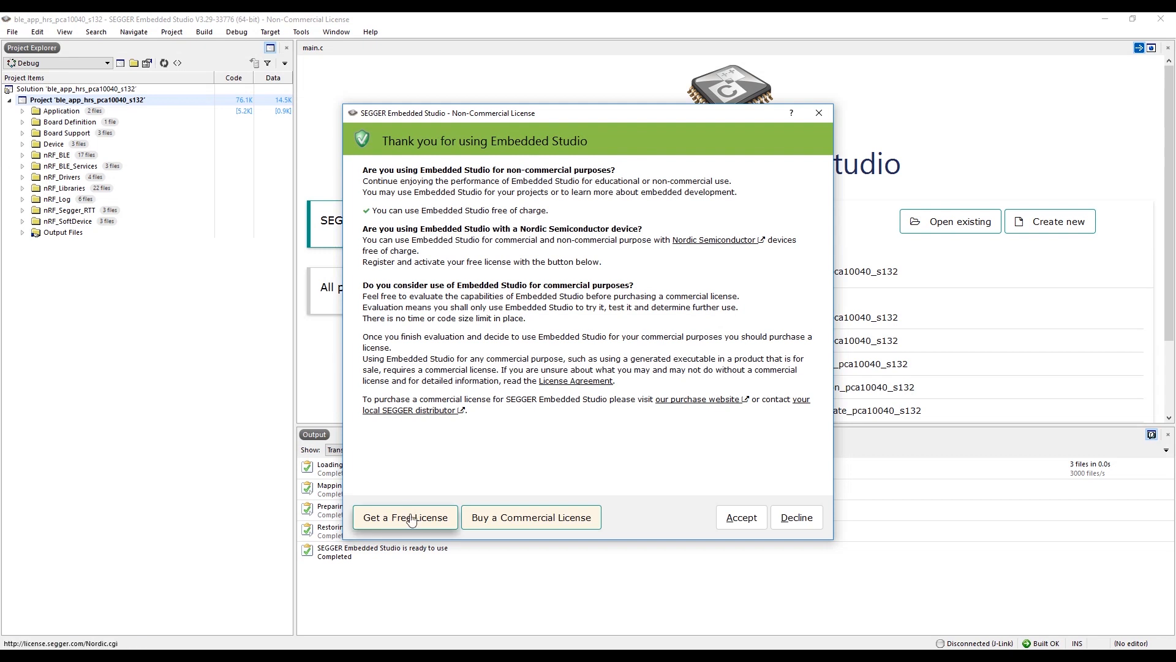
left_click(405, 517)
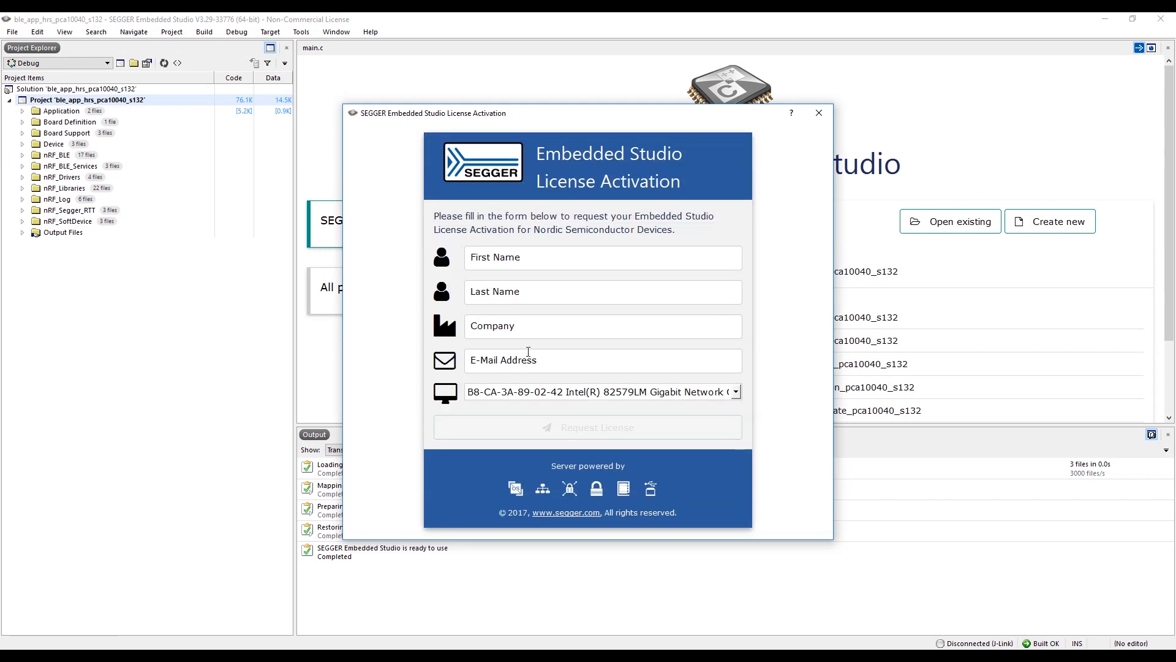
mouse_move(534, 350)
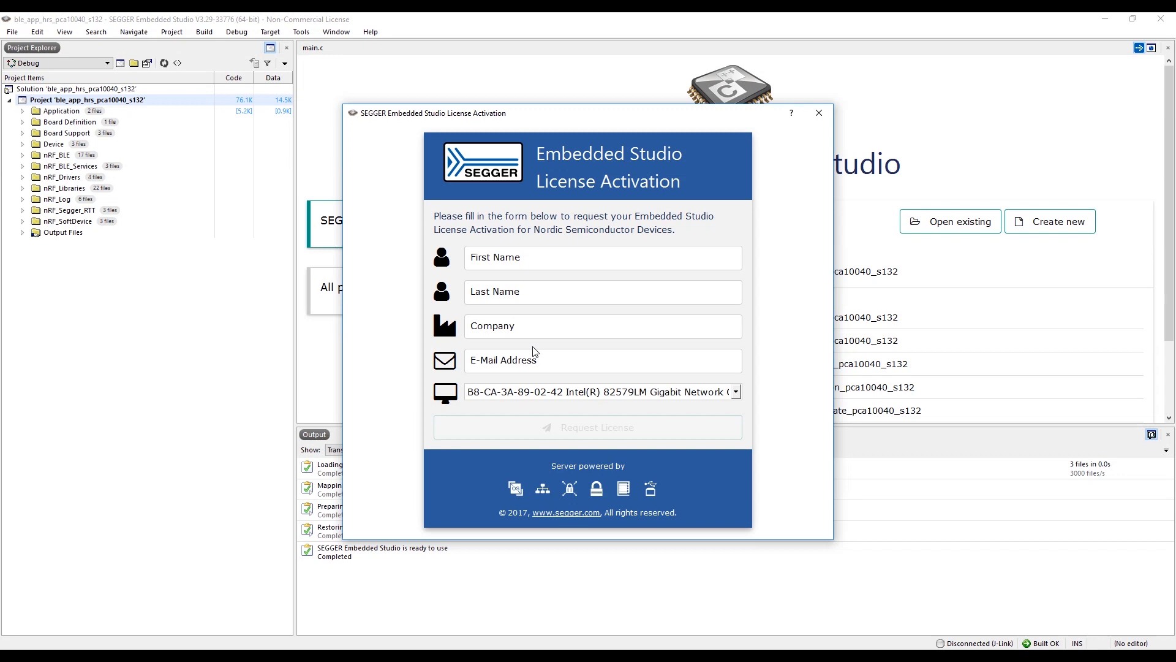
left_click(553, 257)
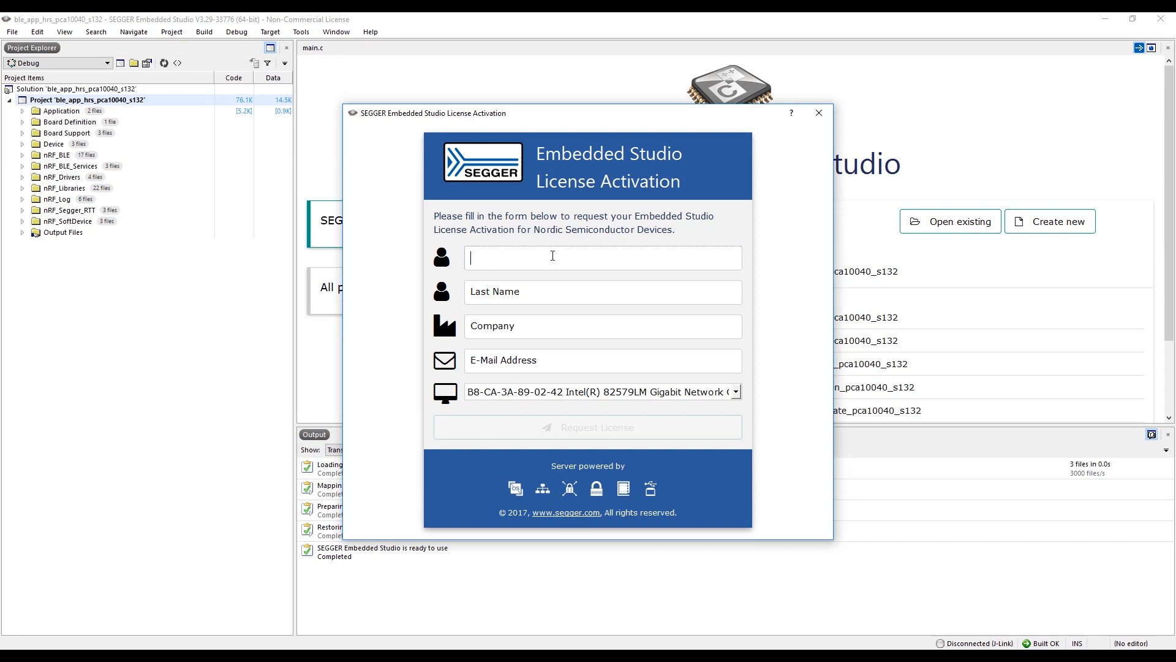
type("Ola")
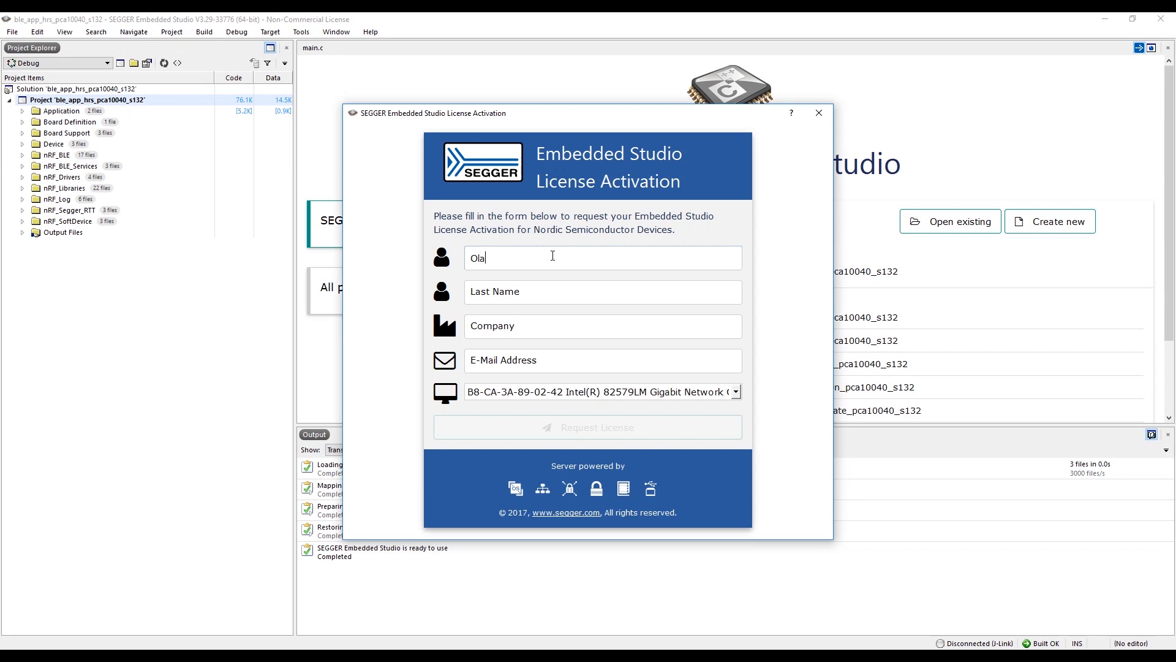
type("Nordmann")
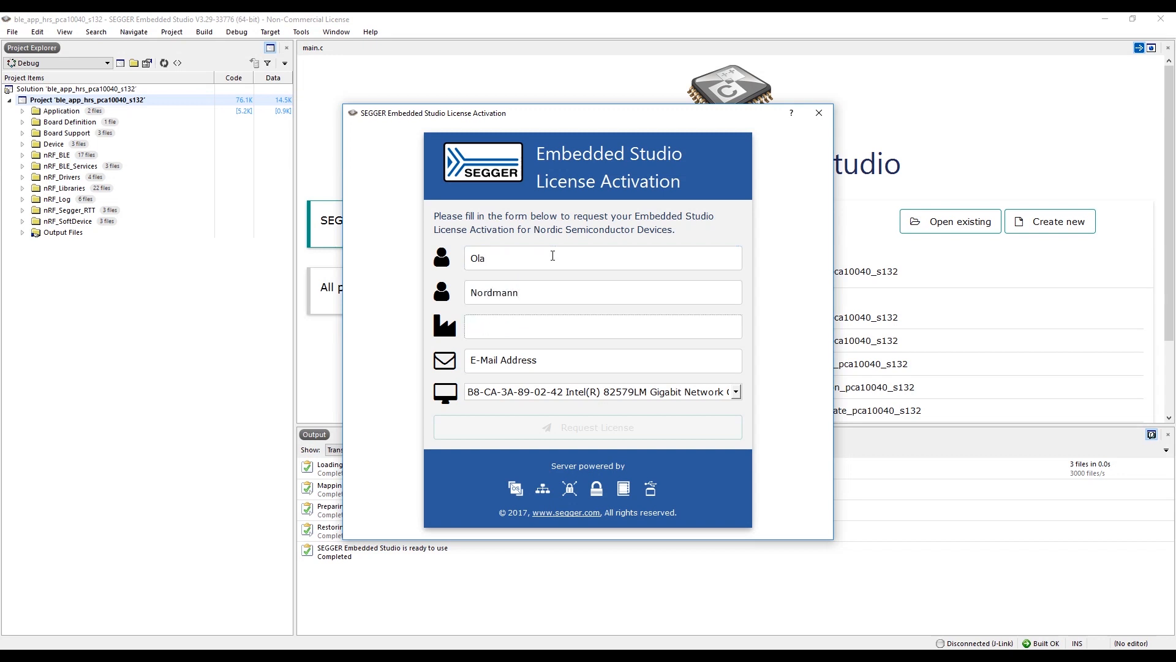
type("Nordic S")
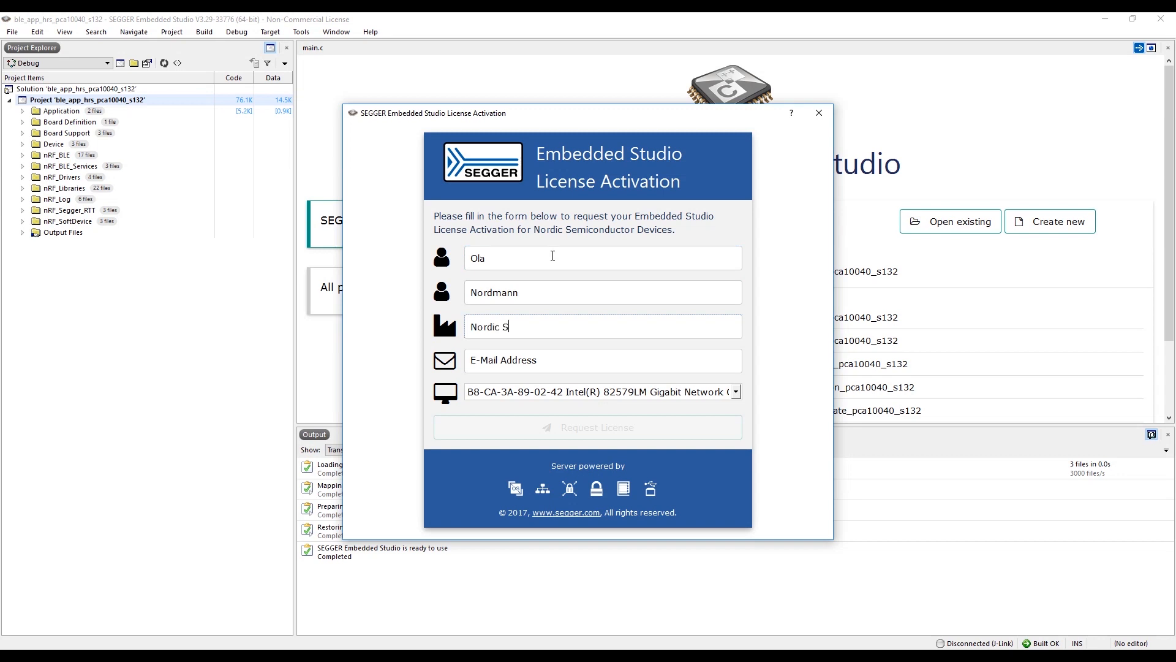
type("emiconduc")
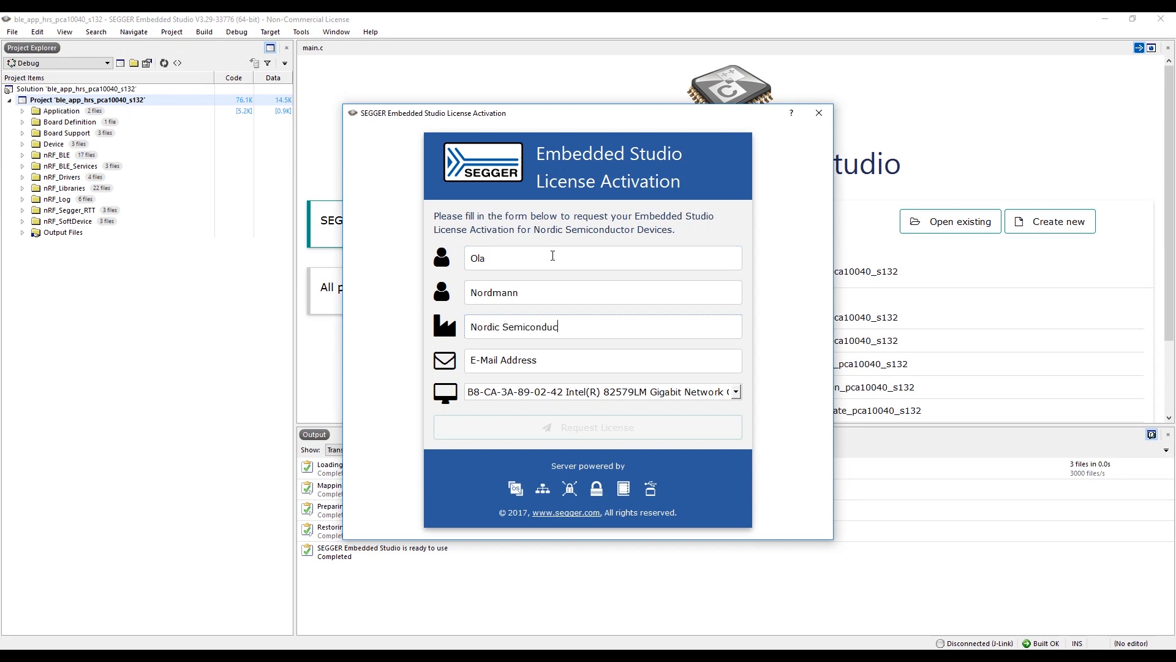
type("tor")
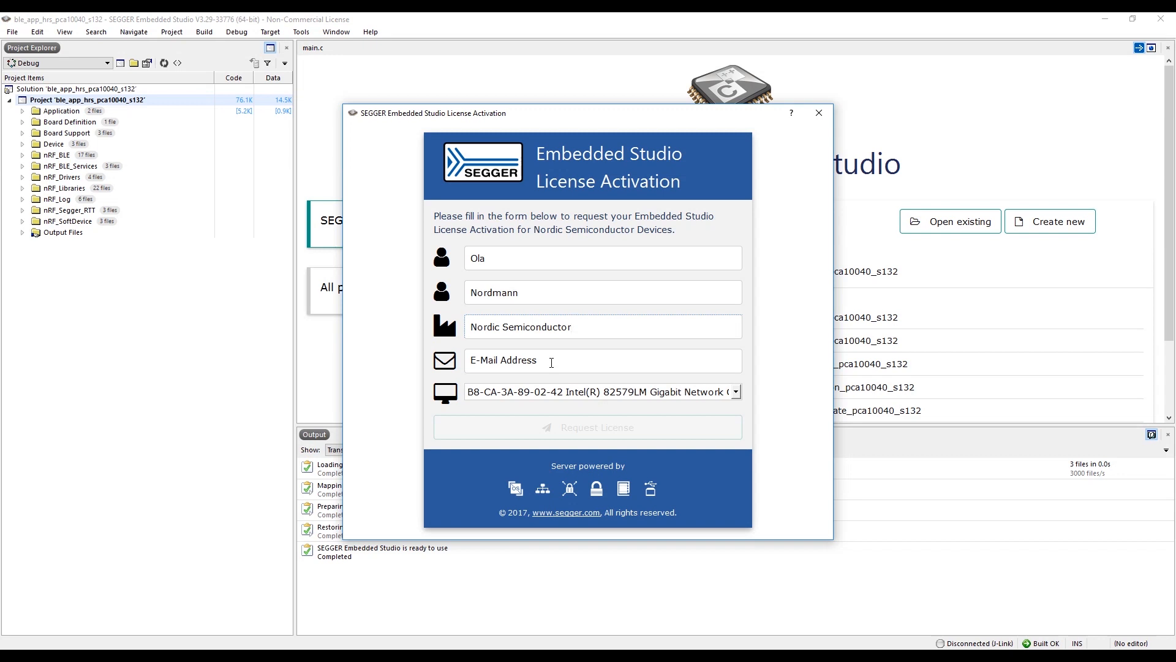
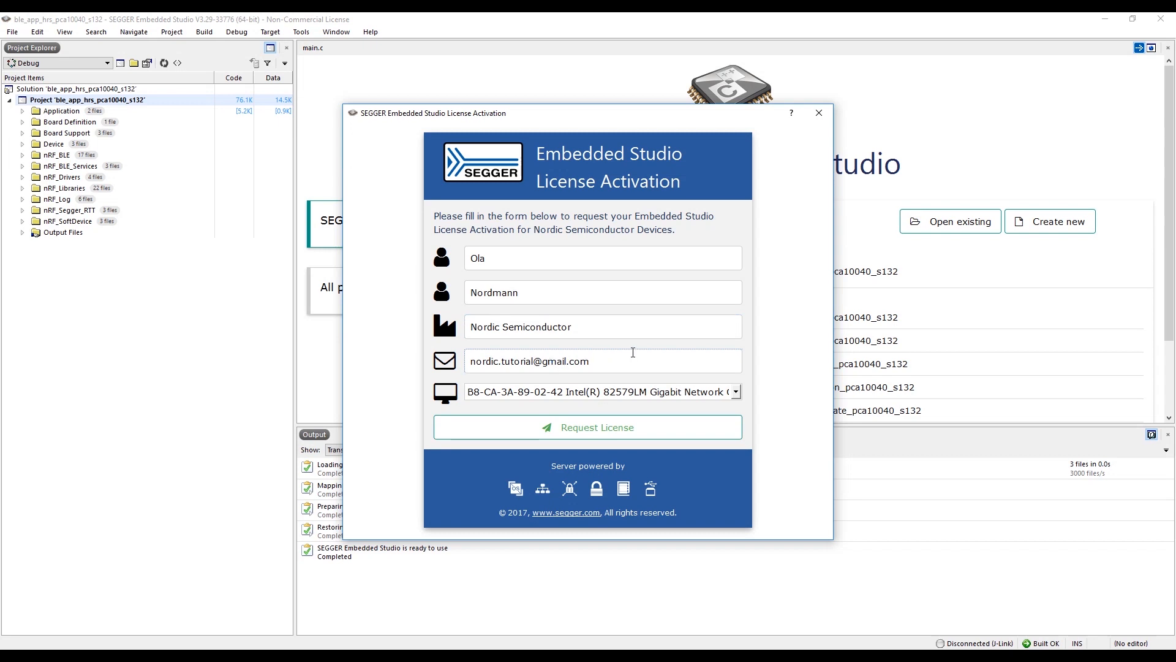
mouse_move(634, 353)
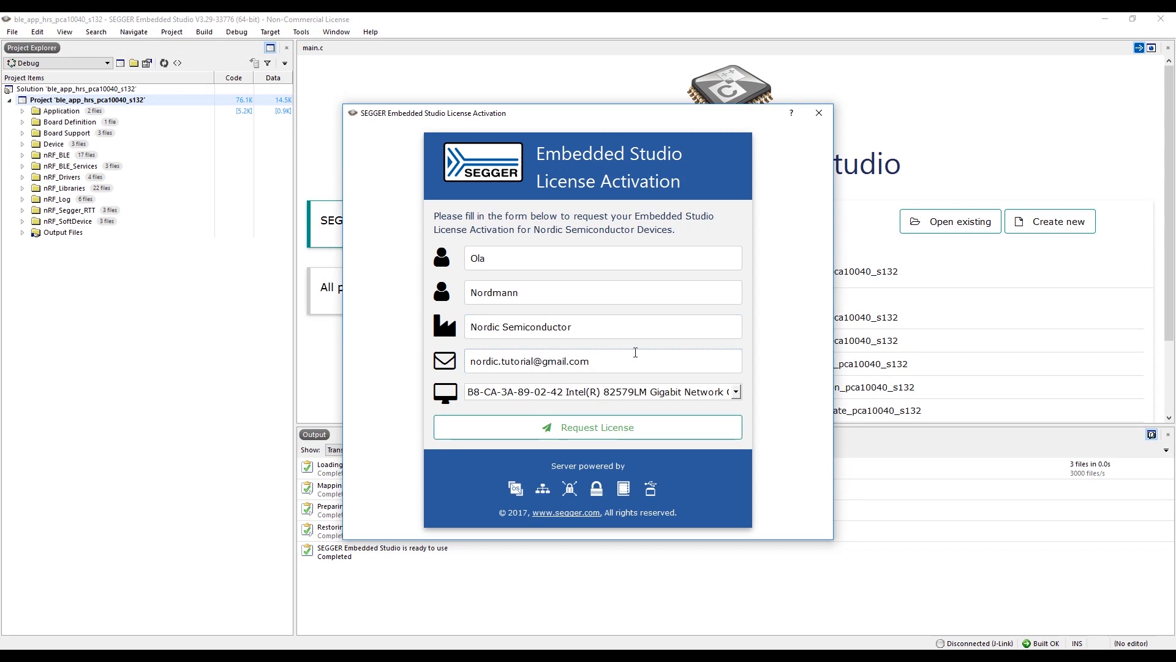
left_click(603, 360)
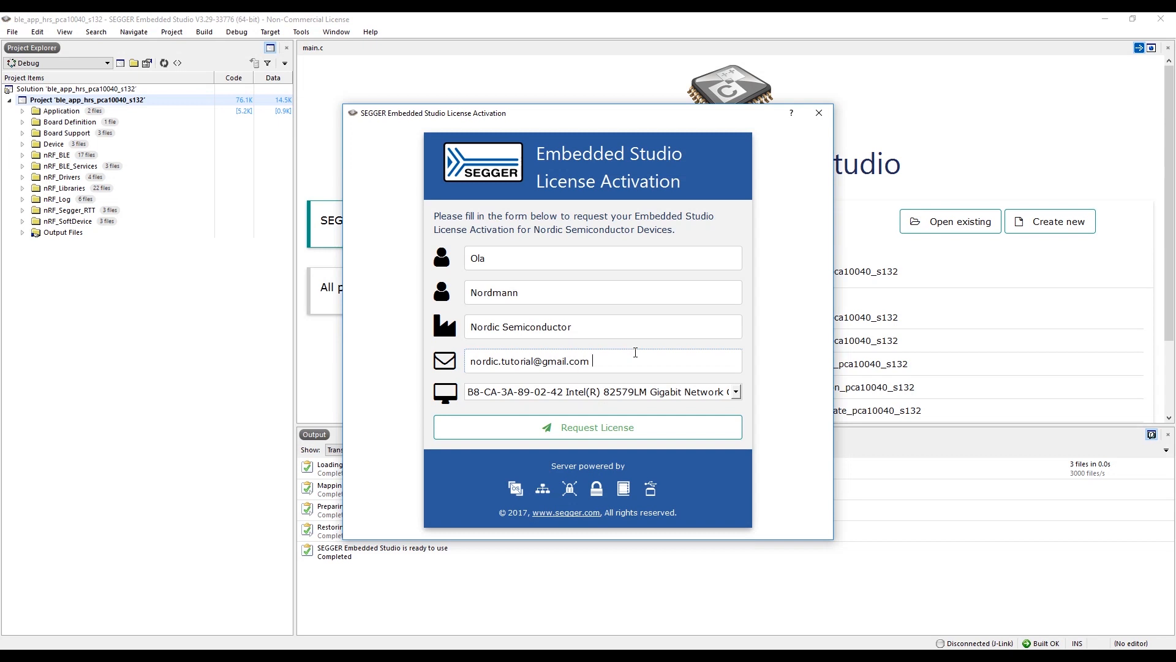
mouse_move(631, 361)
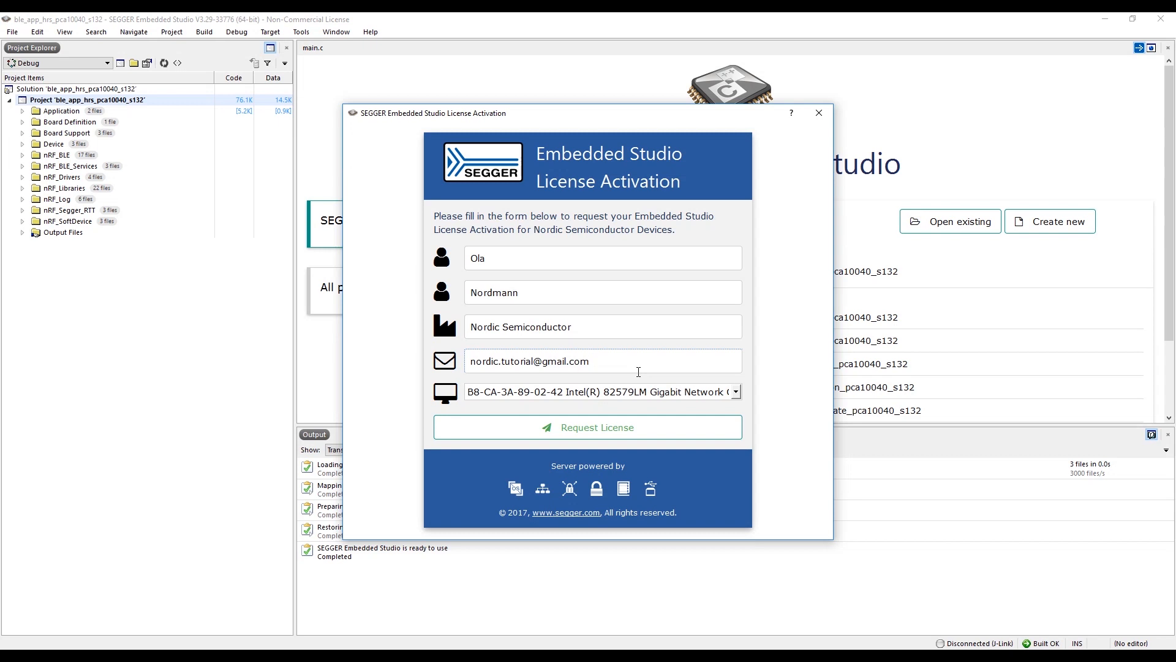
left_click(601, 360)
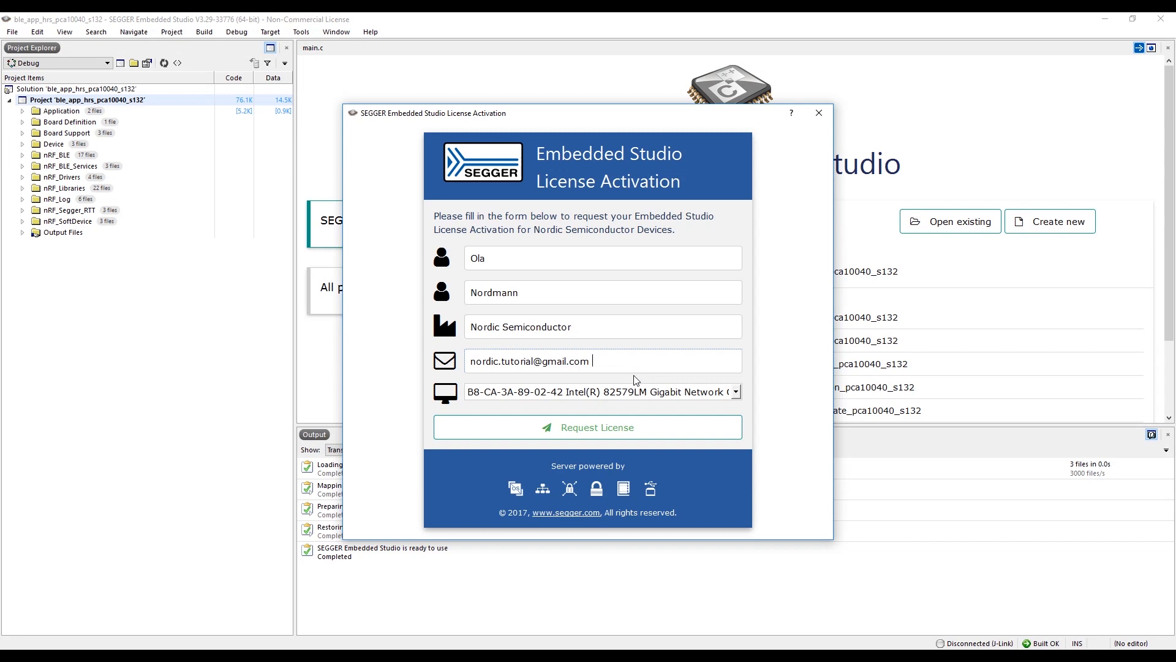
mouse_move(623, 431)
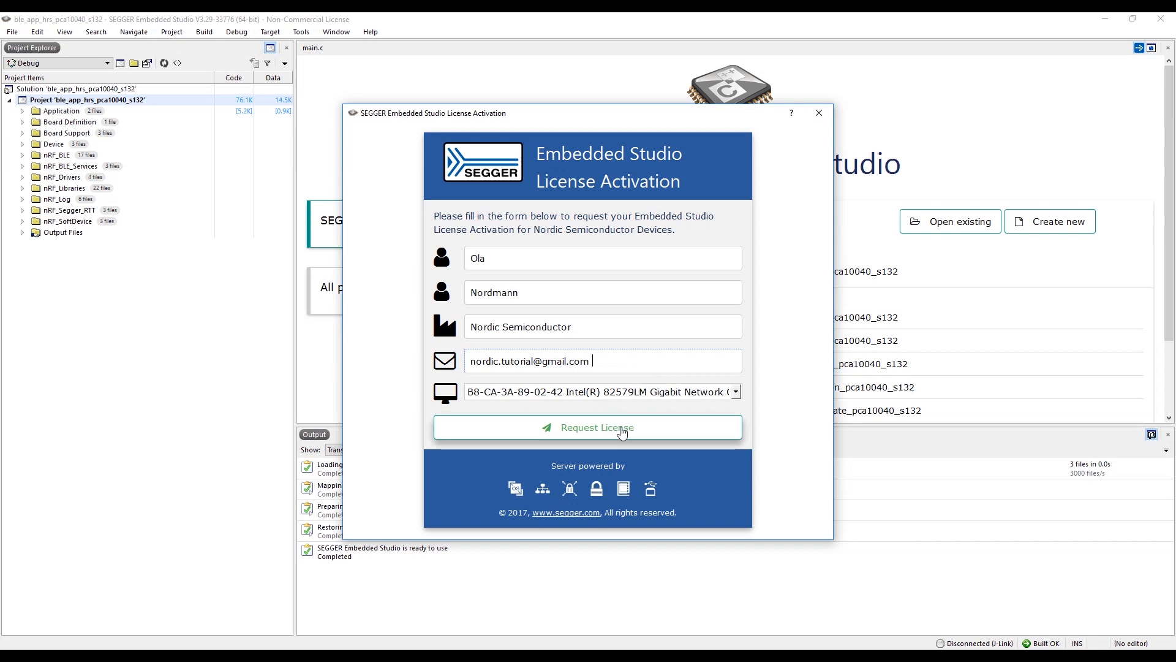
mouse_move(619, 431)
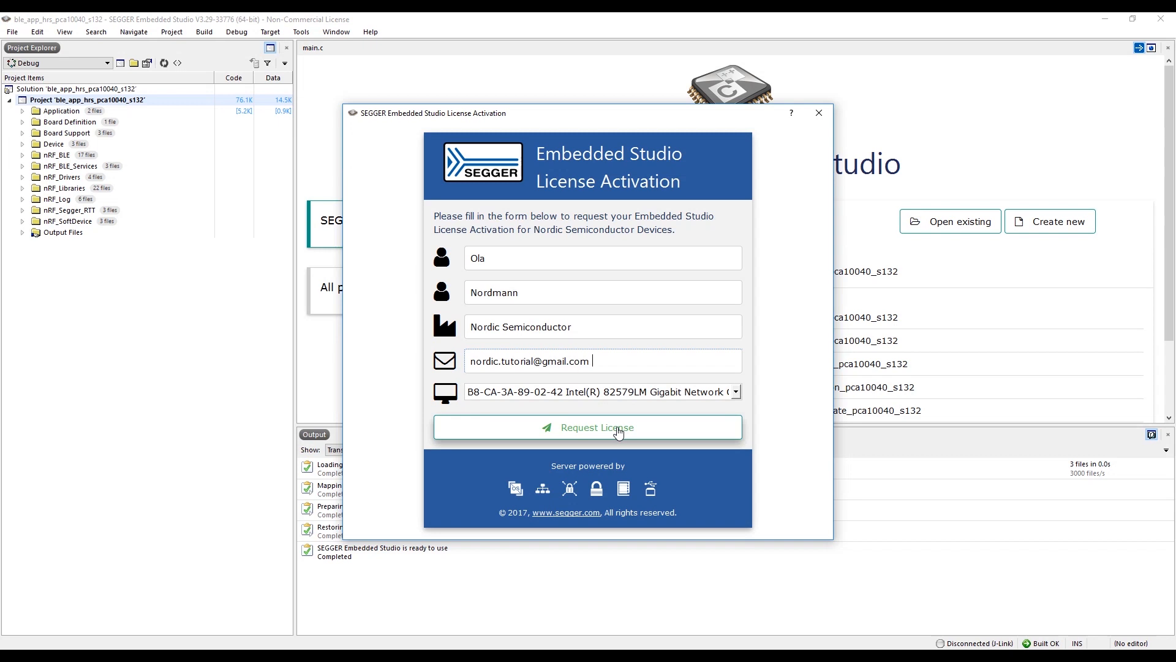
- Request the license, paste the received activation key and install it
left_click(598, 426)
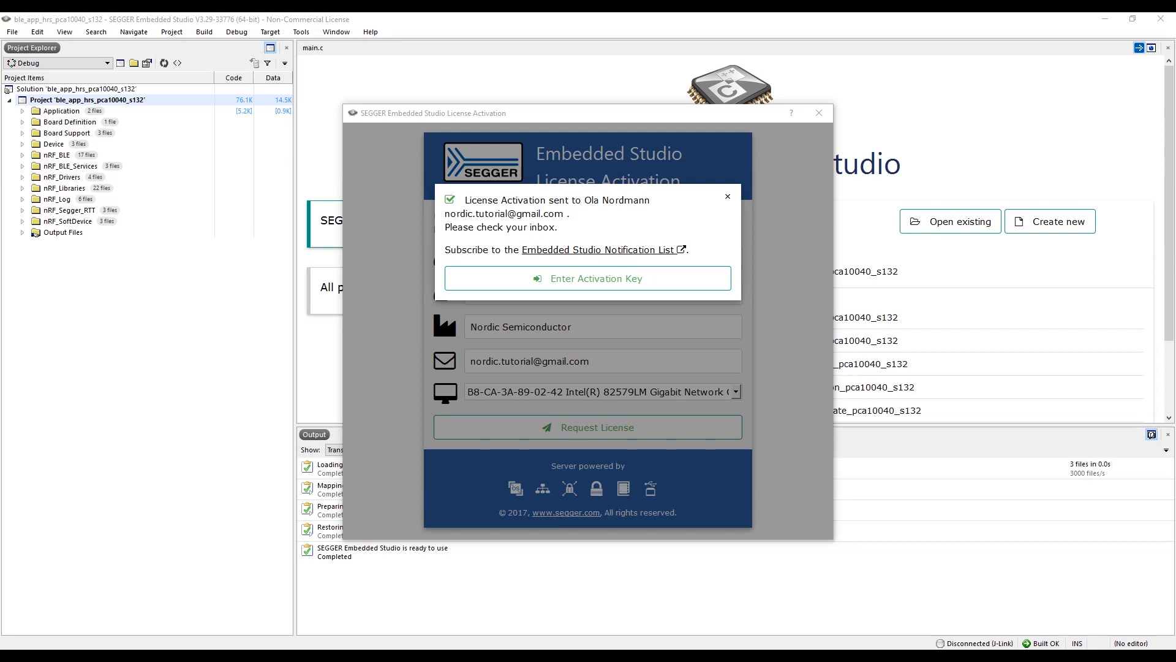
mouse_move(1136, 387)
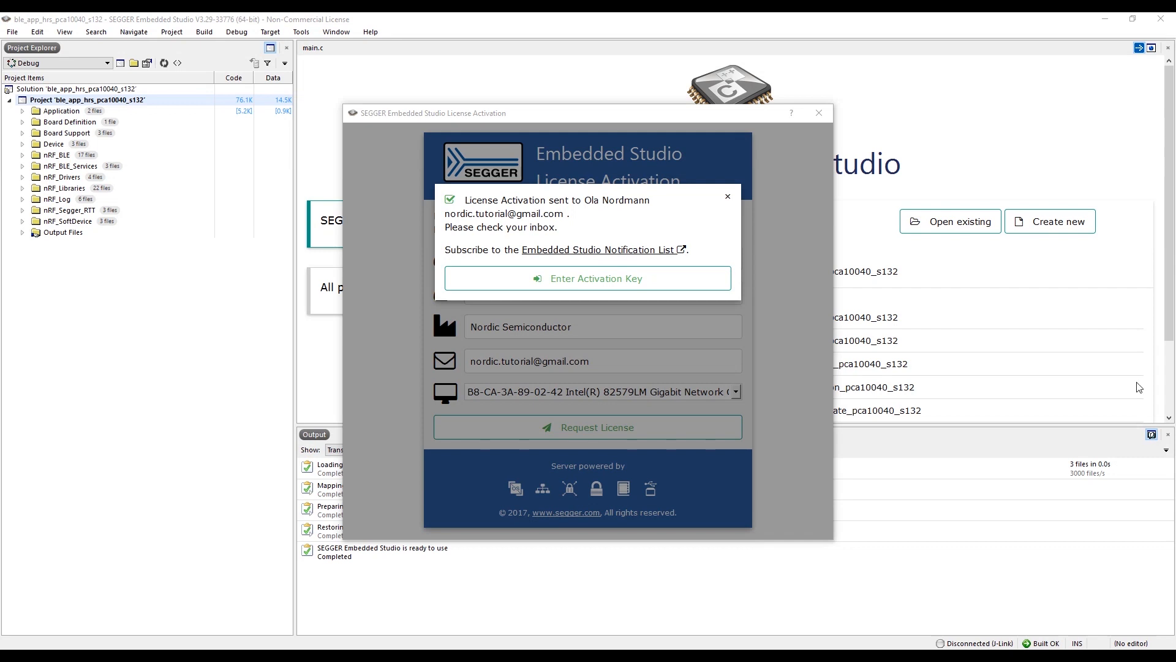
mouse_move(752, 357)
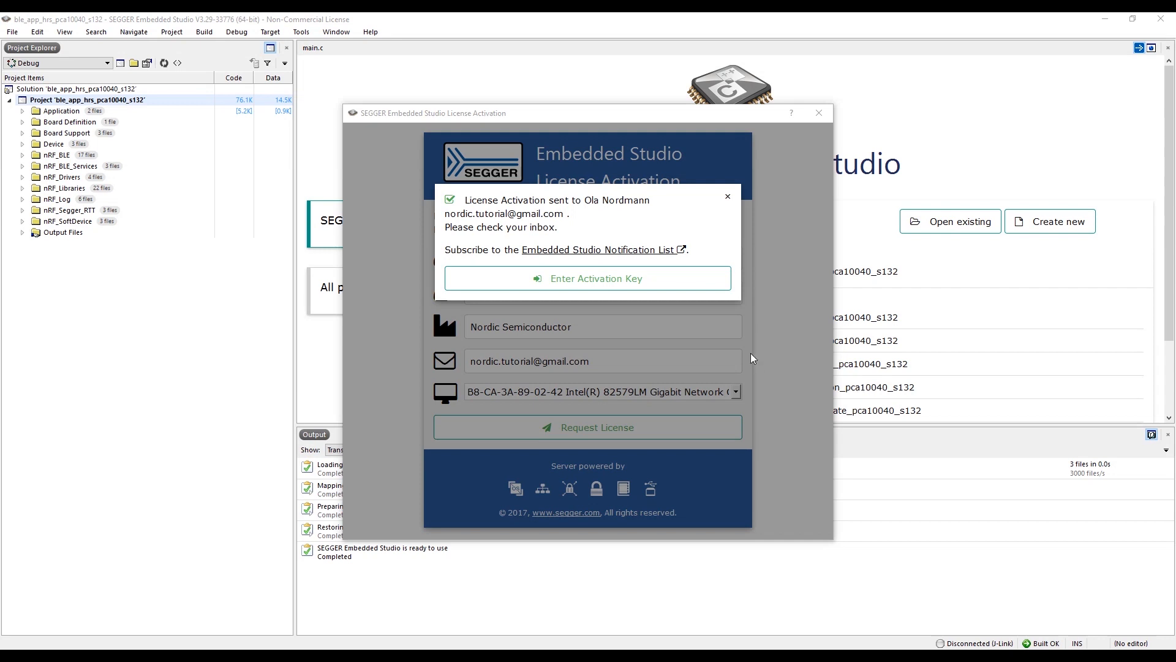
left_click(588, 278)
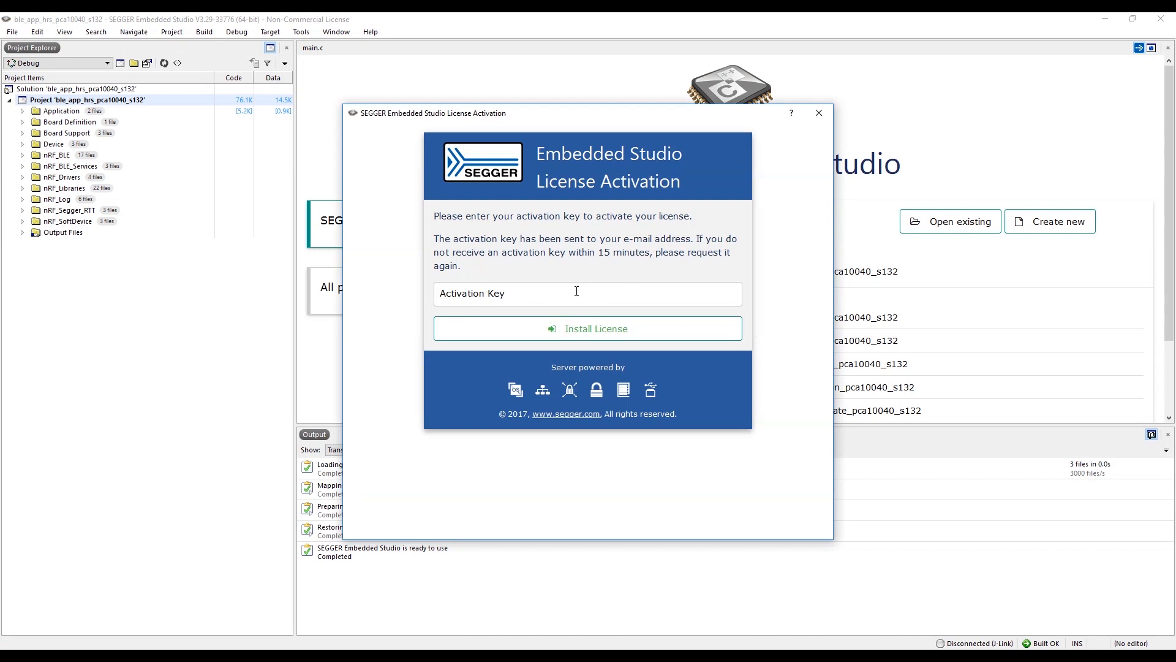
left_click(577, 294)
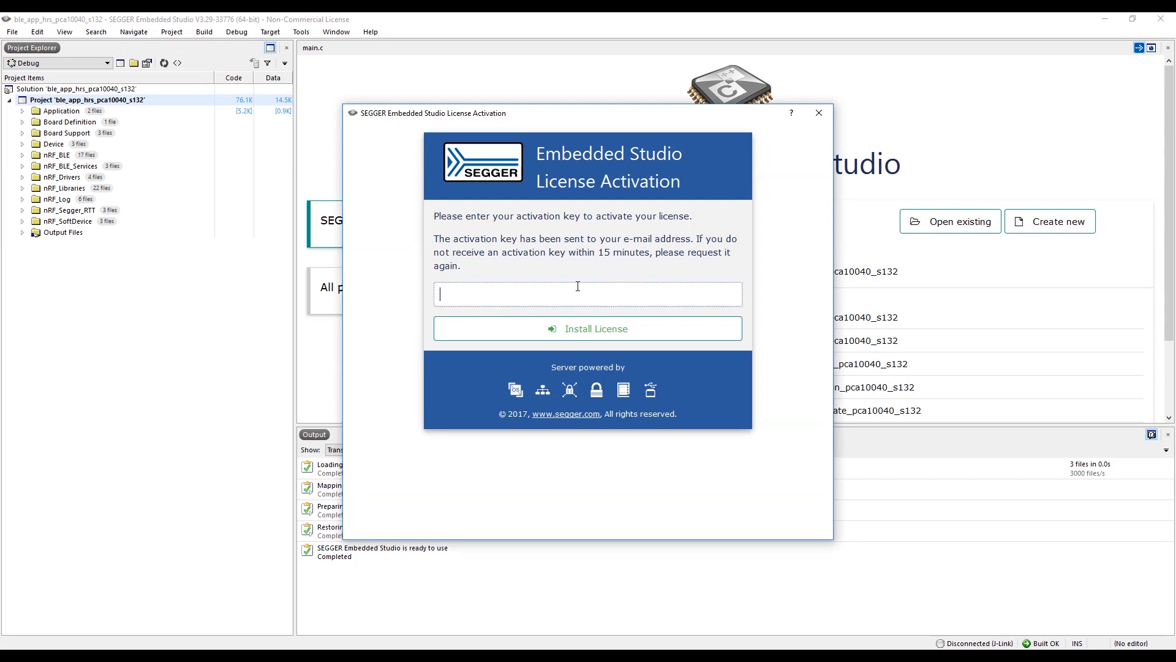
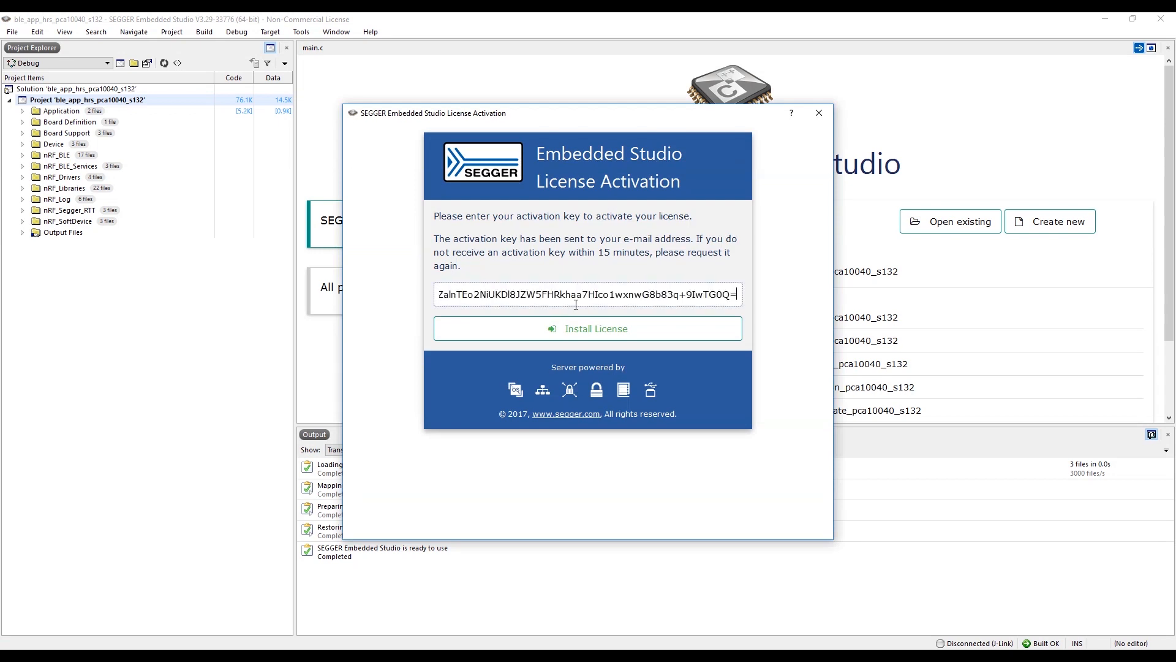
mouse_move(618, 332)
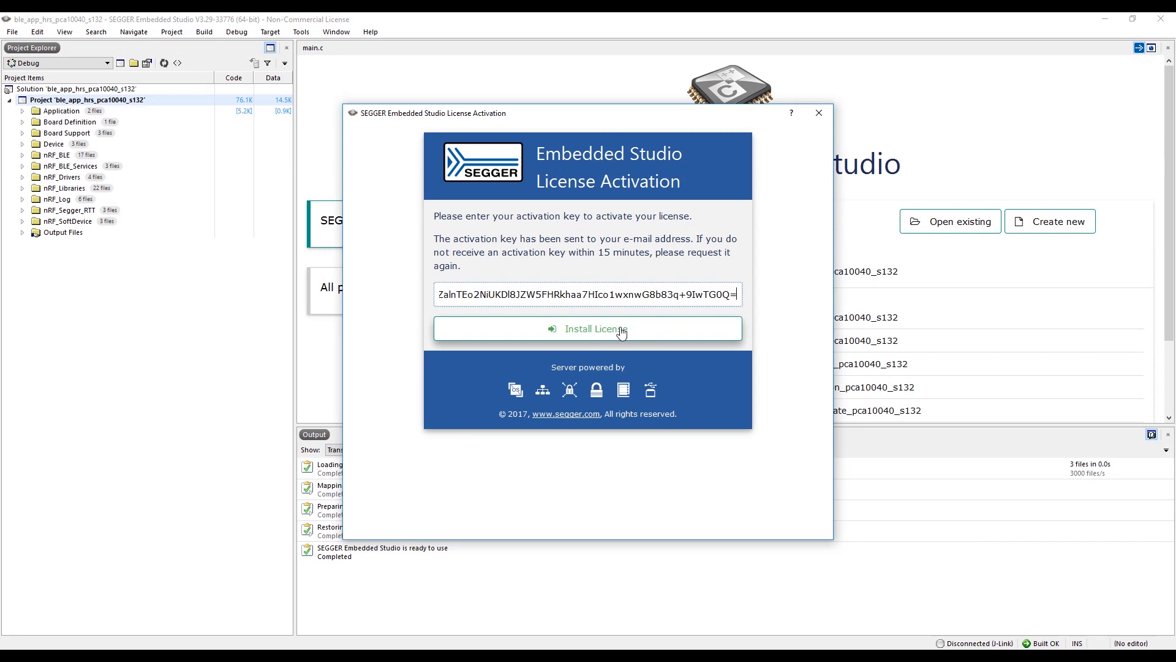
left_click(588, 328)
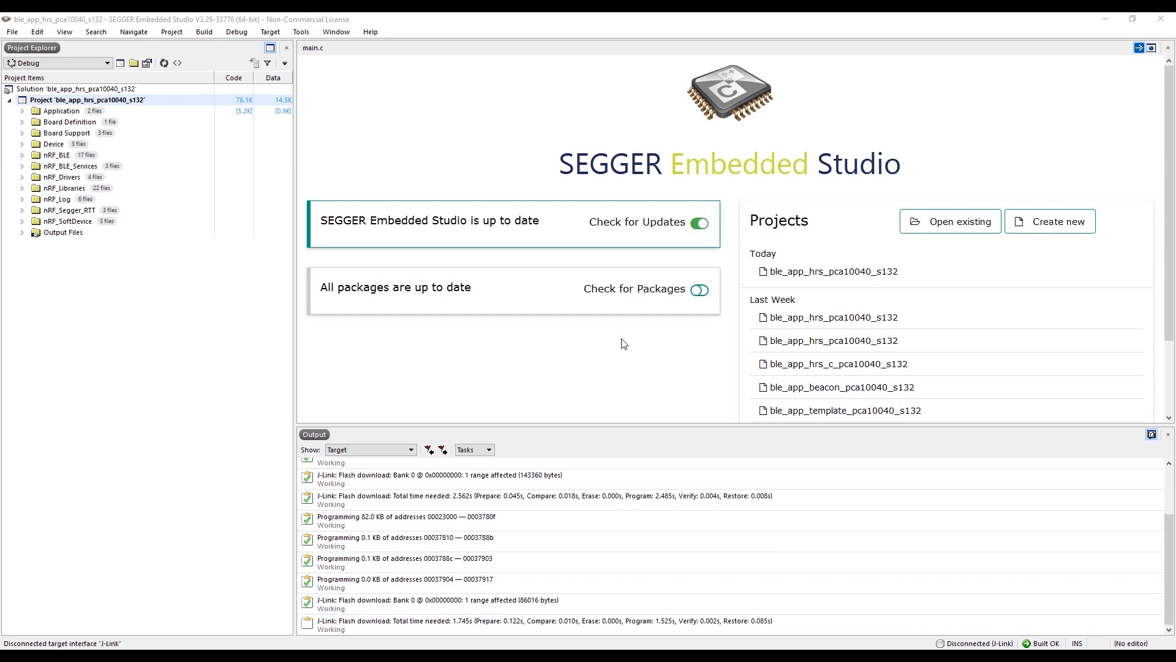
mouse_move(618, 356)
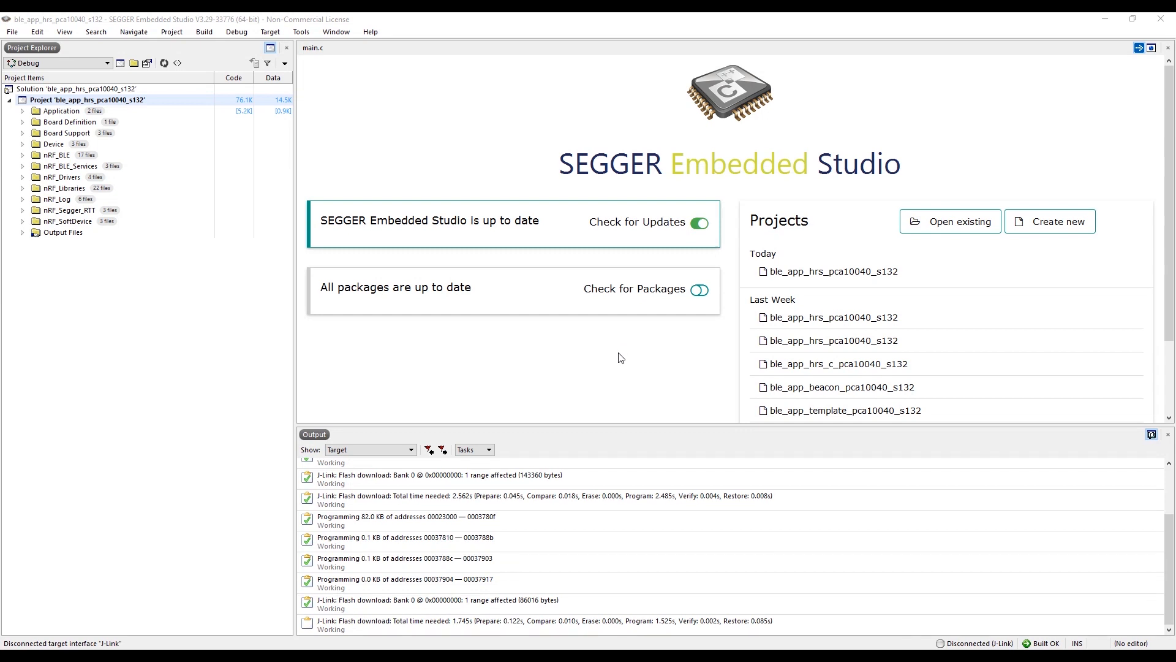